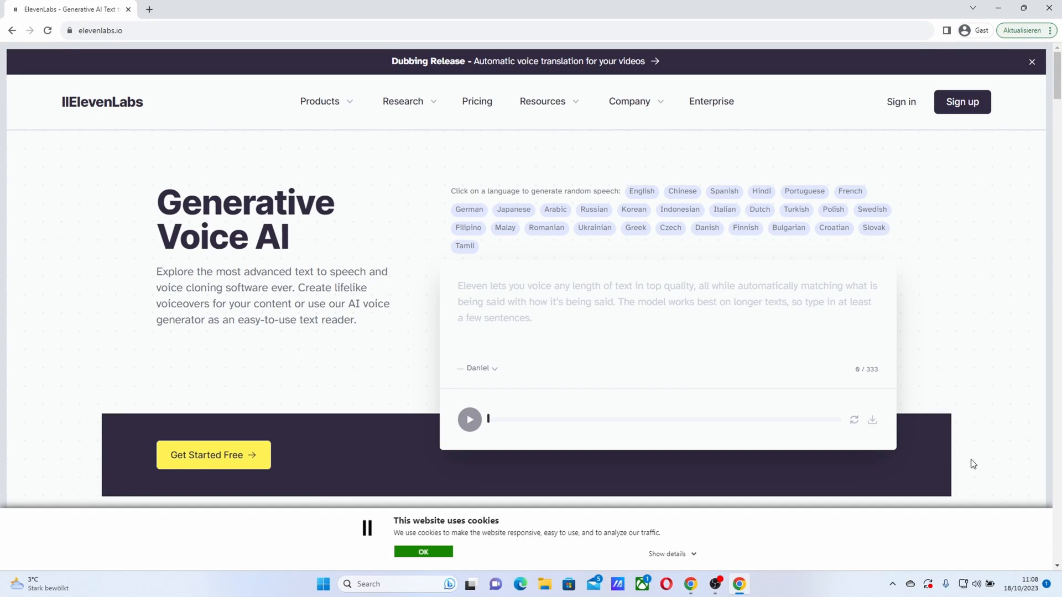
Step: Enter the multilingual greetings in Martha and generate the audio clip from them
{"action": "left_click", "coordinate": [458, 301]}
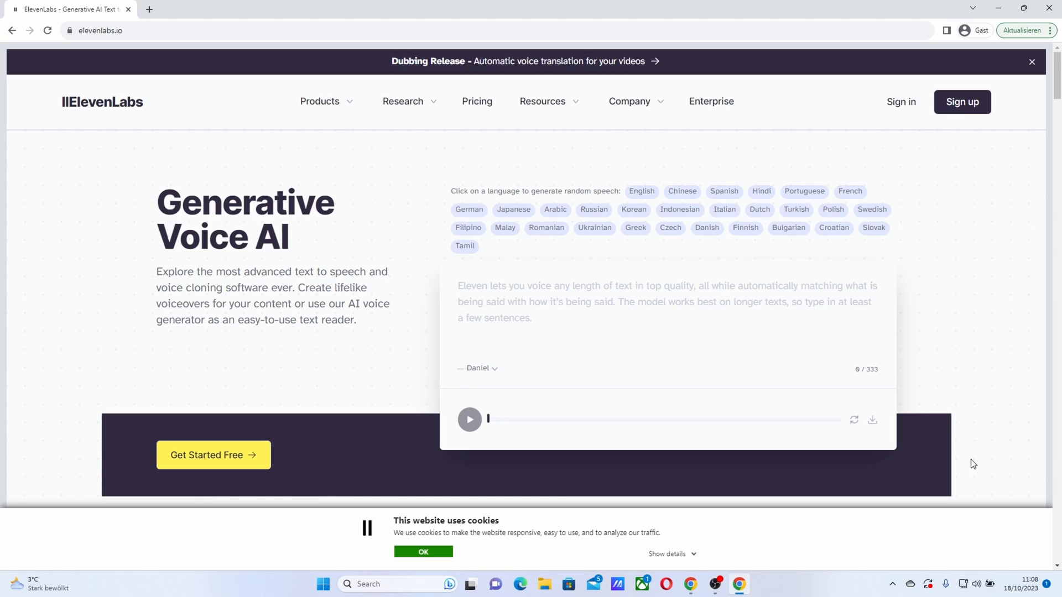
{"action": "key", "text": "alt+tab"}
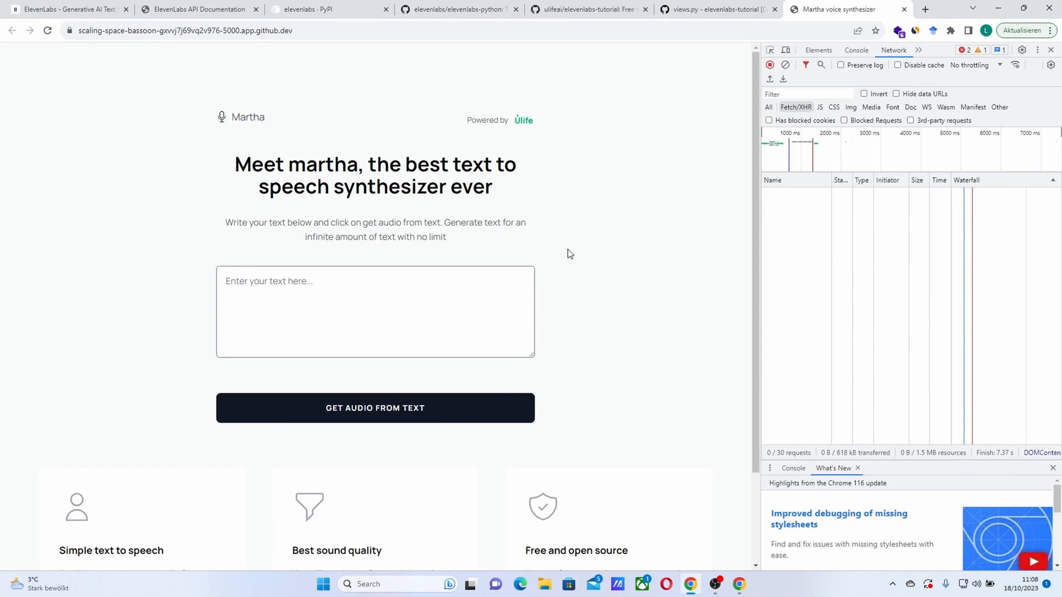
{"action": "mouse_move", "coordinate": [498, 233]}
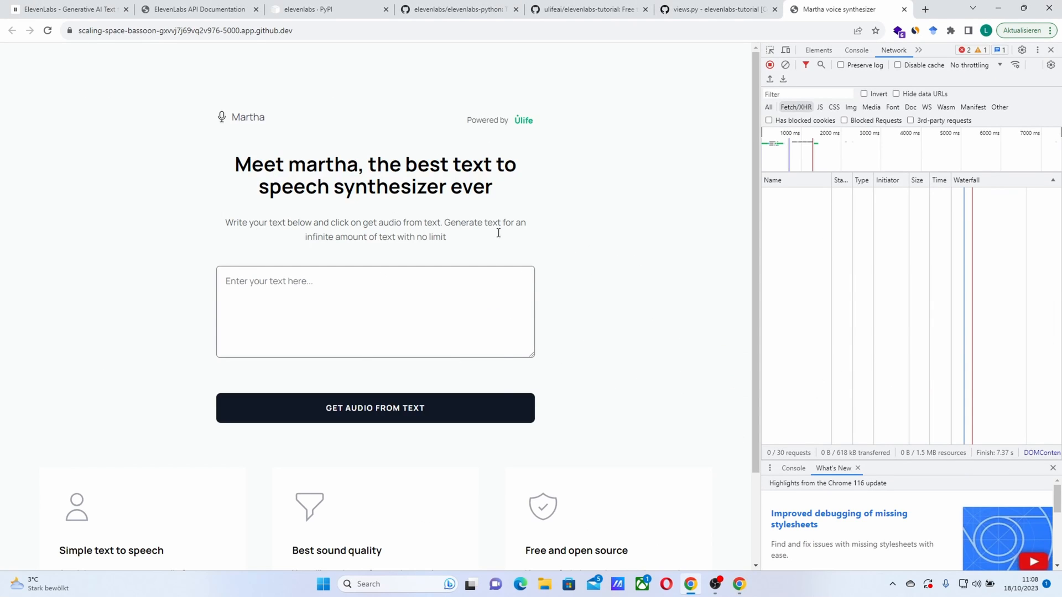
{"action": "mouse_move", "coordinate": [373, 271]}
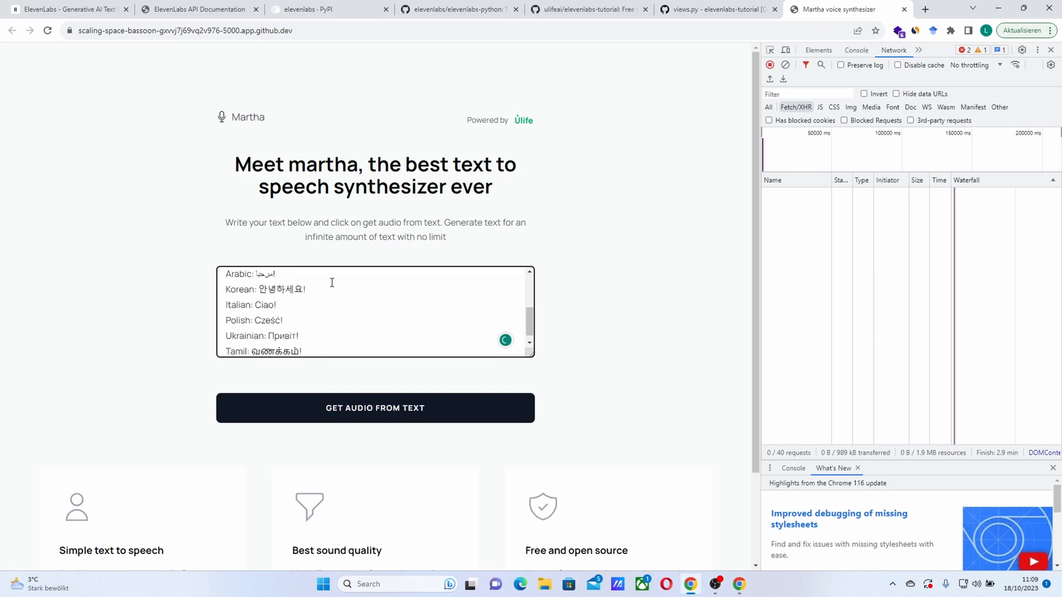
{"action": "scroll", "scroll_direction": "up", "scroll_amount": 3}
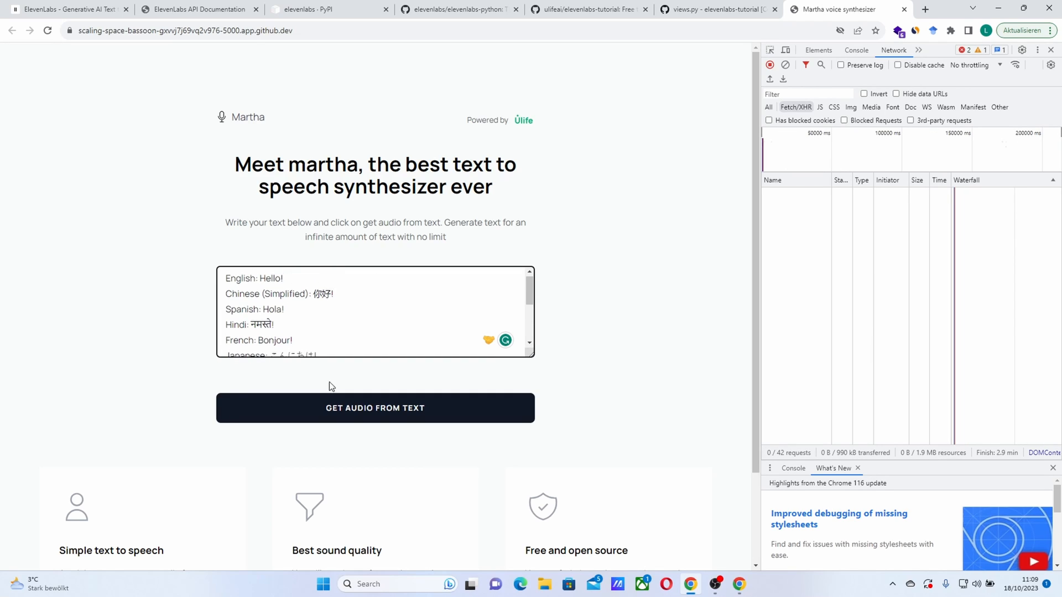
{"action": "left_click", "coordinate": [374, 408]}
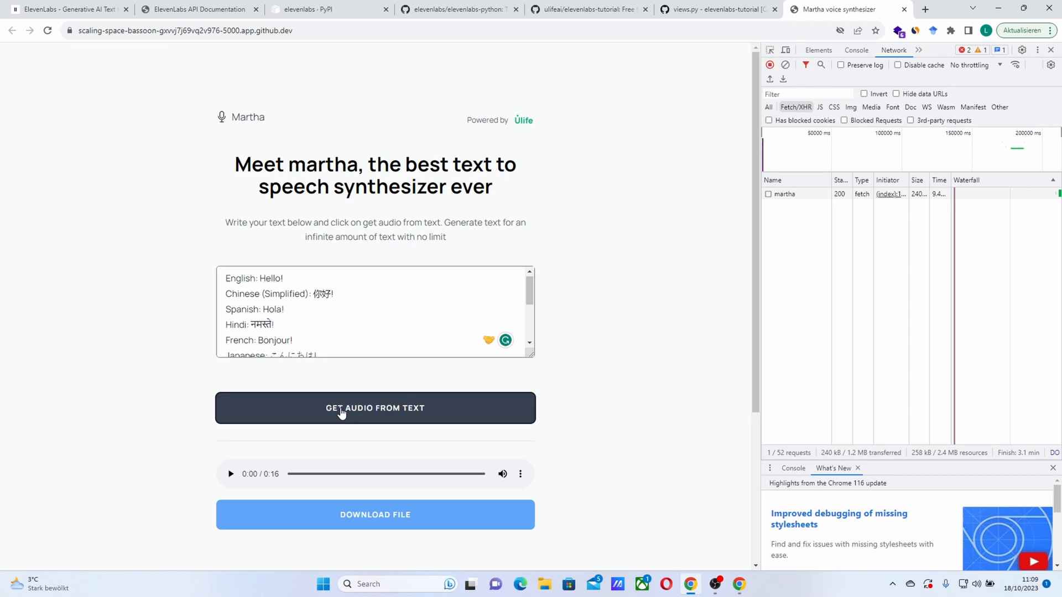
Step: Play the generated 16-second greeting clip through to 0:16
{"action": "left_click", "coordinate": [231, 474]}
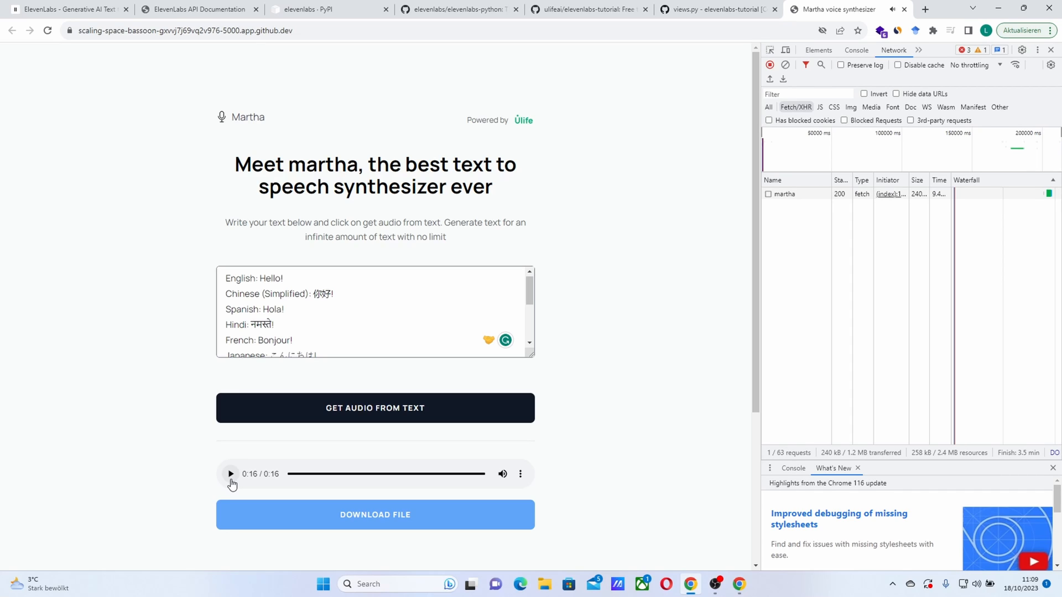
Step: Return to ElevenLabs Speech Synthesis and browse the premade voices, keeping Drake with Eleven Multilingual v2
{"action": "left_click", "coordinate": [67, 9]}
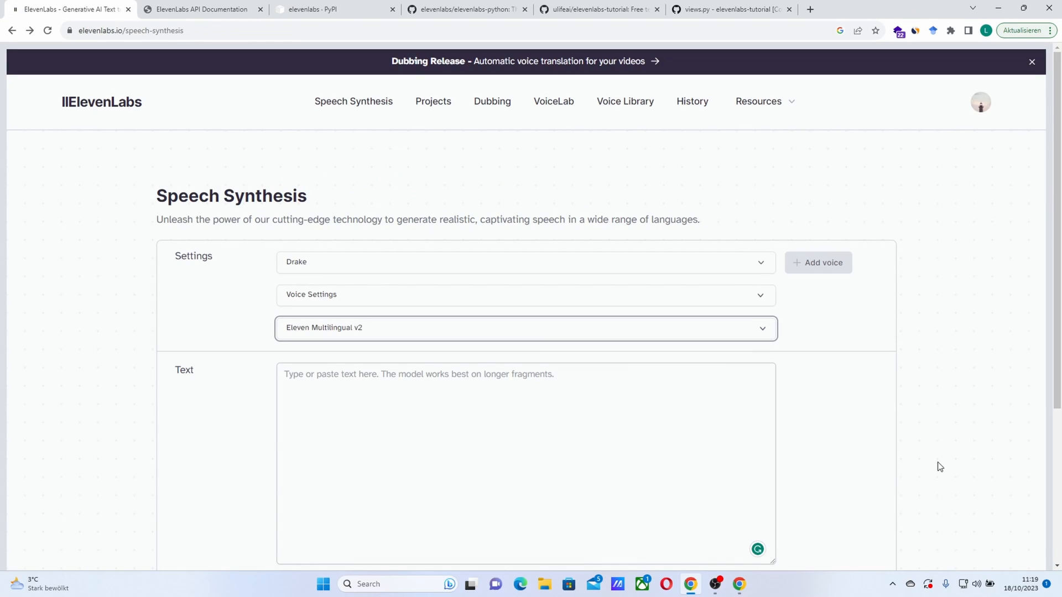
{"action": "mouse_move", "coordinate": [483, 136]}
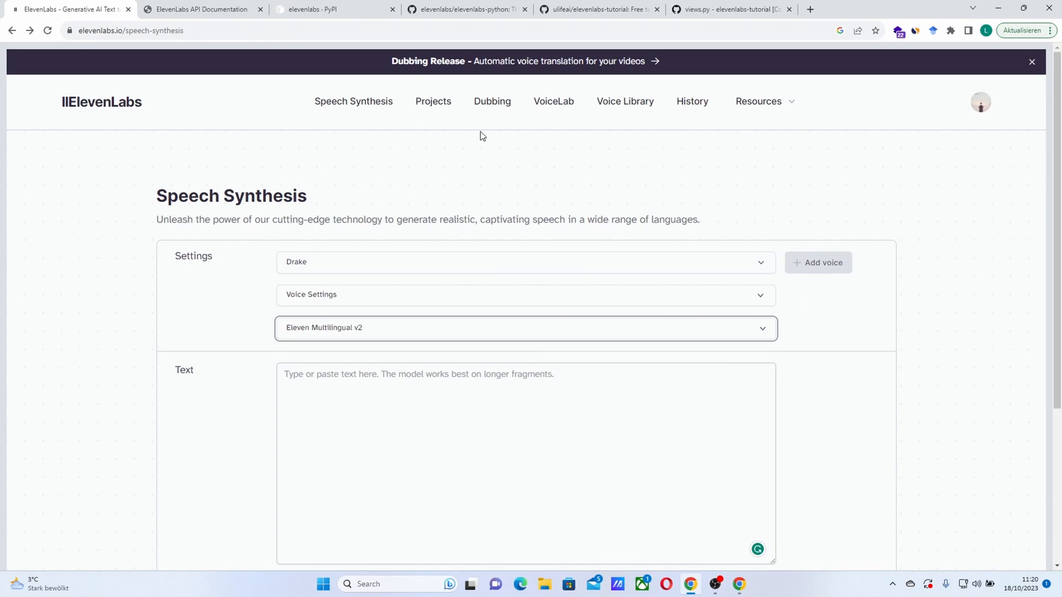
{"action": "mouse_move", "coordinate": [153, 119]}
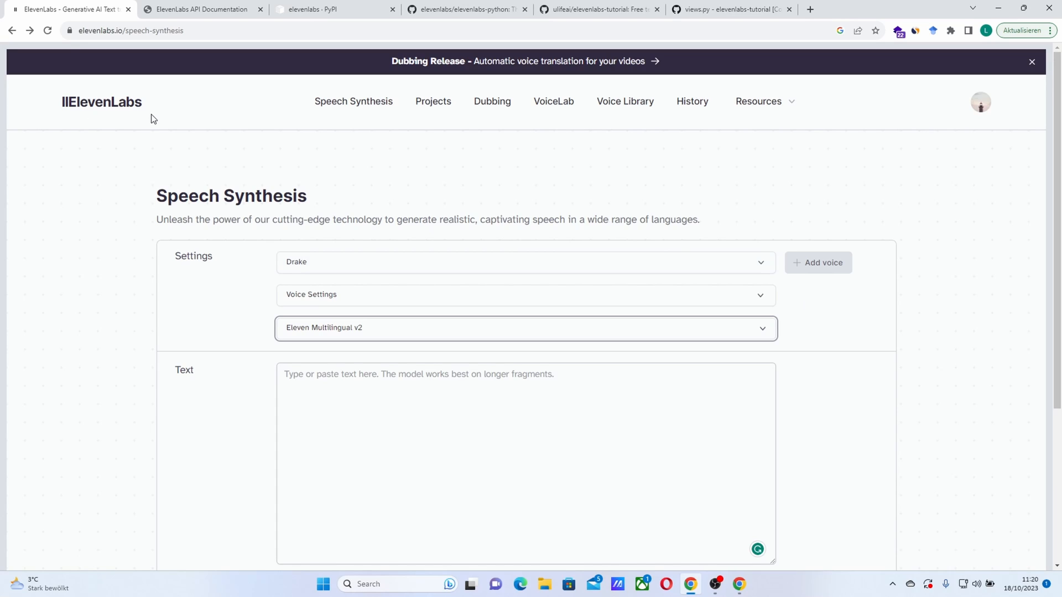
{"action": "mouse_move", "coordinate": [266, 408]}
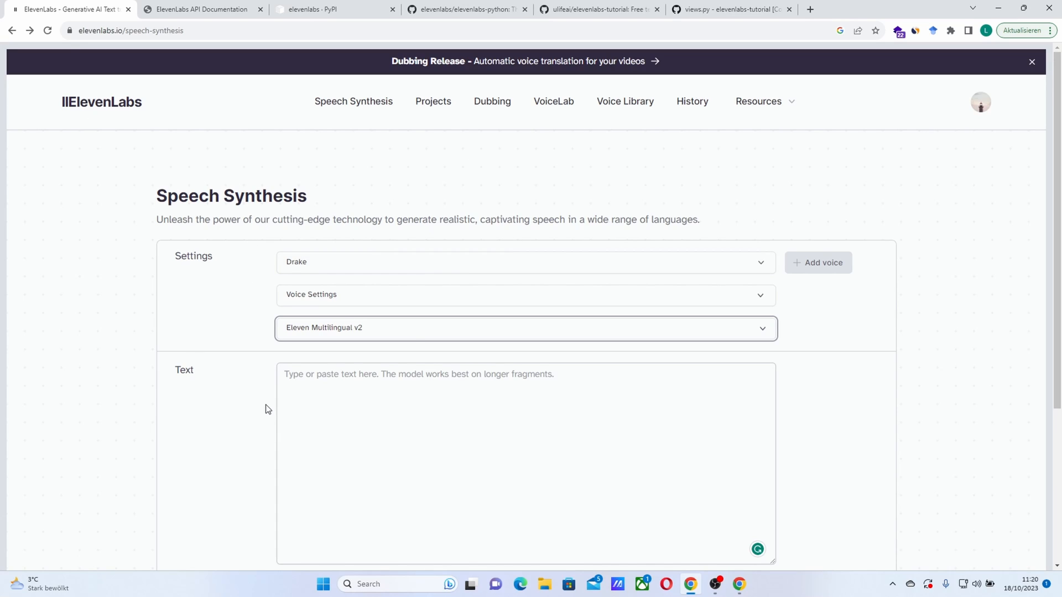
{"action": "scroll", "scroll_direction": "down", "scroll_amount": 3}
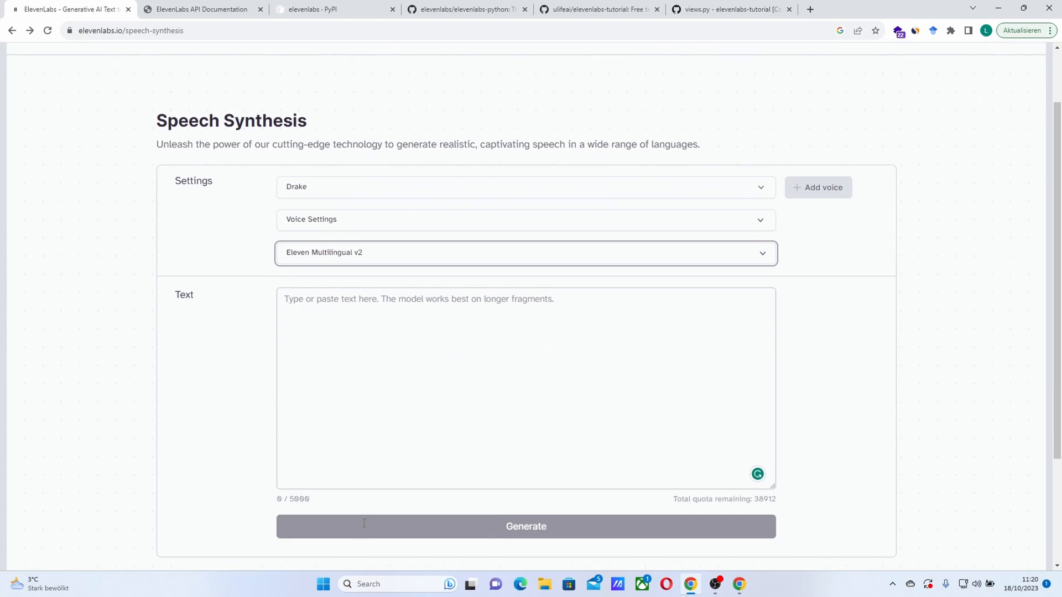
{"action": "mouse_move", "coordinate": [355, 452]}
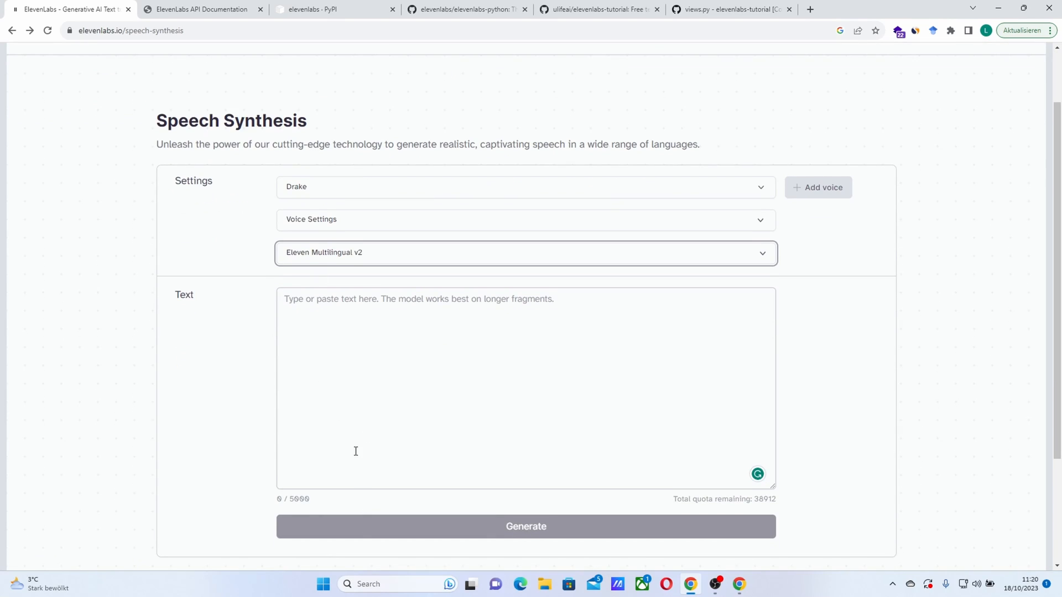
{"action": "scroll", "scroll_direction": "up", "scroll_amount": 3}
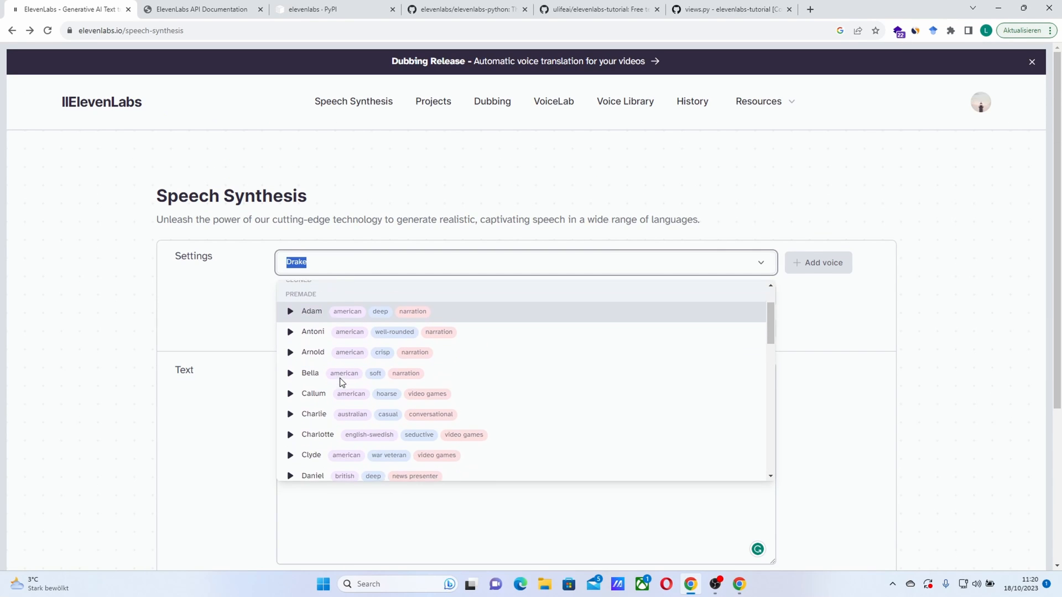
{"action": "scroll", "scroll_direction": "down", "scroll_amount": 3}
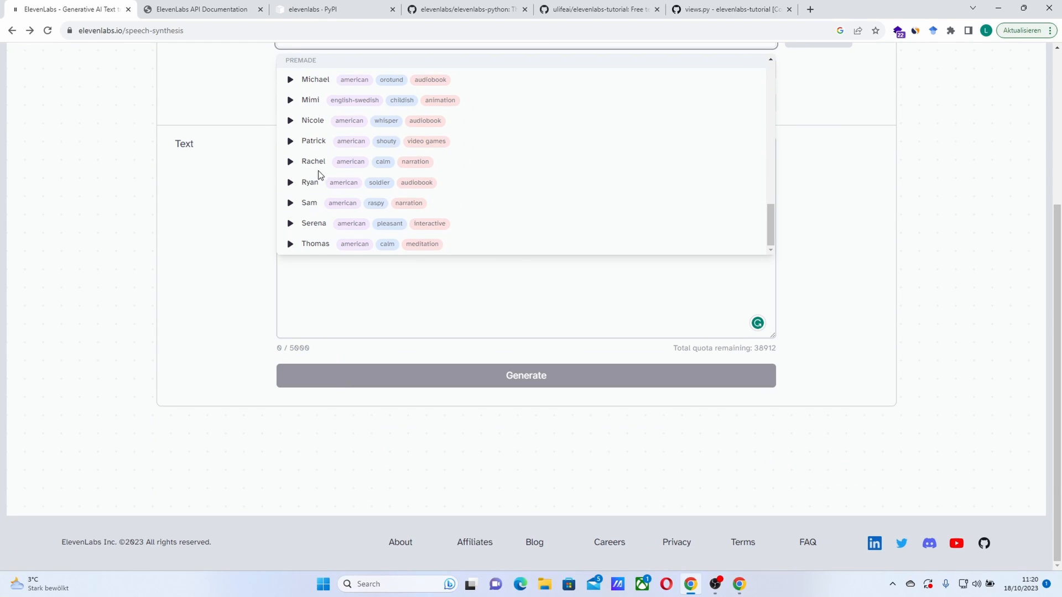
{"action": "scroll", "scroll_direction": "up", "scroll_amount": 3}
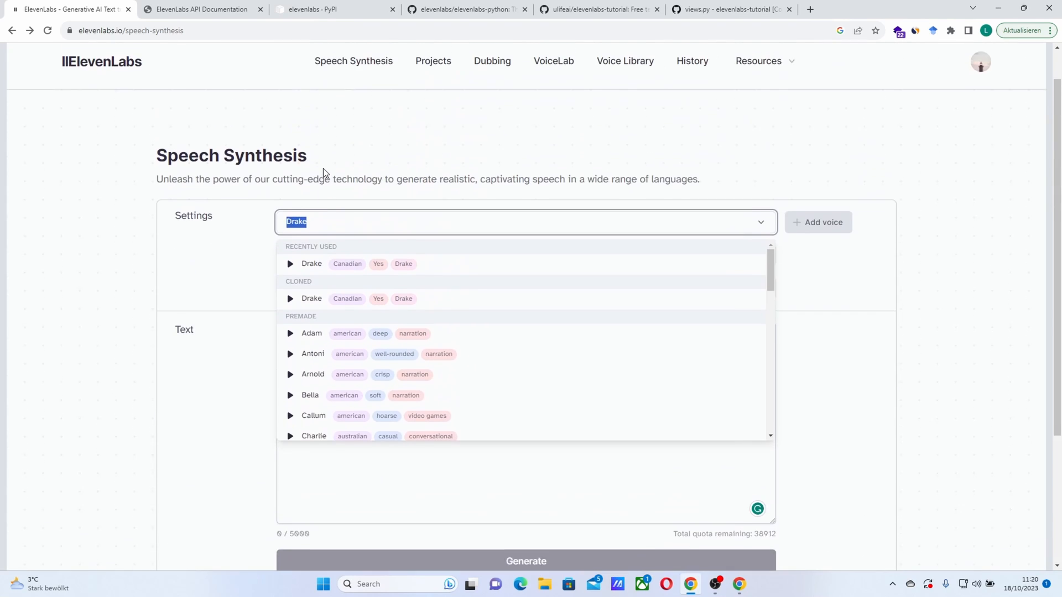
{"action": "scroll", "scroll_direction": "up", "scroll_amount": 3}
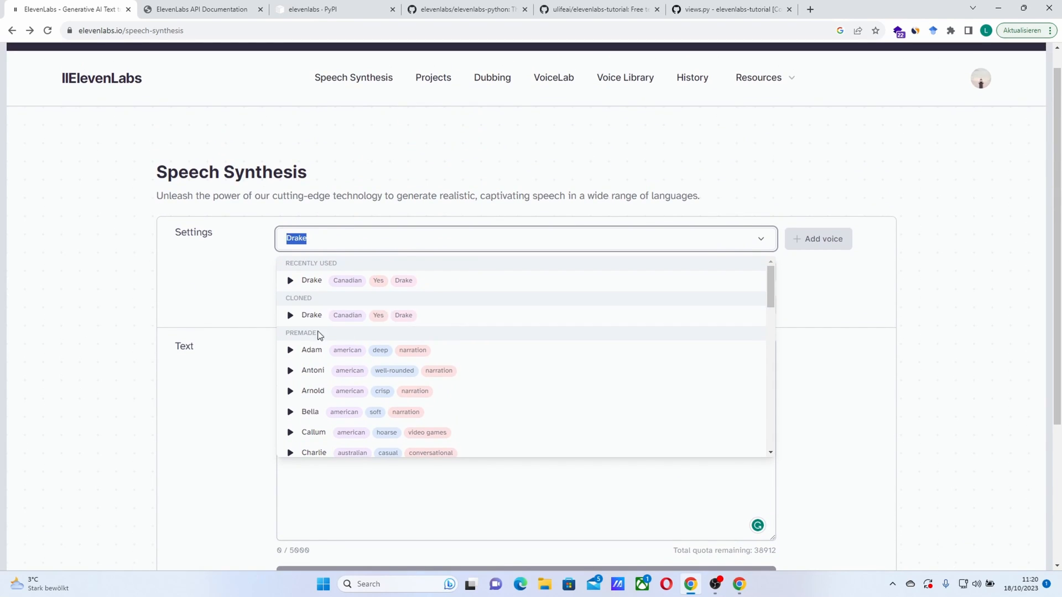
{"action": "mouse_move", "coordinate": [358, 325]}
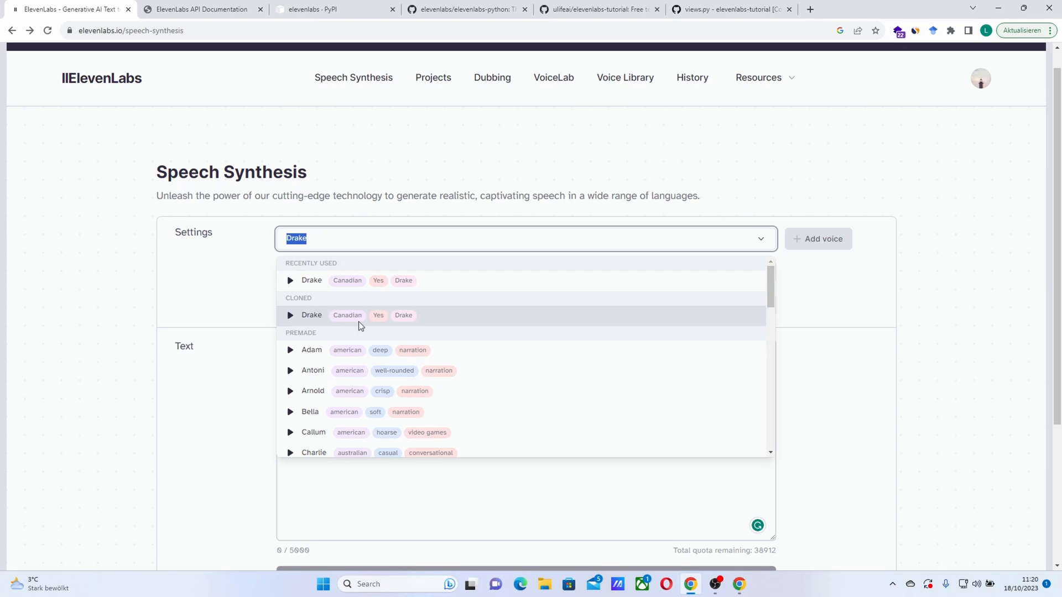
{"action": "mouse_move", "coordinate": [820, 284]}
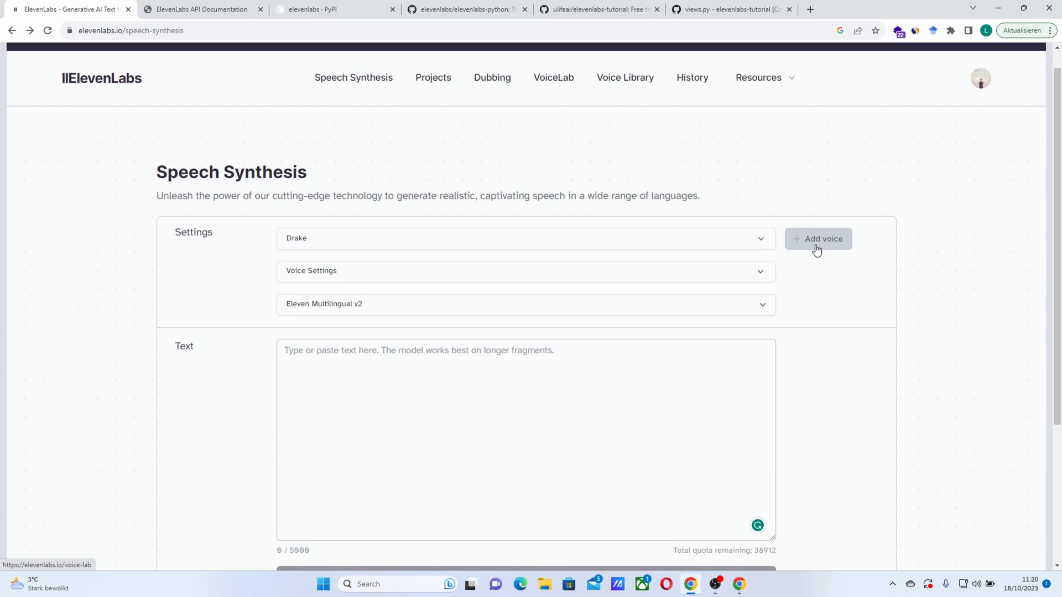
Step: Go to VoiceLab via Add voice to view the cloned Drake voice slot
{"action": "left_click", "coordinate": [818, 239]}
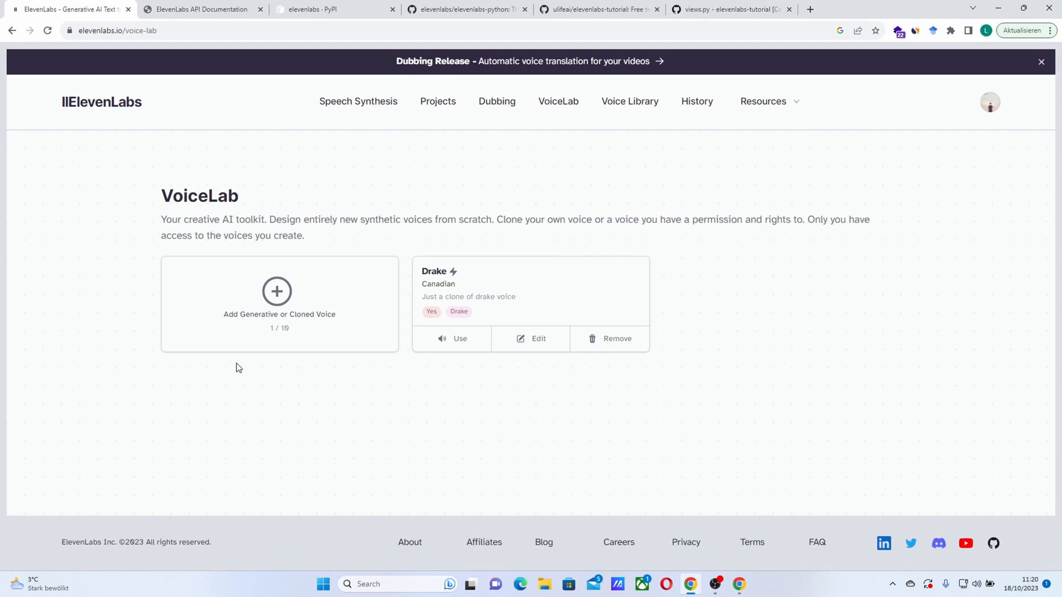
{"action": "mouse_move", "coordinate": [324, 339]}
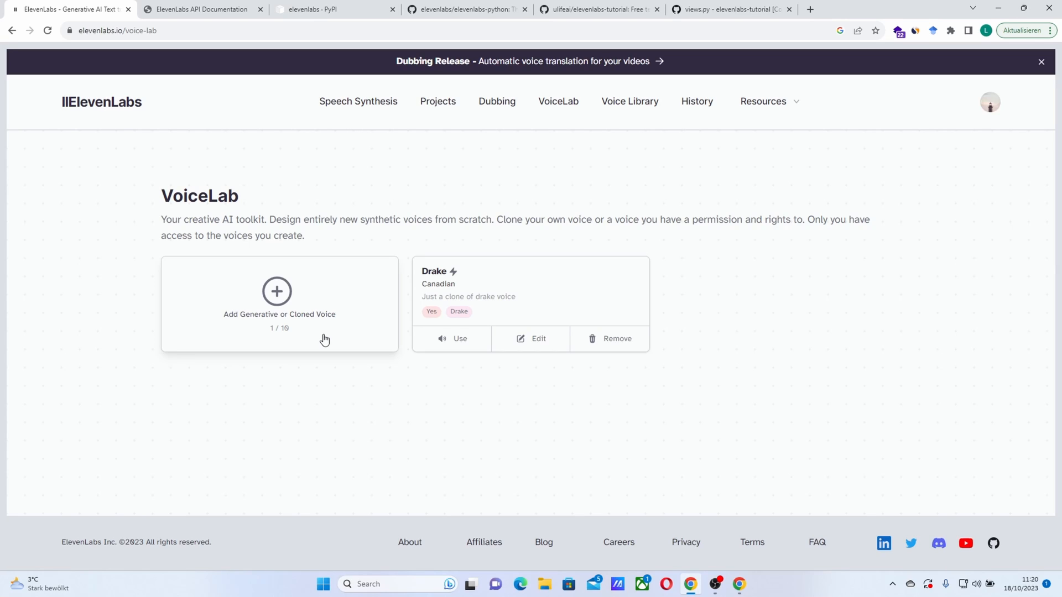
{"action": "mouse_move", "coordinate": [342, 369]}
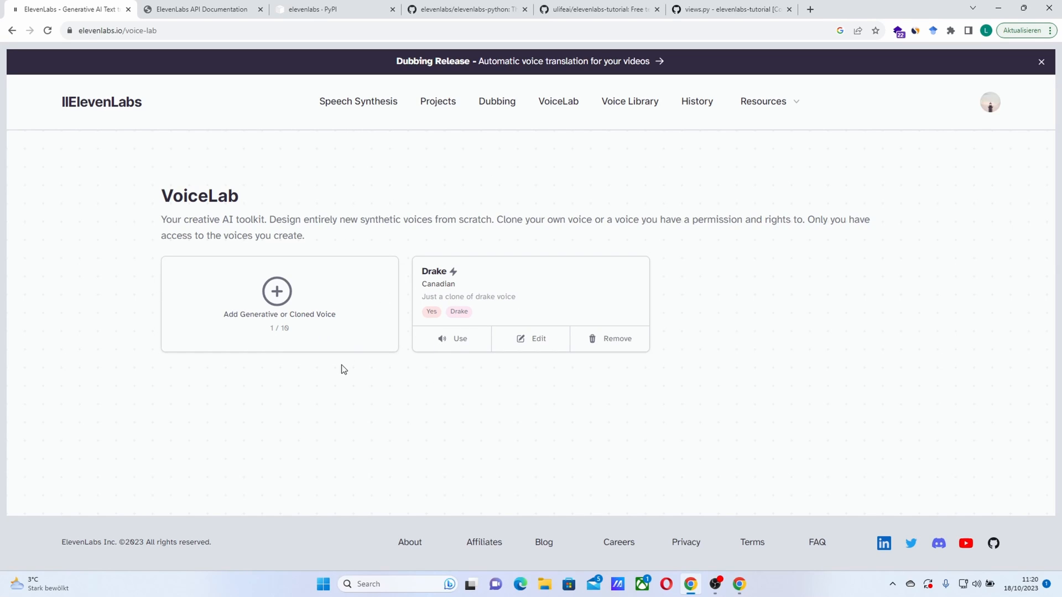
{"action": "mouse_move", "coordinate": [397, 329]}
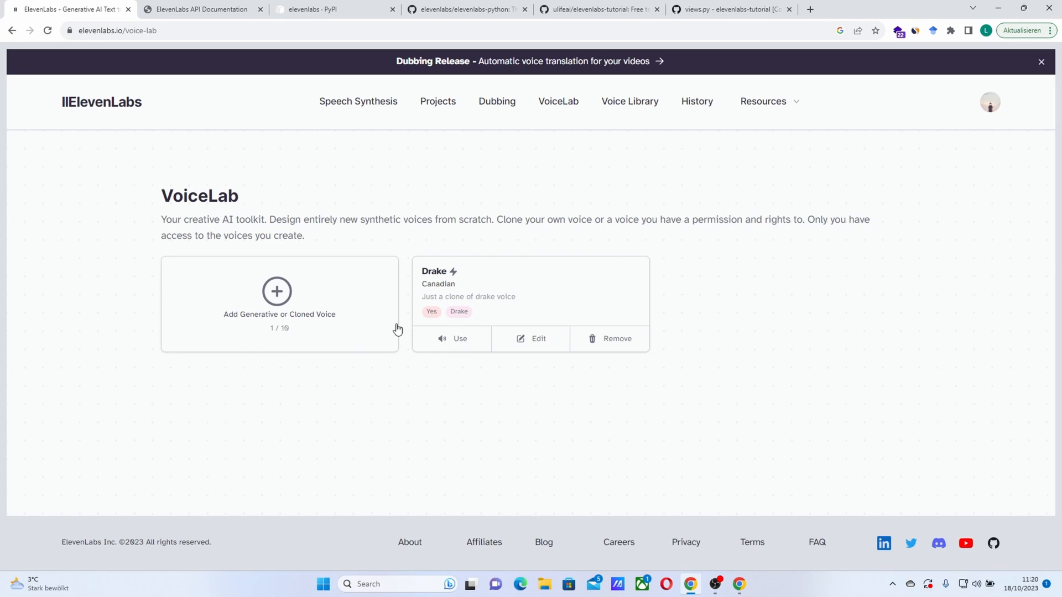
{"action": "mouse_move", "coordinate": [422, 326]}
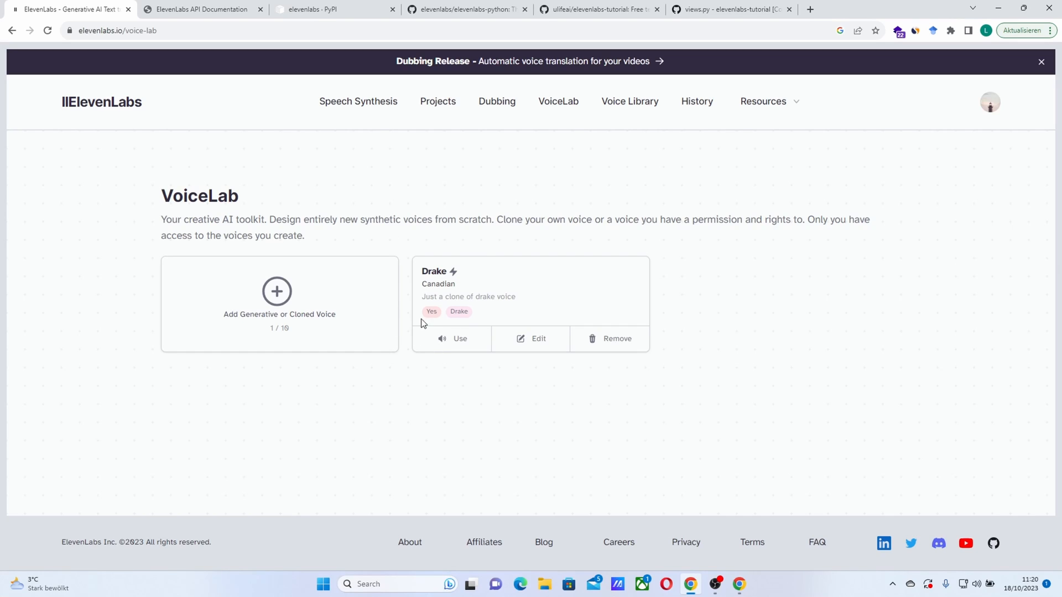
{"action": "mouse_move", "coordinate": [322, 220]}
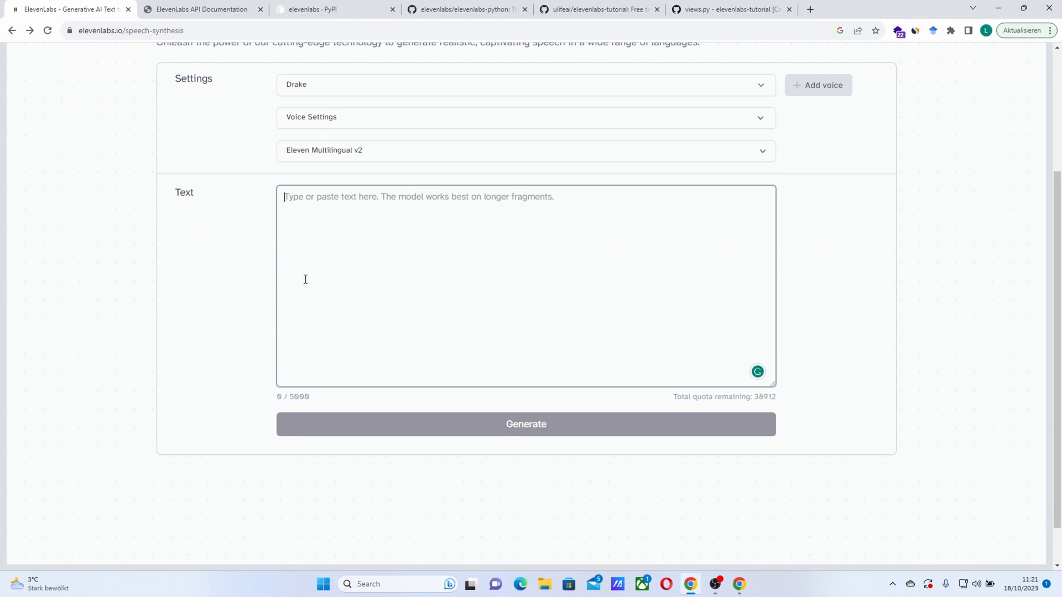
Step: Reach Profile Settings from the account menu to see the masked API key
{"action": "scroll", "scroll_direction": "up", "scroll_amount": 3}
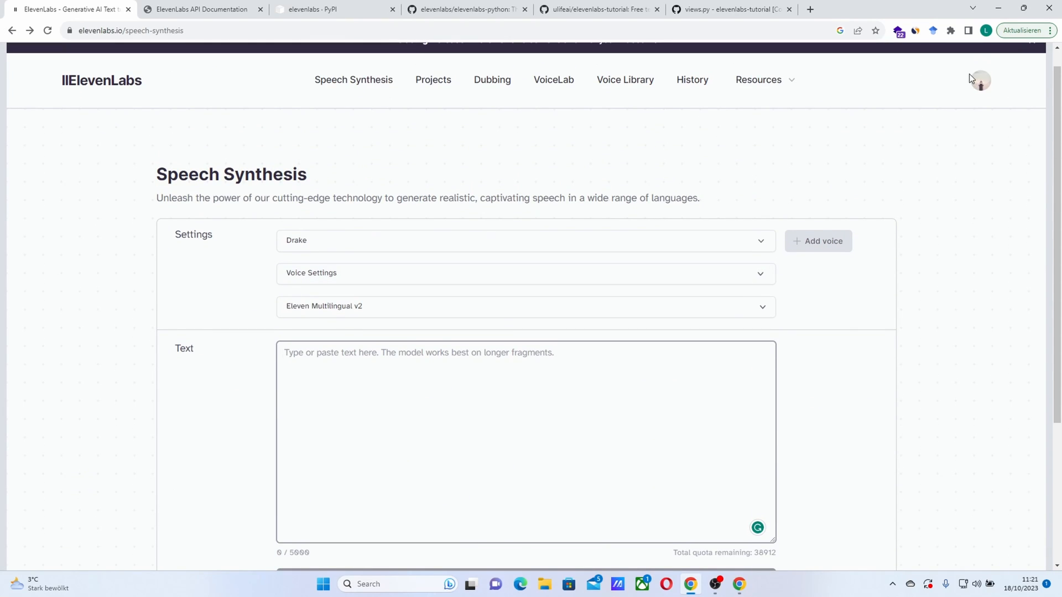
{"action": "left_click", "coordinate": [979, 80]}
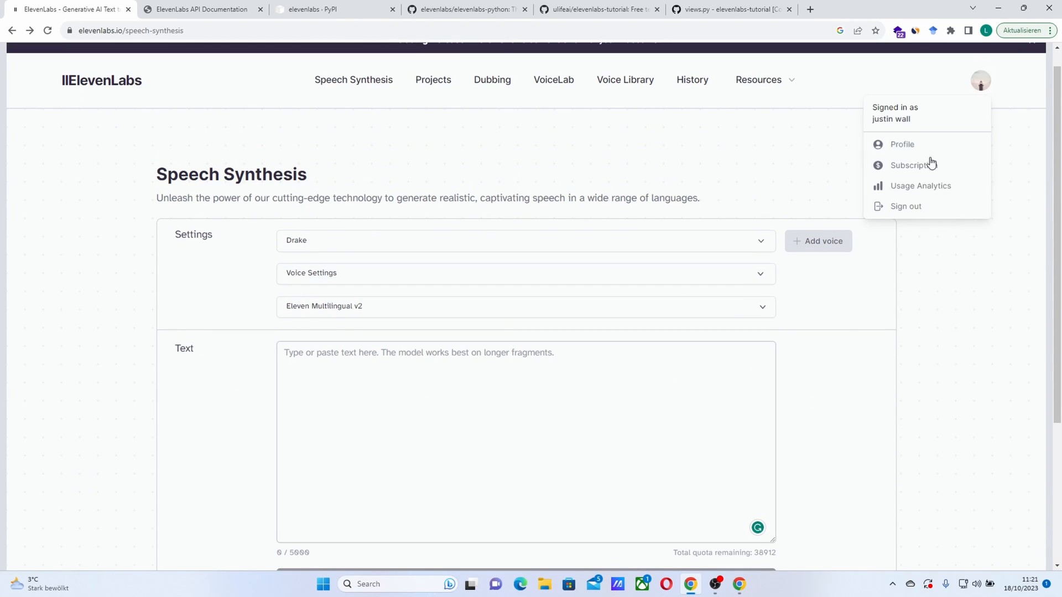
{"action": "mouse_move", "coordinate": [901, 144]}
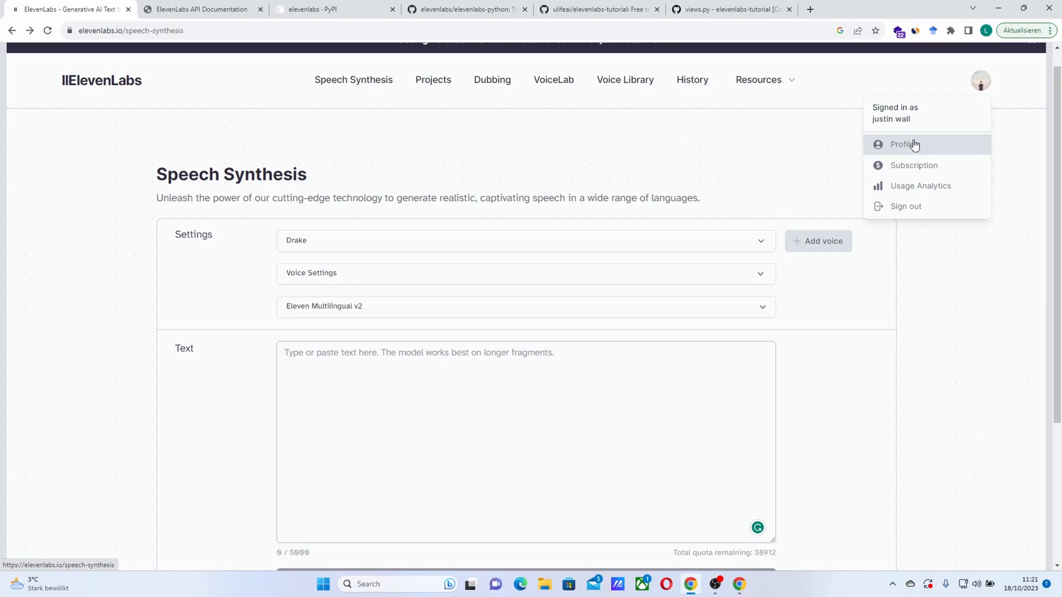
{"action": "left_click", "coordinate": [903, 144]}
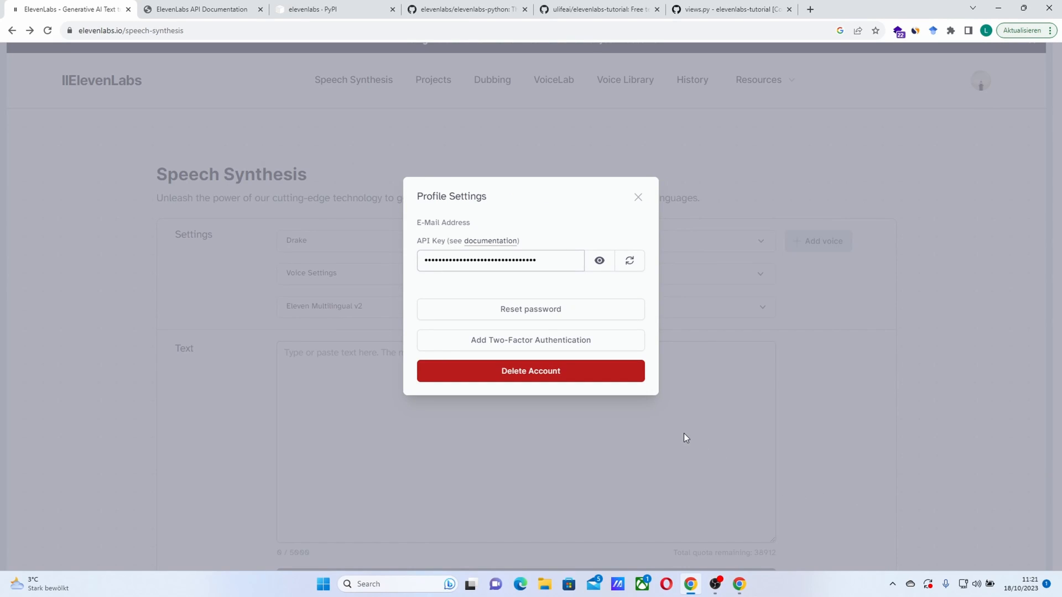
{"action": "mouse_move", "coordinate": [576, 369]}
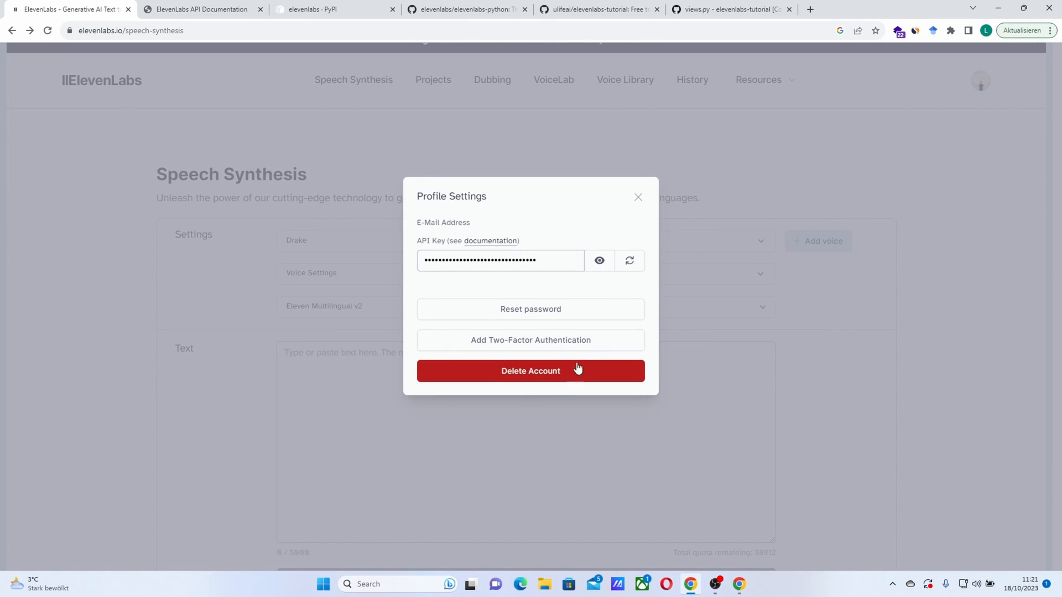
{"action": "mouse_move", "coordinate": [537, 281]}
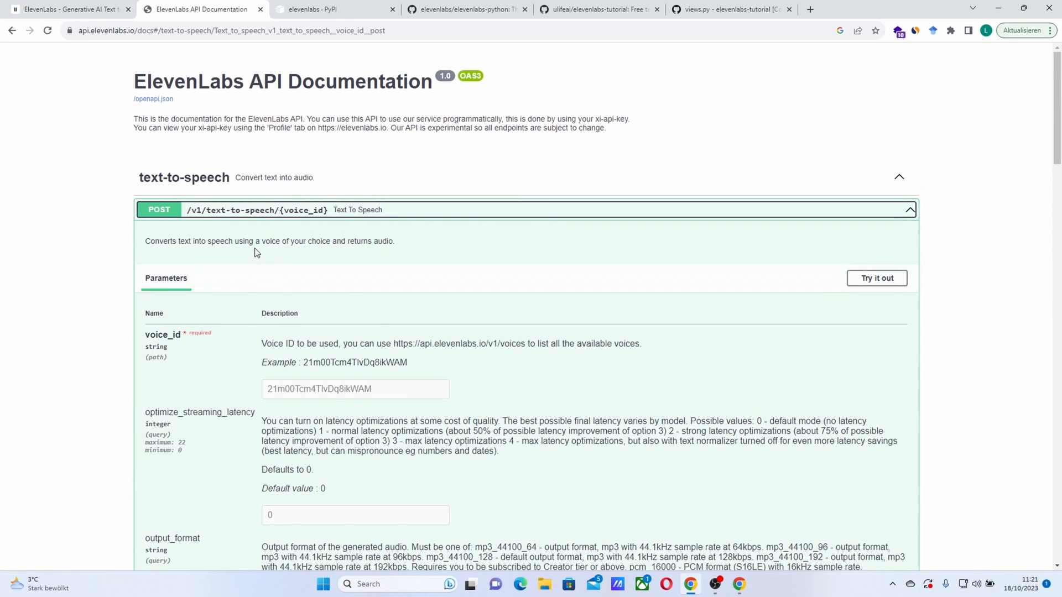
{"action": "mouse_move", "coordinate": [217, 201]}
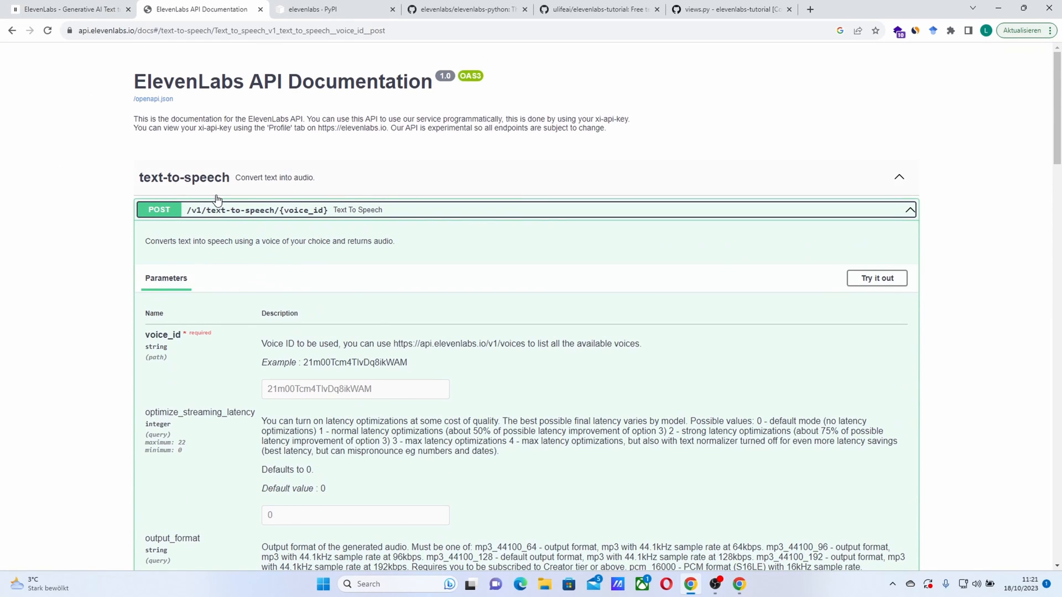
Step: Scroll the POST /v1/text-to-speech docs down to the request body example and response codes
{"action": "scroll", "scroll_direction": "down", "scroll_amount": 3}
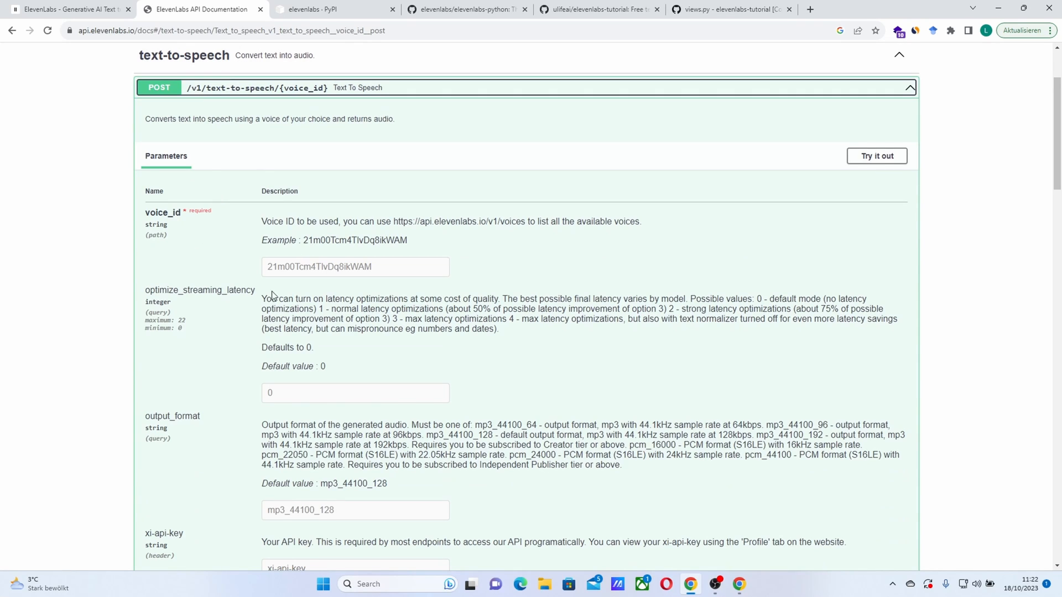
{"action": "scroll", "scroll_direction": "down", "scroll_amount": 3}
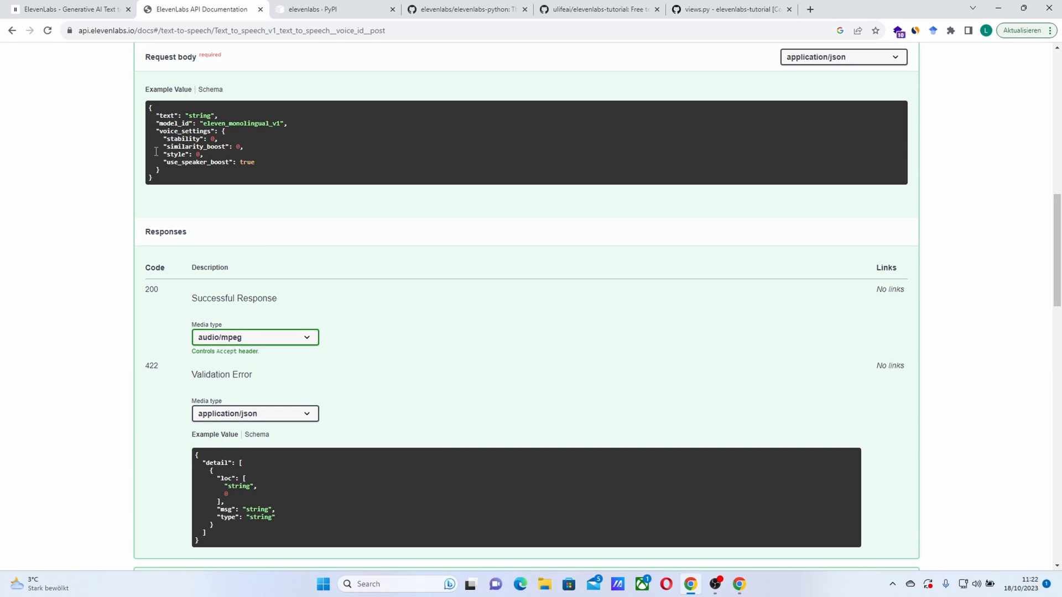
{"action": "mouse_move", "coordinate": [186, 110]}
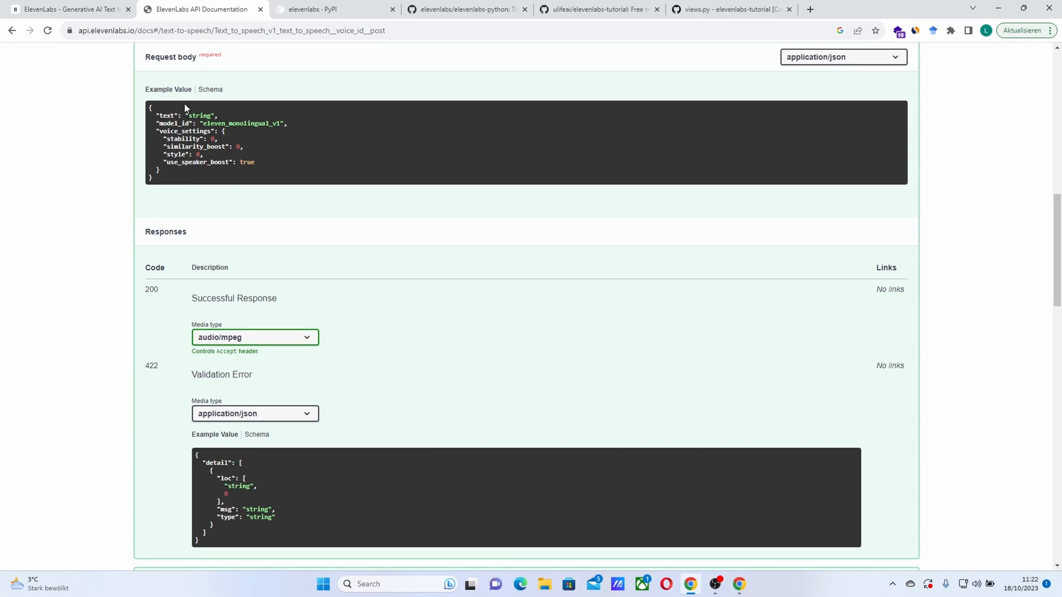
Step: Bring up the elevenlabs 0.2.26 package page on PyPI with its pip install command
{"action": "left_click", "coordinate": [332, 8]}
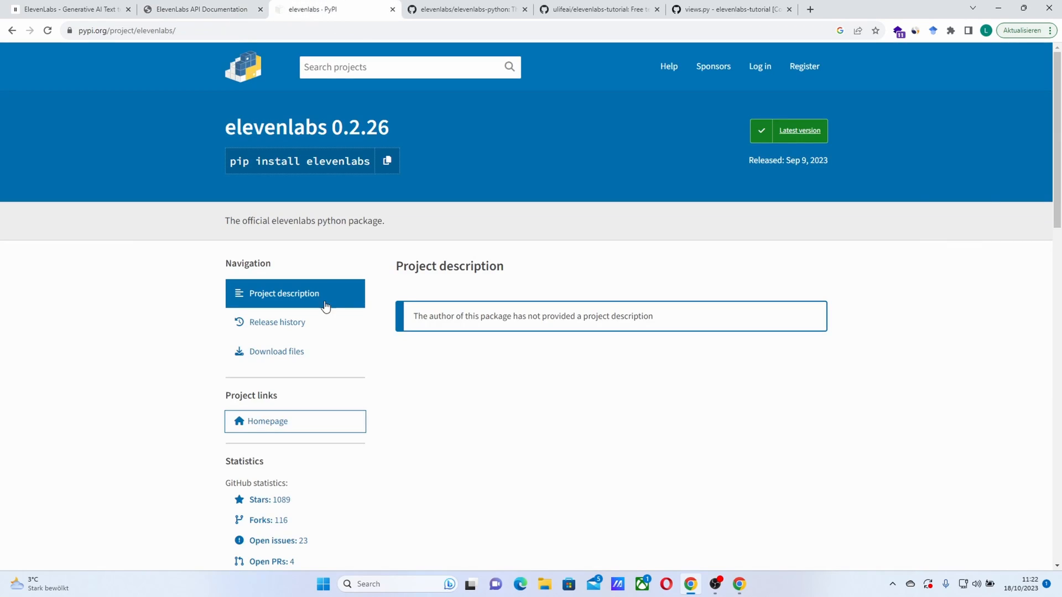
{"action": "mouse_move", "coordinate": [399, 569]}
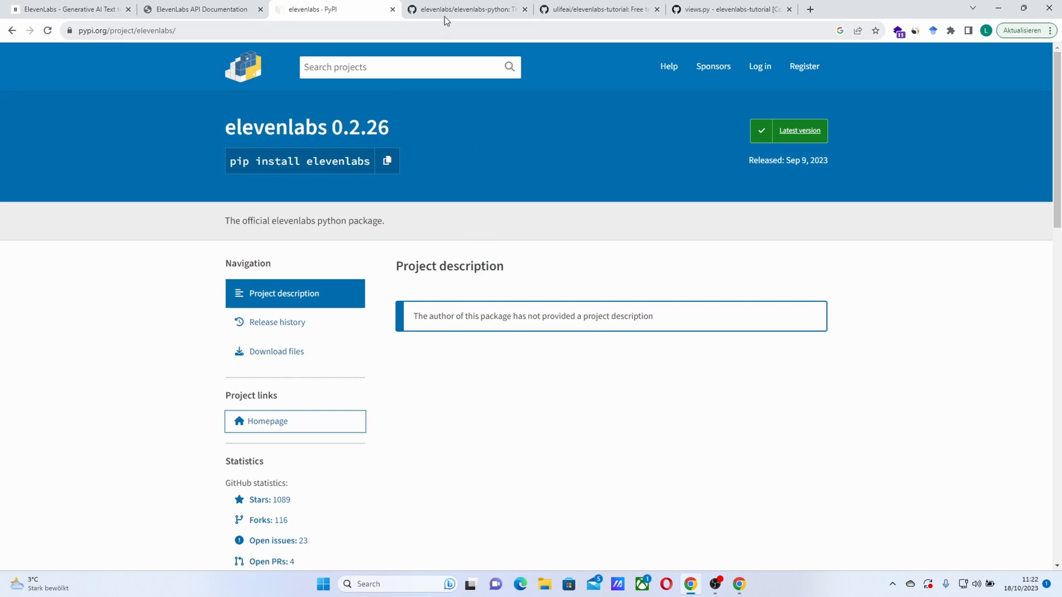
Step: Read the elevenlabs-python README install and usage examples, highlighting the Bella voice name
{"action": "left_click", "coordinate": [466, 8]}
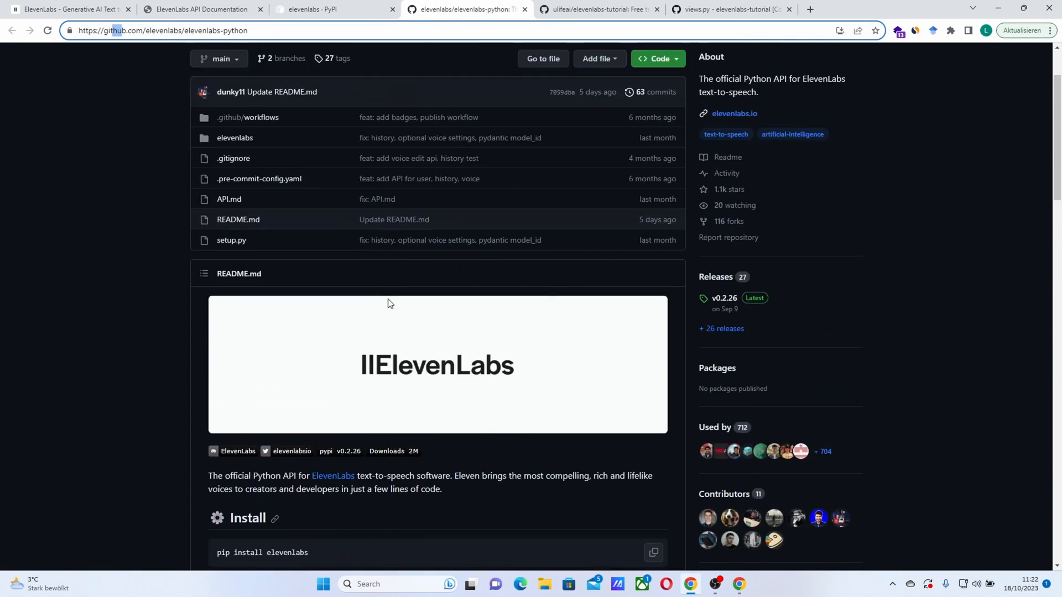
{"action": "scroll", "scroll_direction": "up", "scroll_amount": 3}
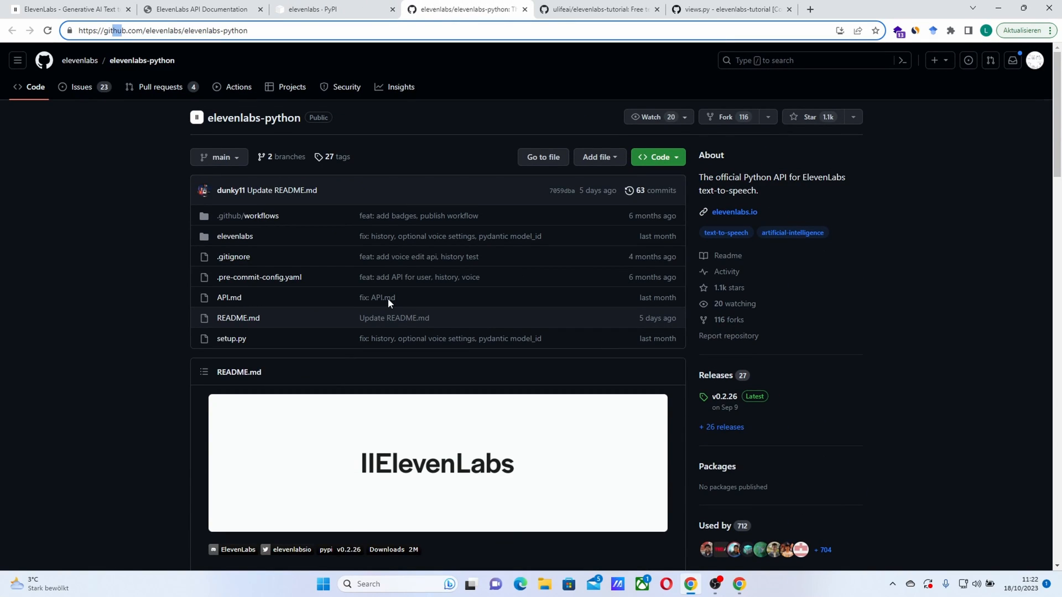
{"action": "scroll", "scroll_direction": "down", "scroll_amount": 3}
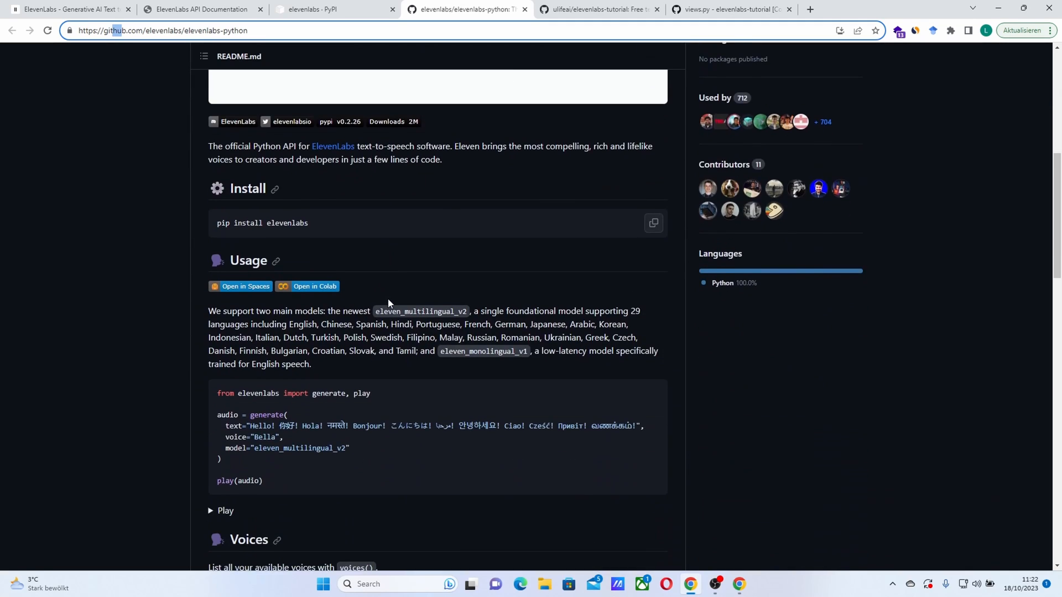
{"action": "scroll", "scroll_direction": "down", "scroll_amount": 3}
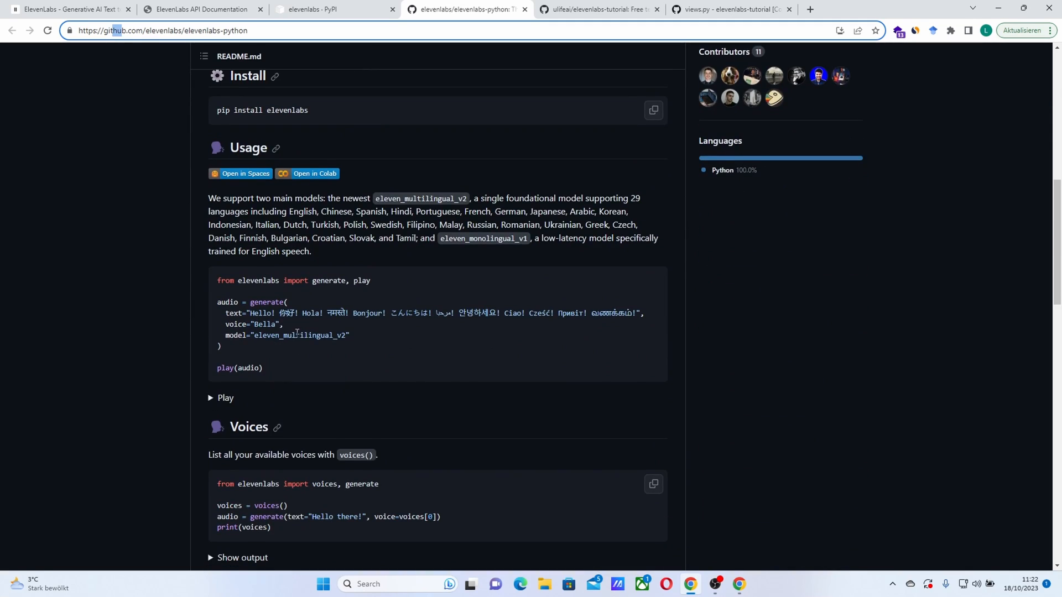
{"action": "double_click", "coordinate": [265, 325]}
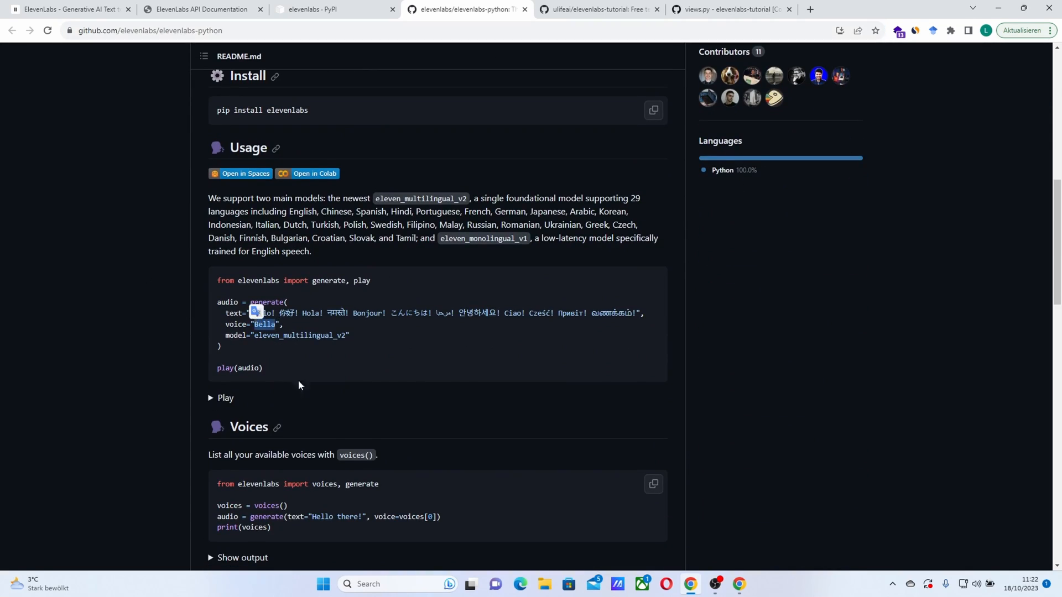
{"action": "scroll", "scroll_direction": "down", "scroll_amount": 3}
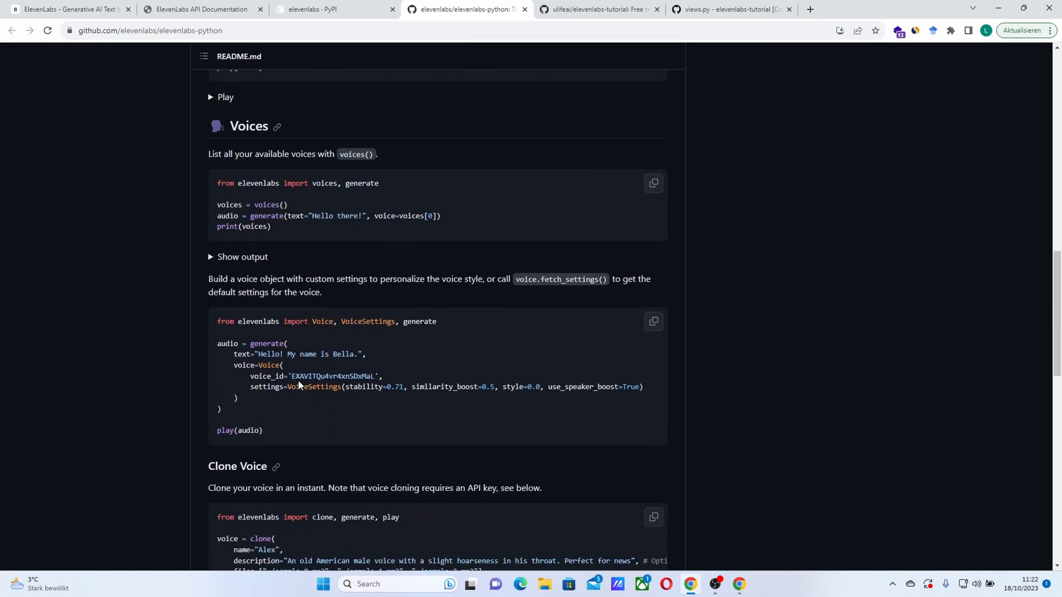
{"action": "scroll", "scroll_direction": "down", "scroll_amount": 3}
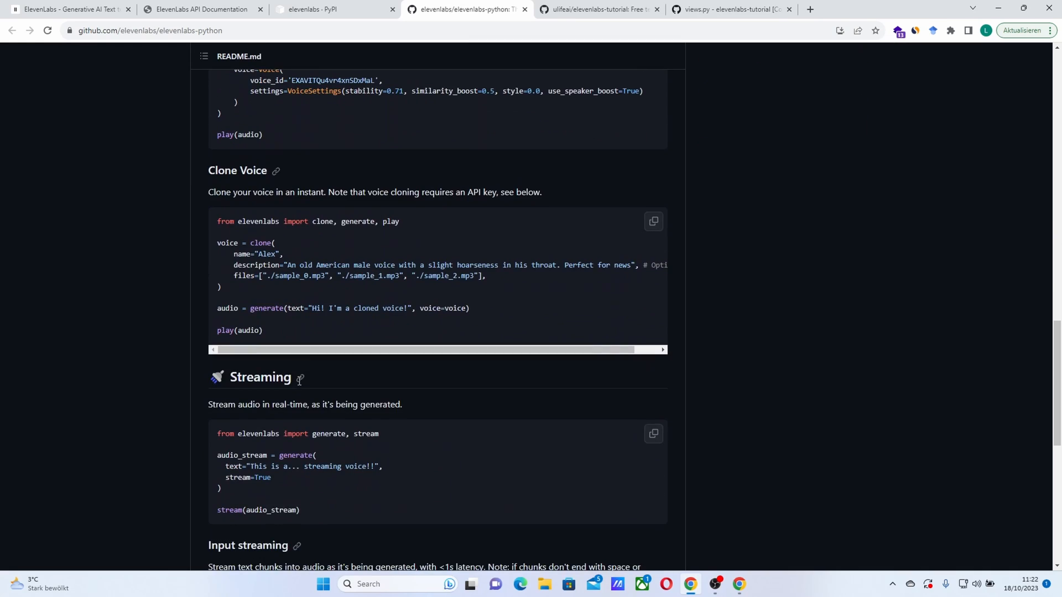
{"action": "scroll", "scroll_direction": "down", "scroll_amount": 3}
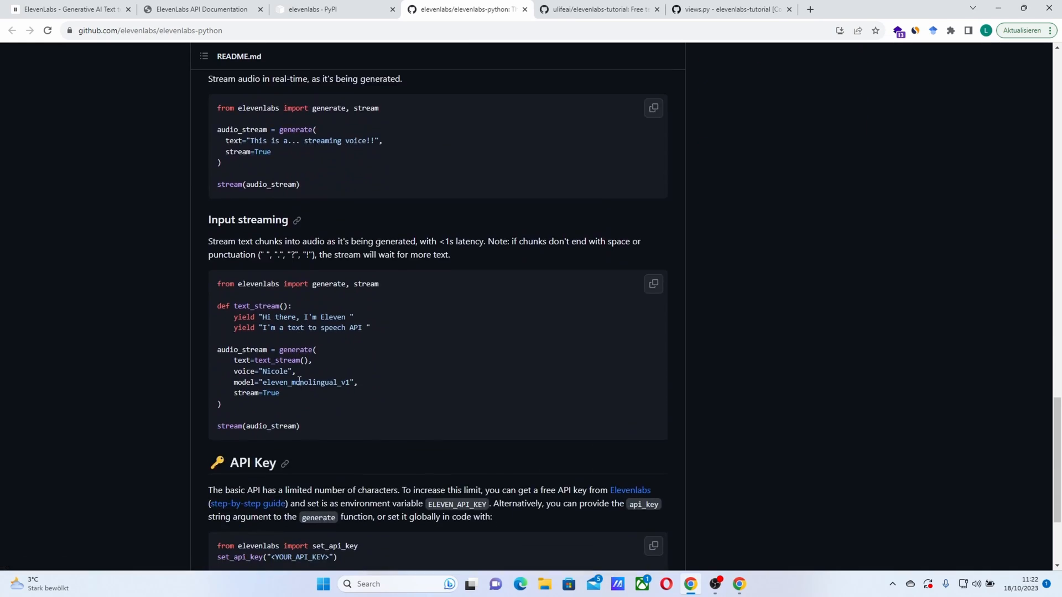
Step: Review the streaming example's text_stream argument and the API key setup to the README's end
{"action": "double_click", "coordinate": [251, 400]}
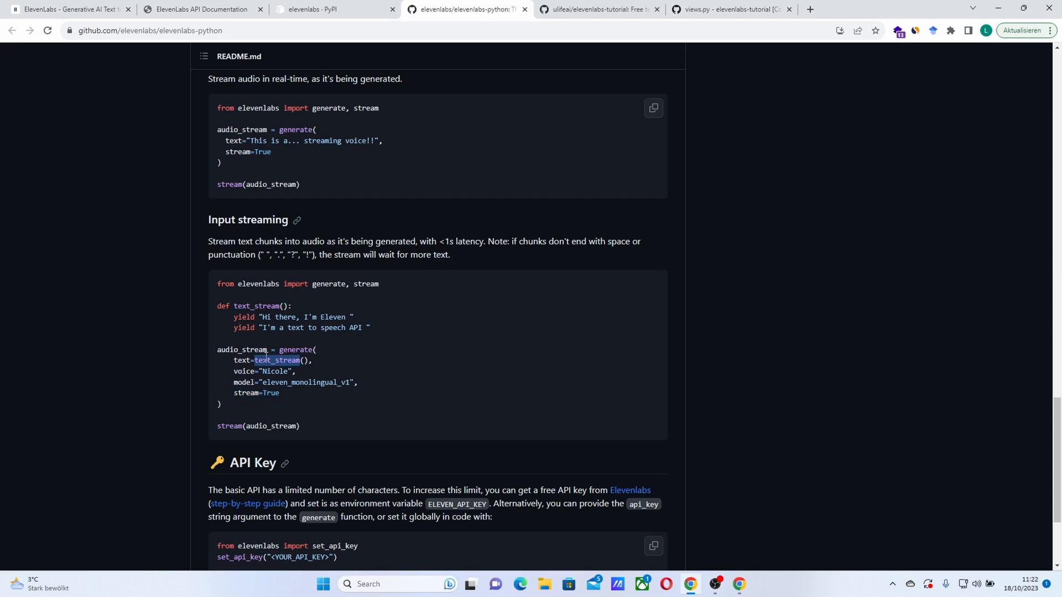
{"action": "scroll", "scroll_direction": "up", "scroll_amount": 3}
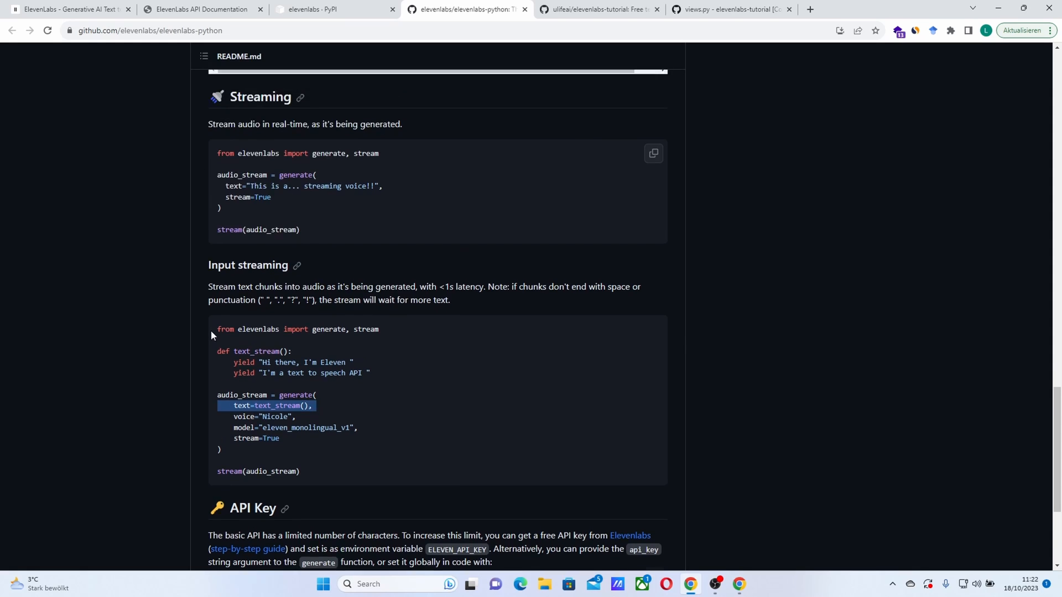
{"action": "scroll", "scroll_direction": "down", "scroll_amount": 3}
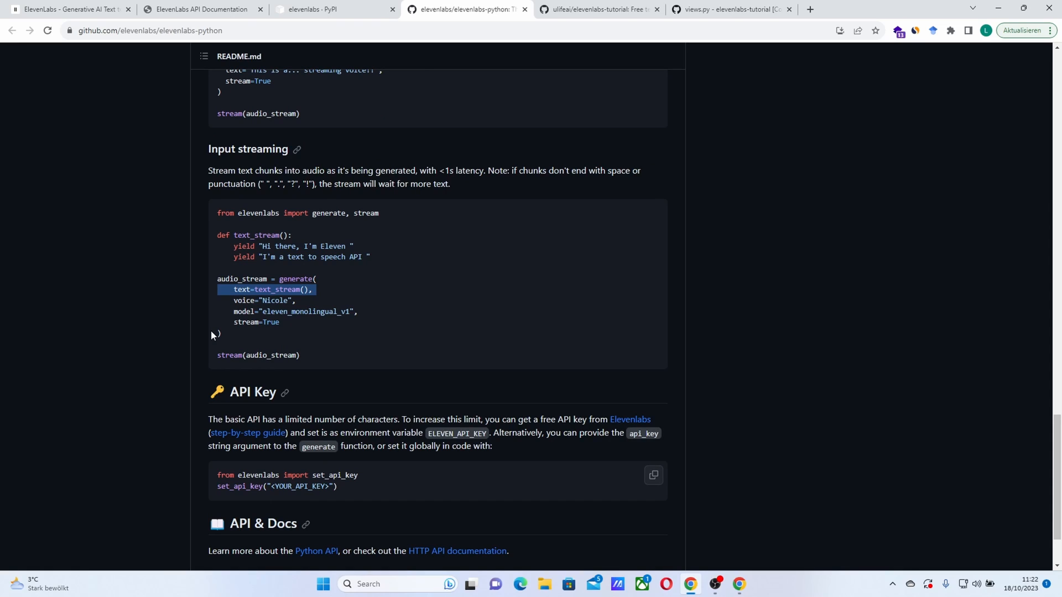
{"action": "mouse_move", "coordinate": [280, 242]}
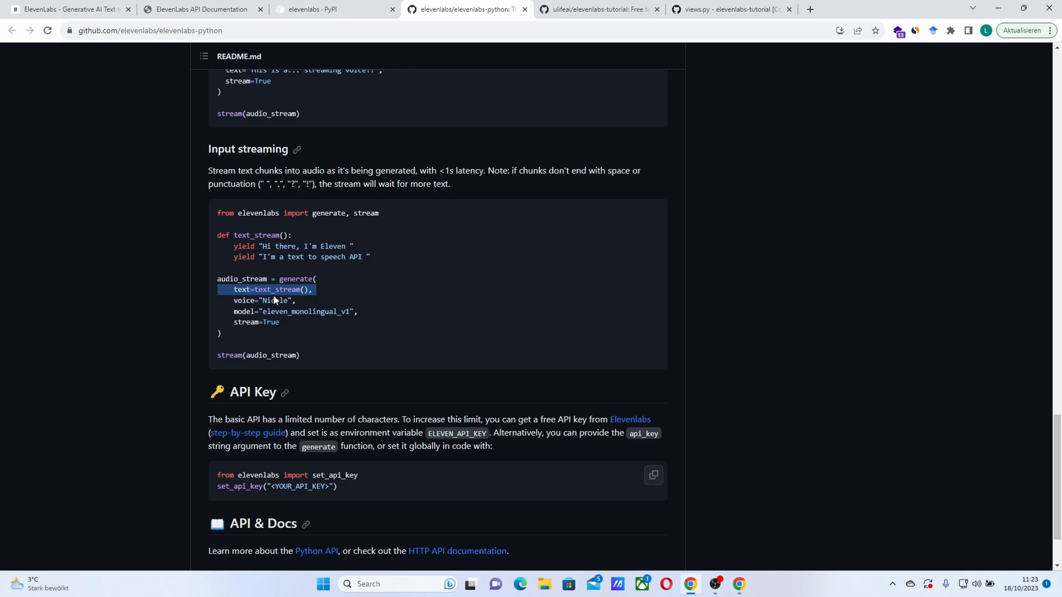
{"action": "scroll", "scroll_direction": "down", "scroll_amount": 3}
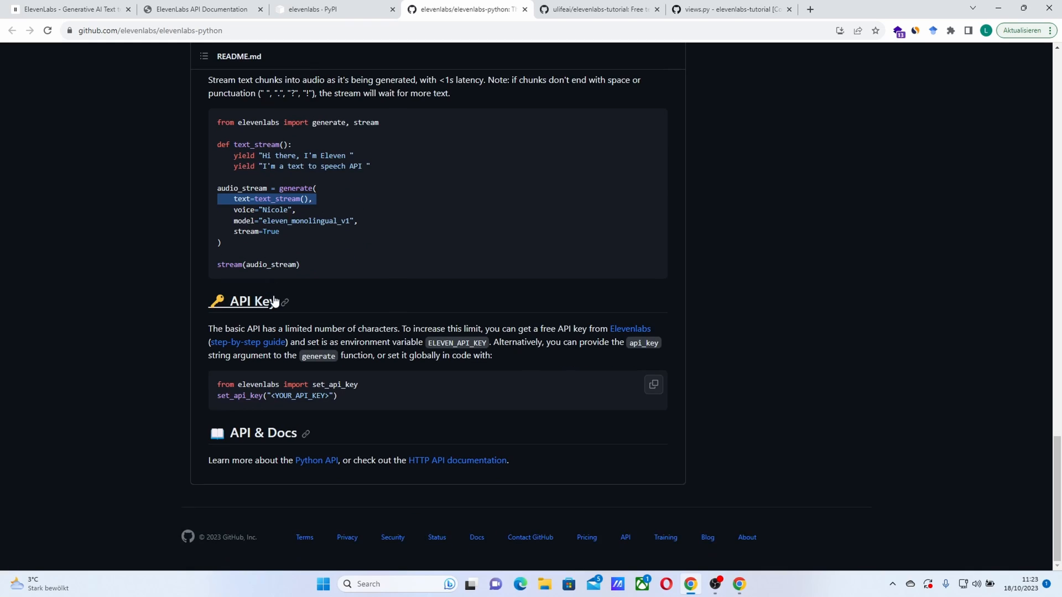
{"action": "mouse_move", "coordinate": [362, 429]}
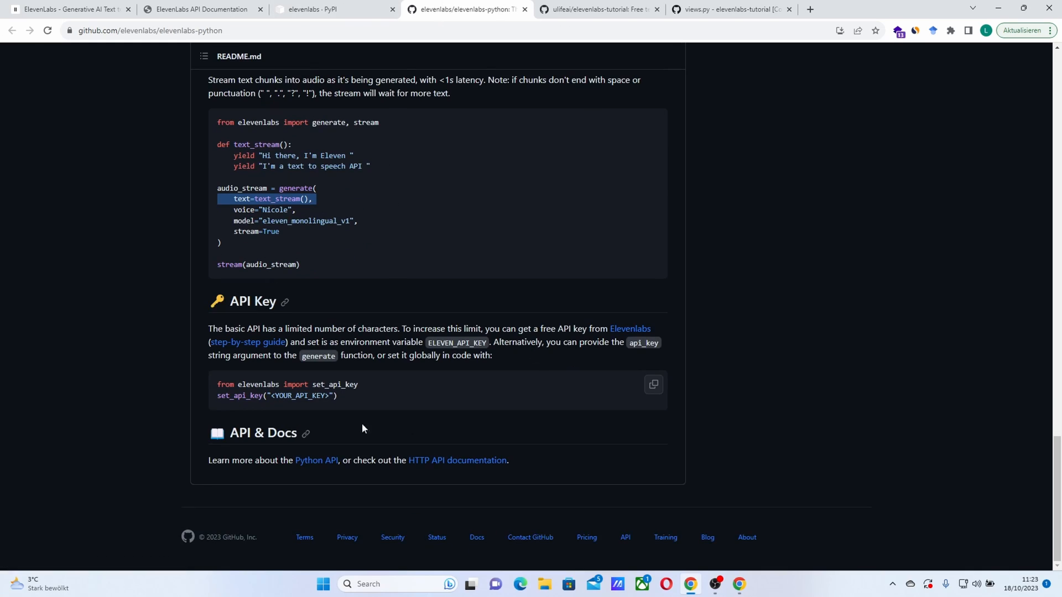
Step: Review the elevenlabs-tutorial repository and open its Codespace showing index.html
{"action": "left_click", "coordinate": [598, 9]}
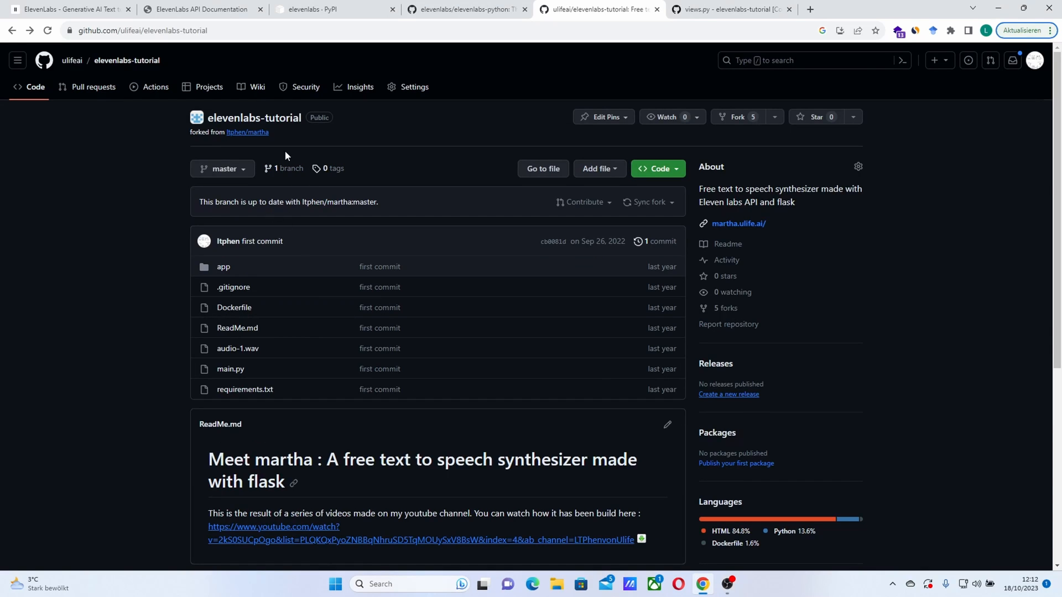
{"action": "mouse_move", "coordinate": [302, 219]}
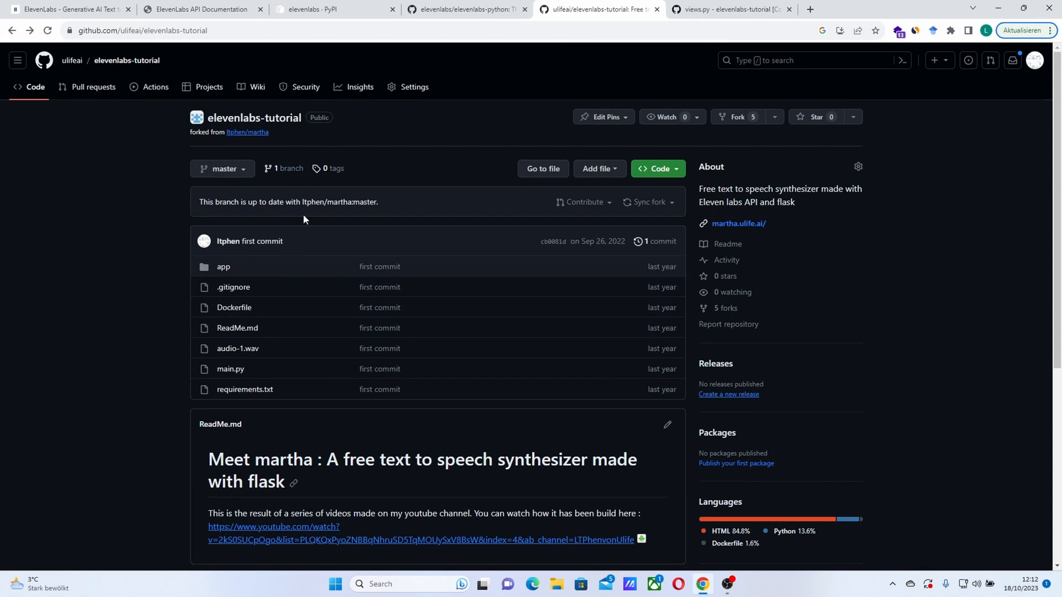
{"action": "mouse_move", "coordinate": [172, 265]}
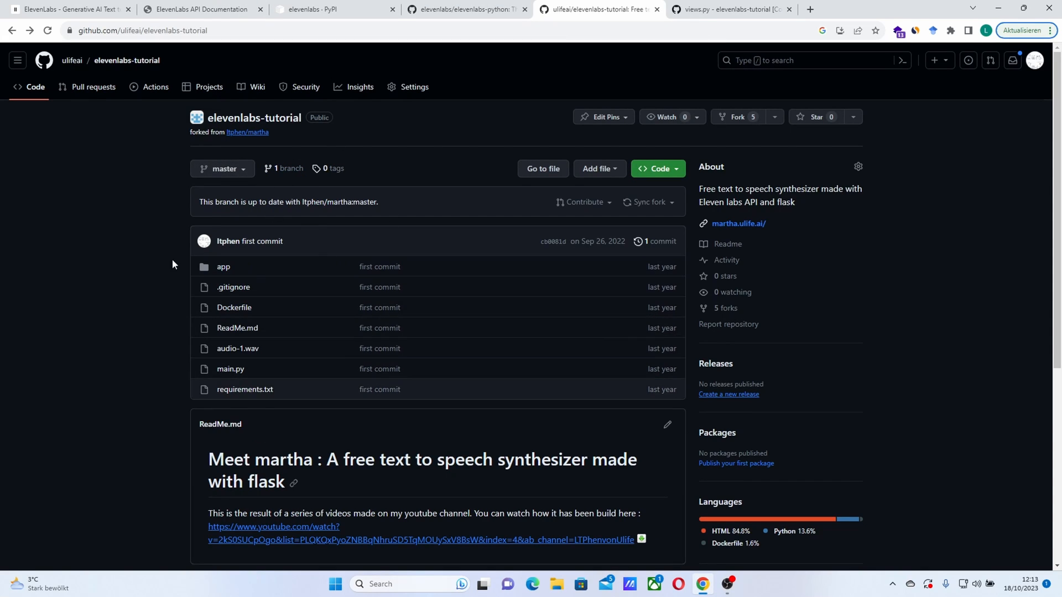
{"action": "mouse_move", "coordinate": [142, 319]}
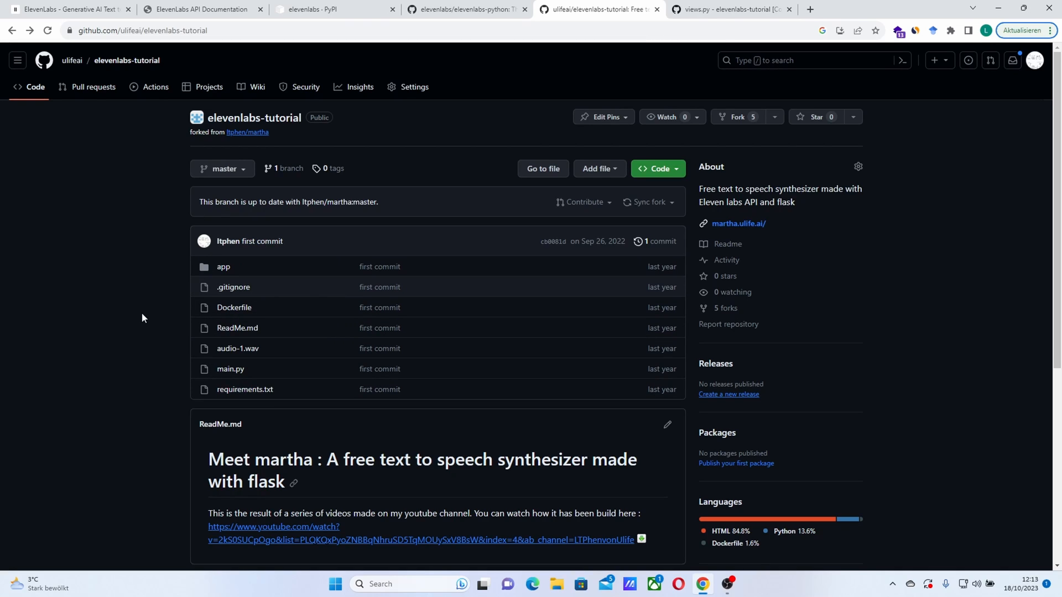
{"action": "mouse_move", "coordinate": [246, 133]}
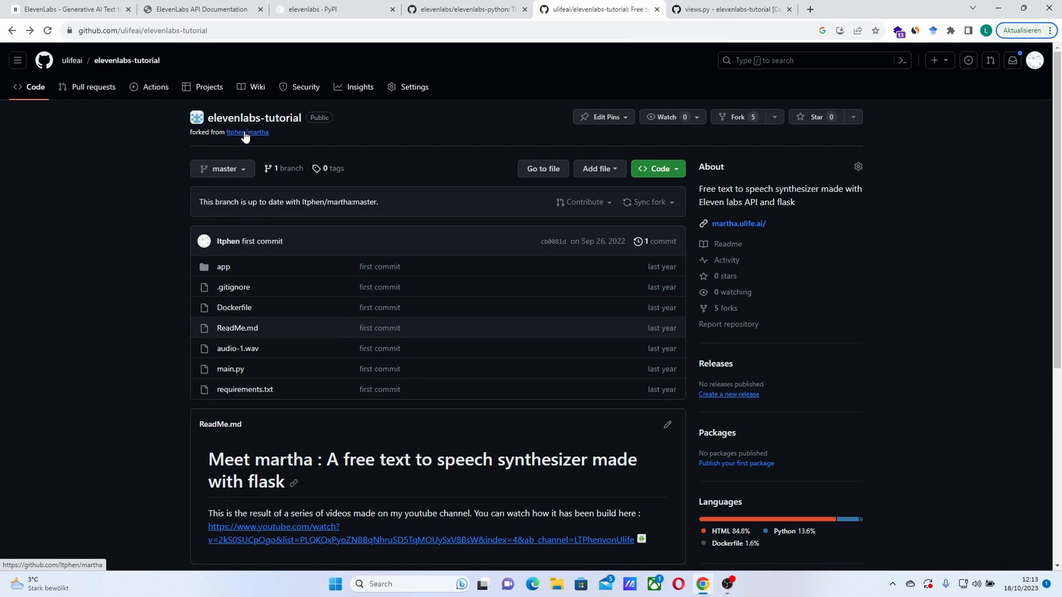
{"action": "mouse_move", "coordinate": [247, 134]}
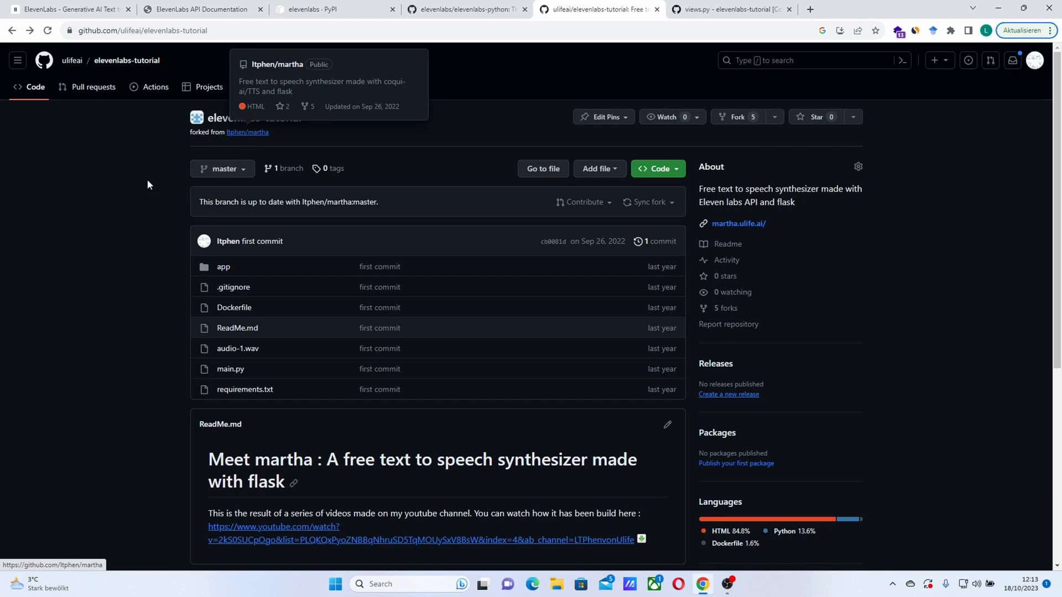
{"action": "mouse_move", "coordinate": [21, 272]}
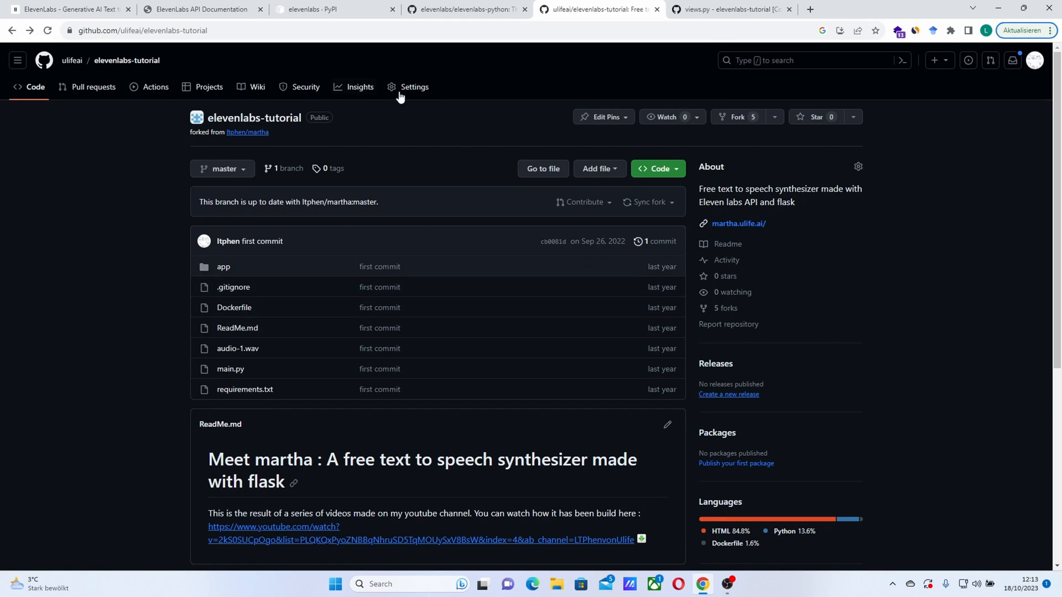
{"action": "mouse_move", "coordinate": [549, 203]}
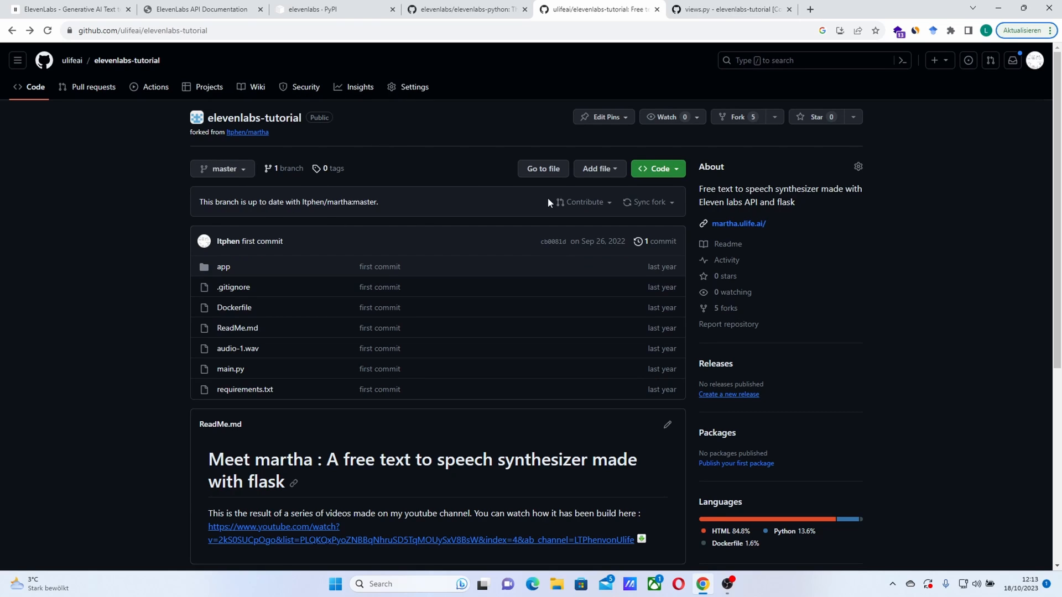
{"action": "left_click", "coordinate": [655, 168]}
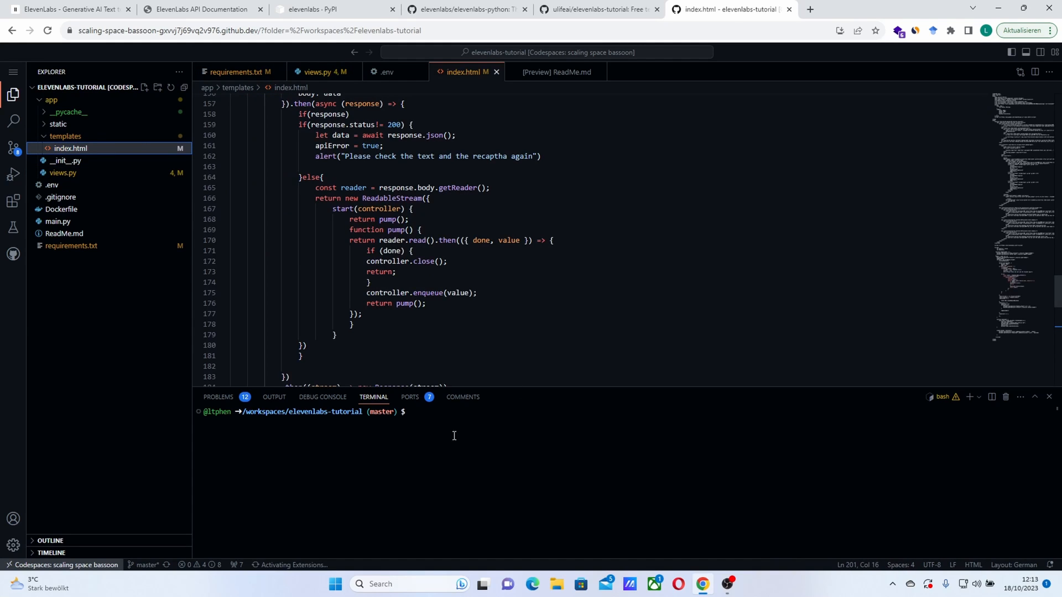
Step: Skim index.html and __init__.py, then settle on views.py with the call_martha POST route
{"action": "scroll", "scroll_direction": "up", "scroll_amount": 3}
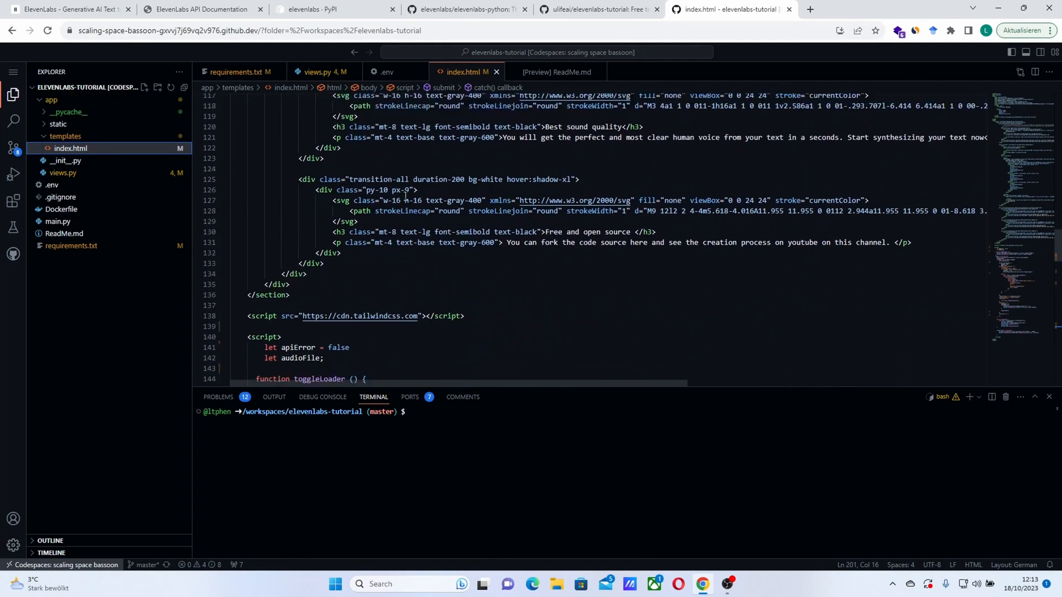
{"action": "scroll", "scroll_direction": "down", "scroll_amount": 3}
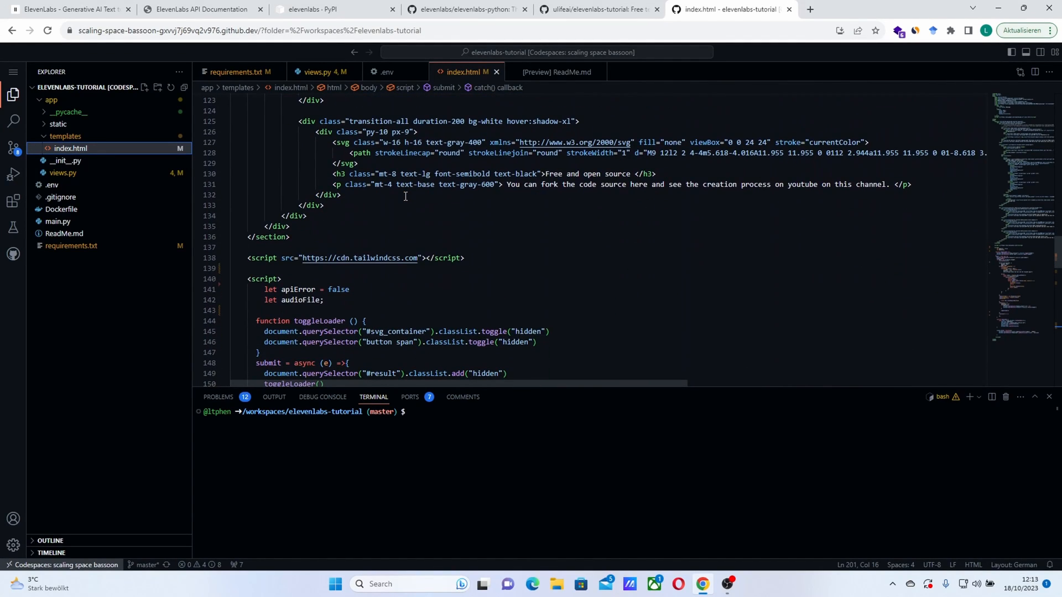
{"action": "mouse_move", "coordinate": [319, 72]}
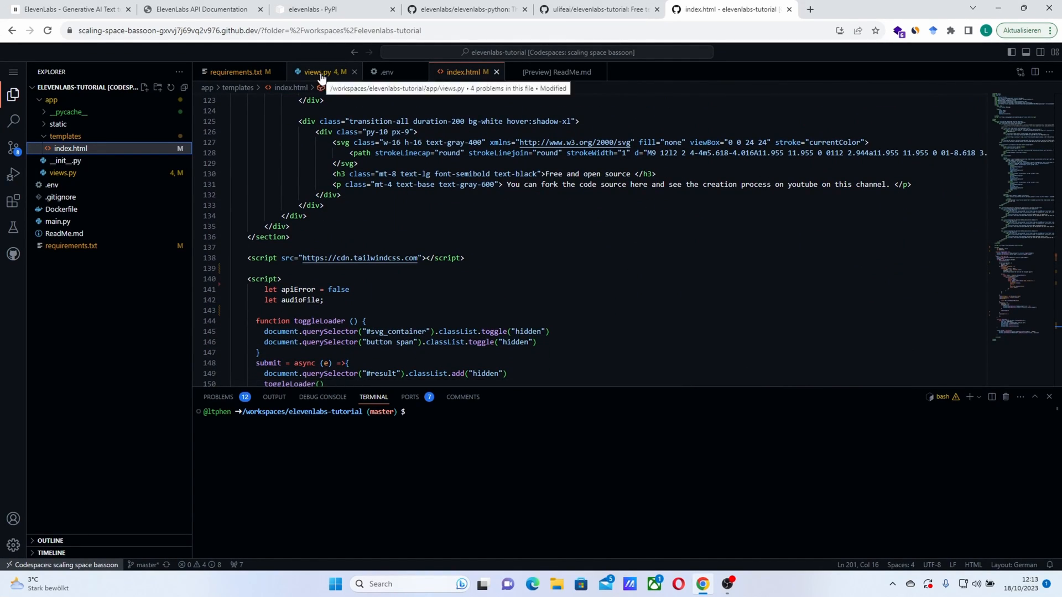
{"action": "left_click", "coordinate": [318, 72]}
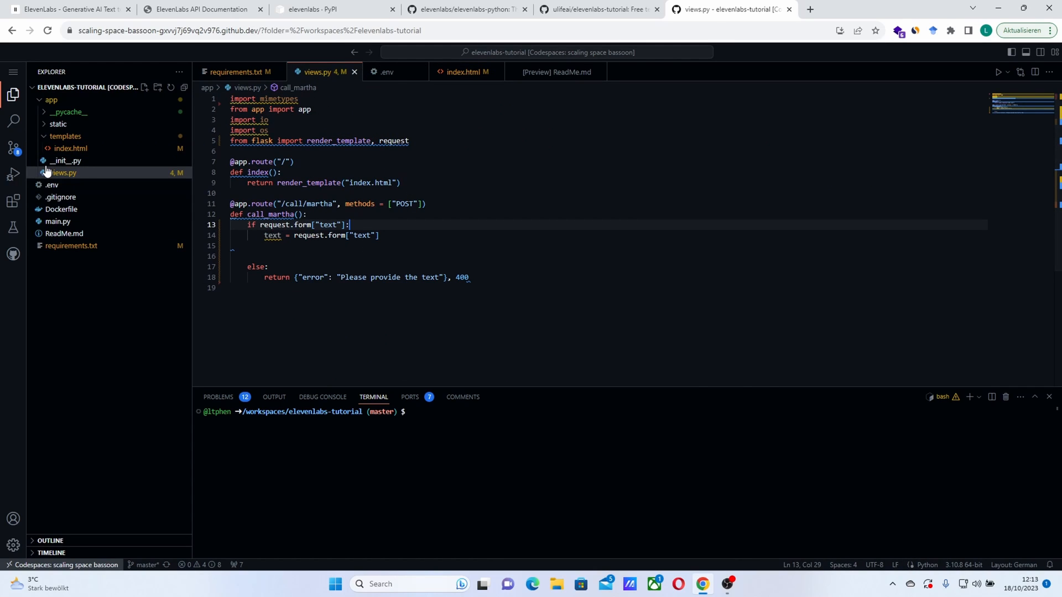
{"action": "left_click", "coordinate": [66, 161]}
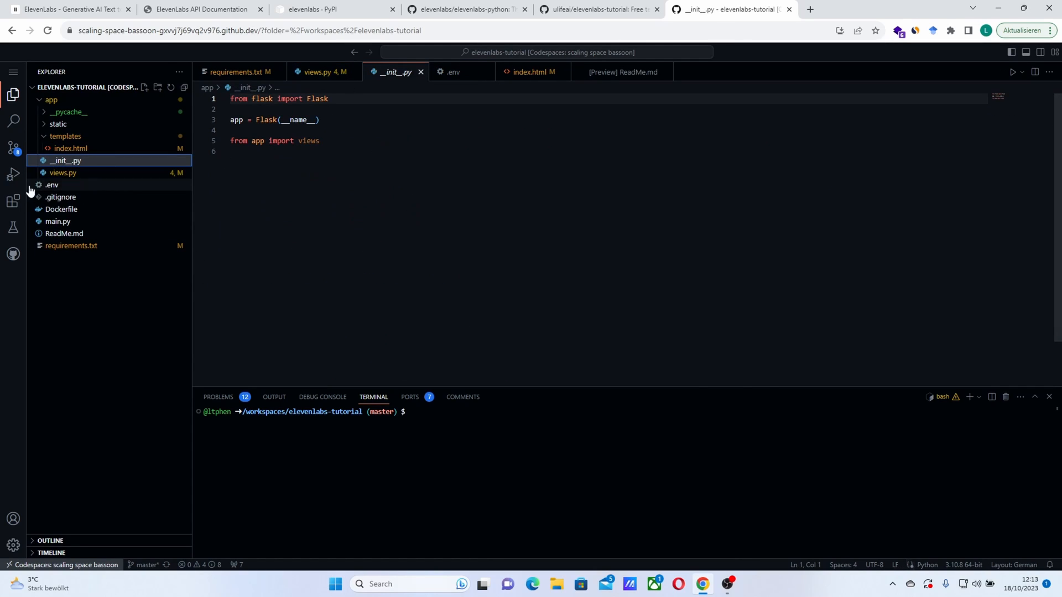
{"action": "mouse_move", "coordinate": [51, 184]}
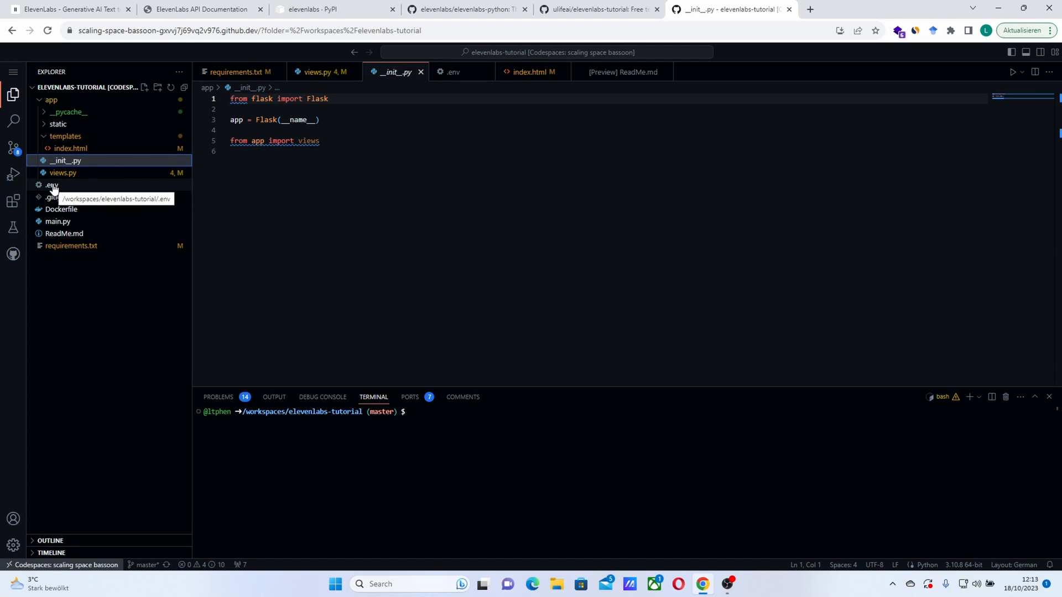
{"action": "mouse_move", "coordinate": [68, 174]}
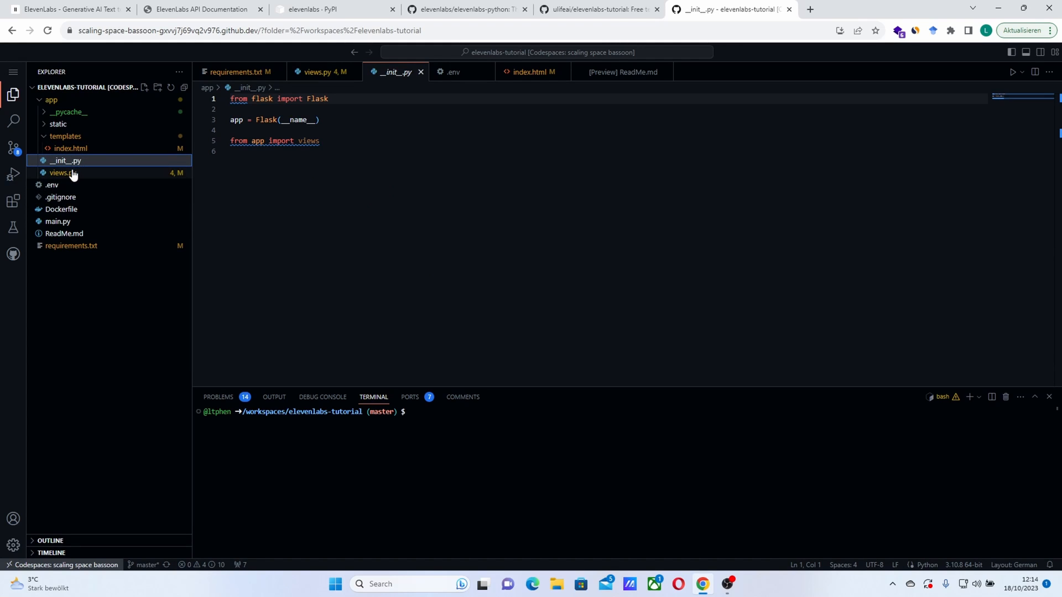
{"action": "left_click", "coordinate": [62, 173]}
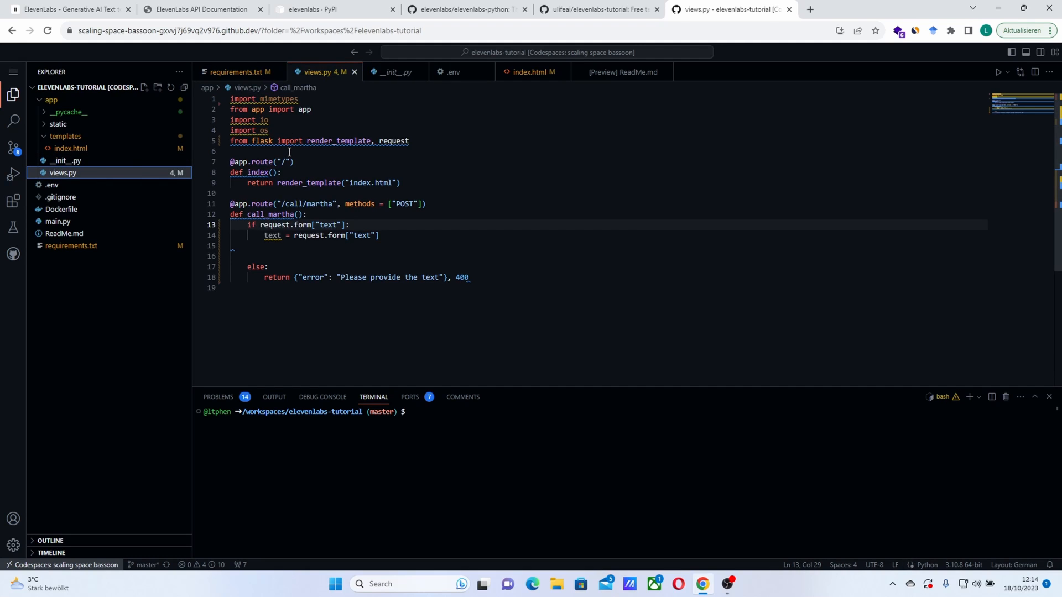
Step: Import set_api_key and generate from elevenlabs below the flask import in views.py
{"action": "left_click", "coordinate": [232, 151]}
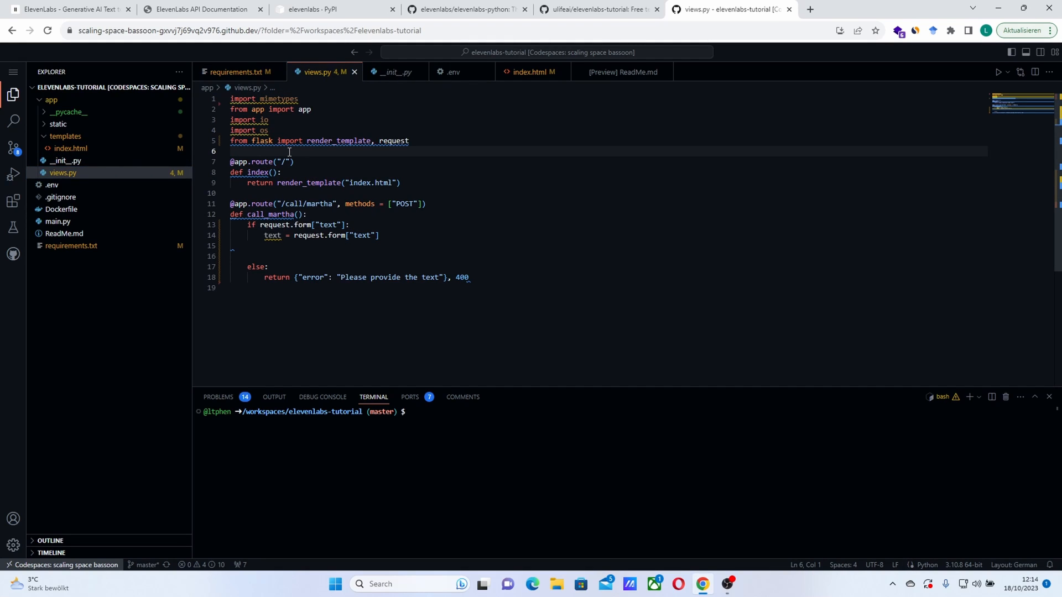
{"action": "type", "text": "import"}
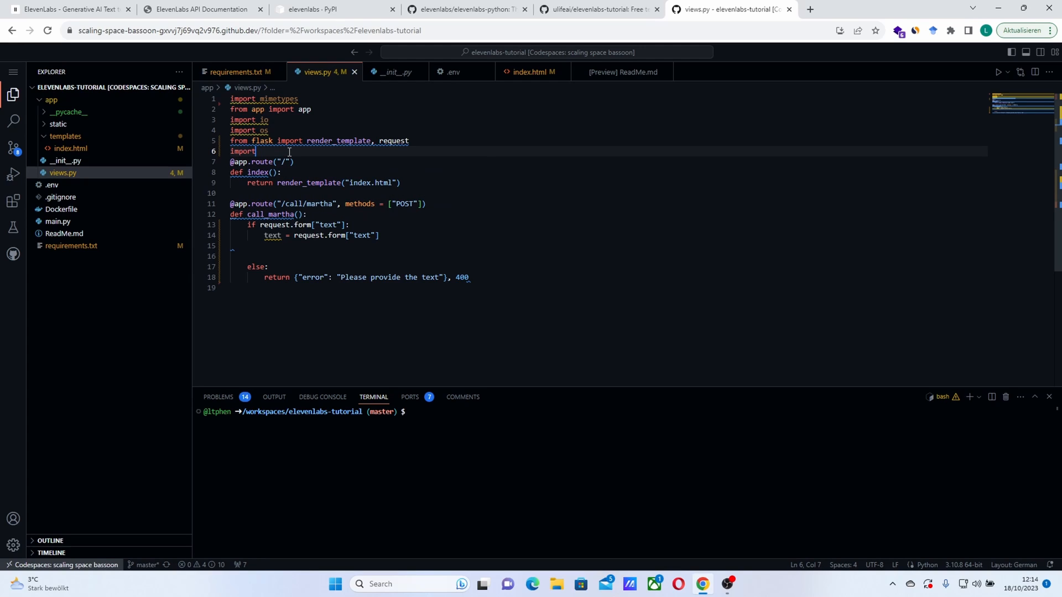
{"action": "type", "text": "f"}
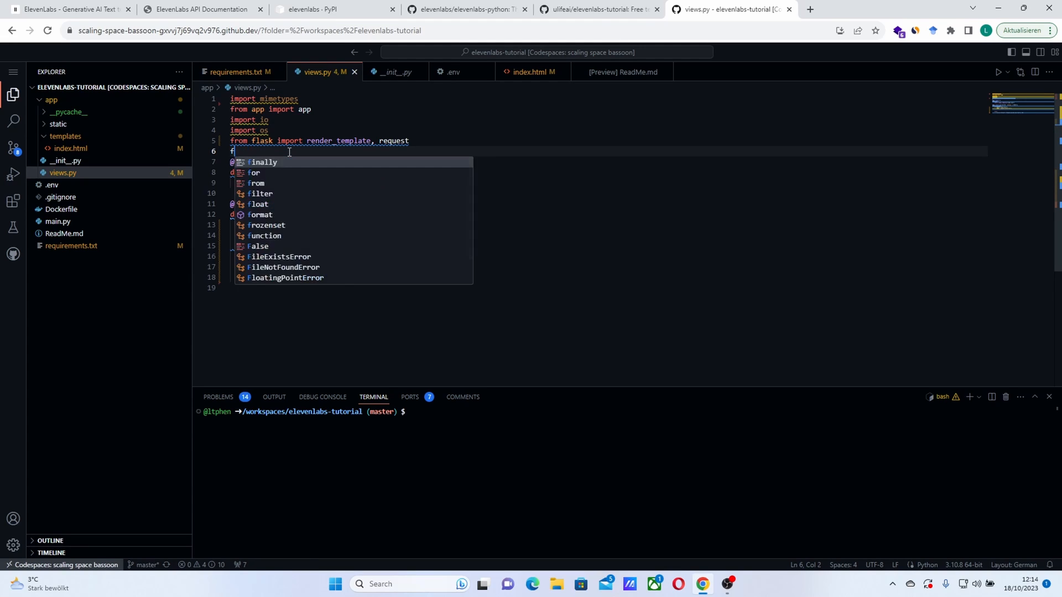
{"action": "type", "text": "rom elevenlabs"}
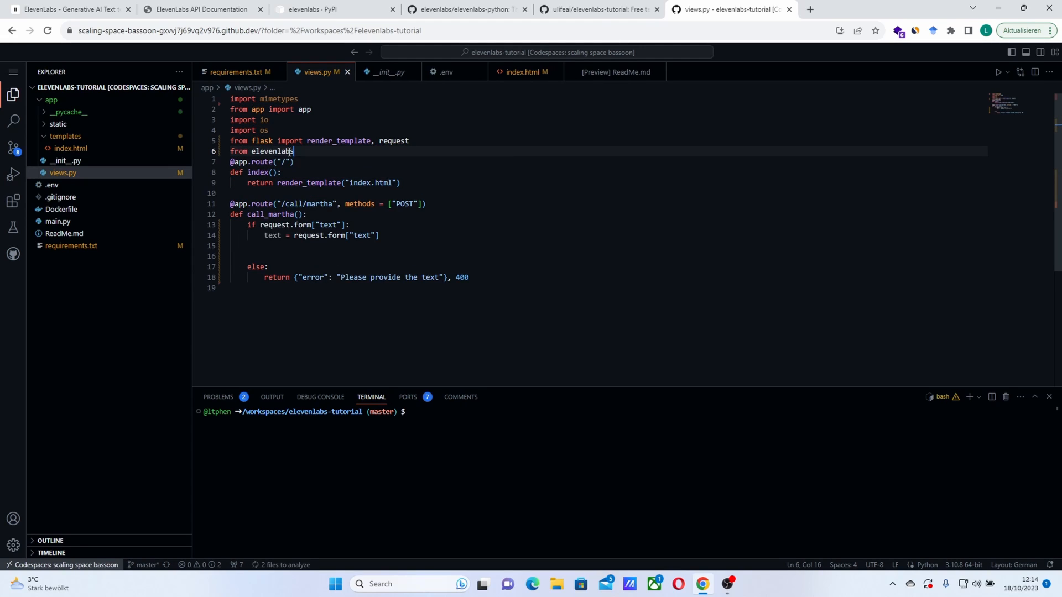
{"action": "type", "text": "import"}
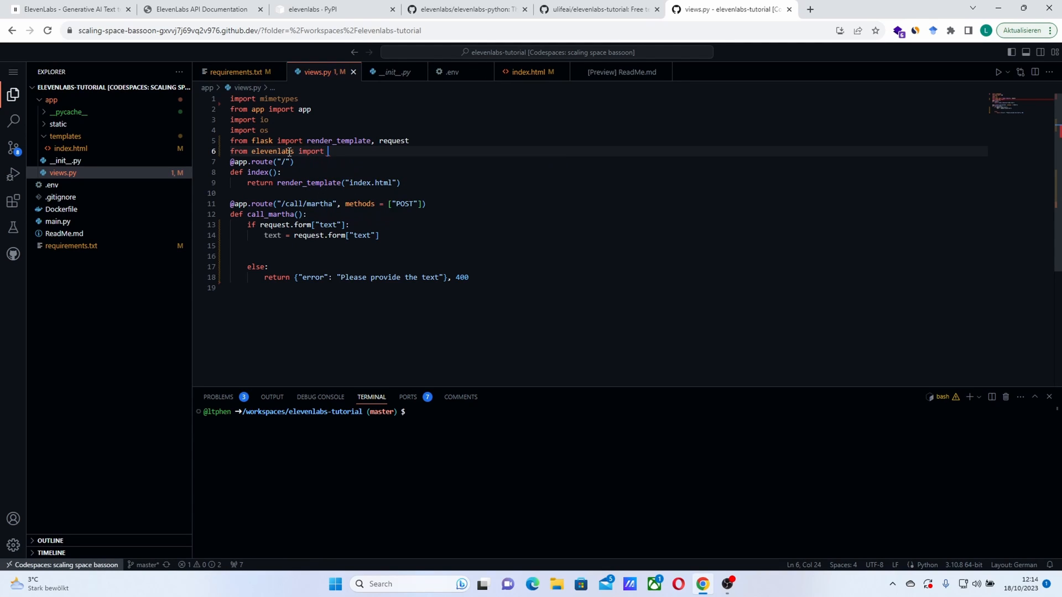
{"action": "type", "text": "set_api_key, generate"}
{"action": "type", "text": "set_api_key(\""}
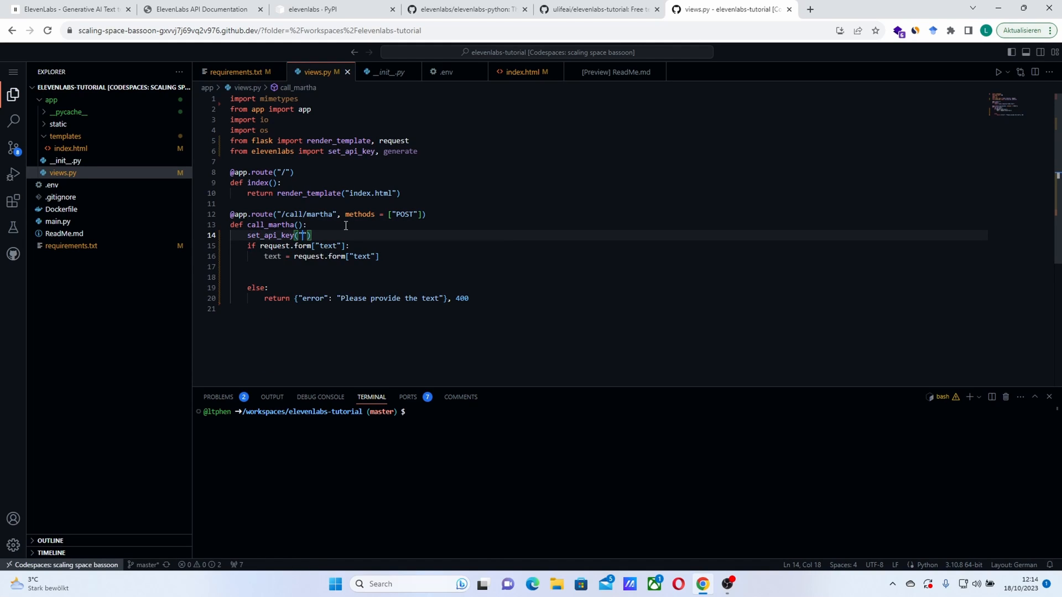
Step: Set the ElevenLabs API key from os.environ.get("ELEVENLABS_KEY")
{"action": "type", "text": "os.ev"}
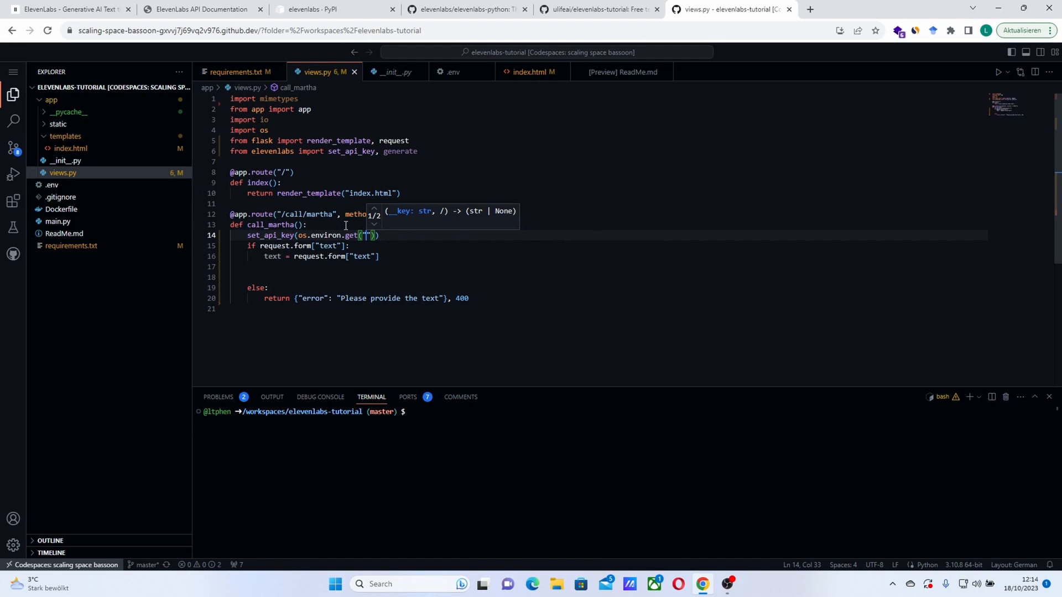
{"action": "type", "text": "ELEVENLAB"}
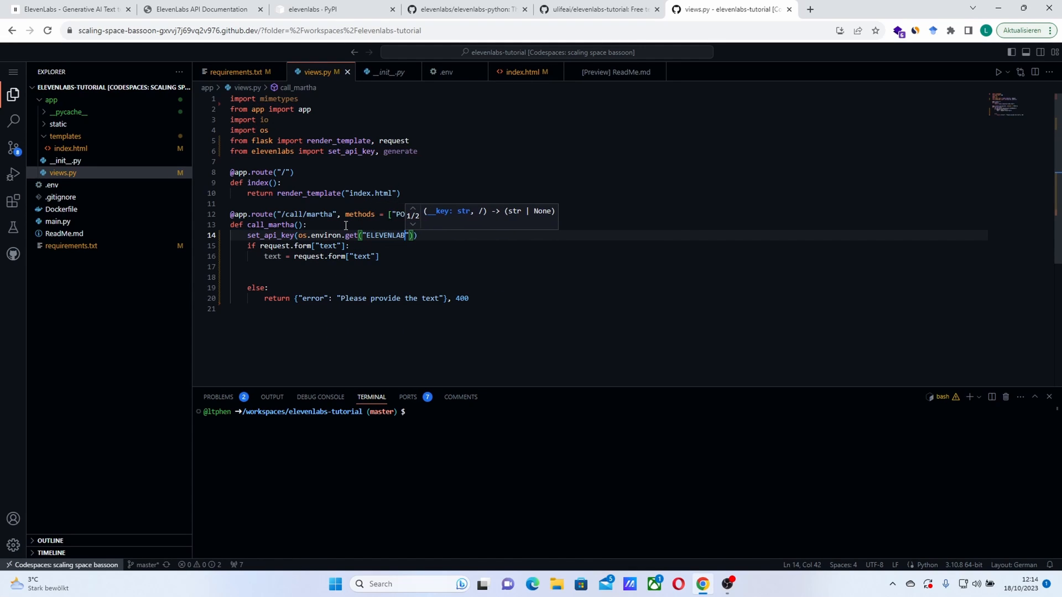
{"action": "type", "text": "S_KEY"}
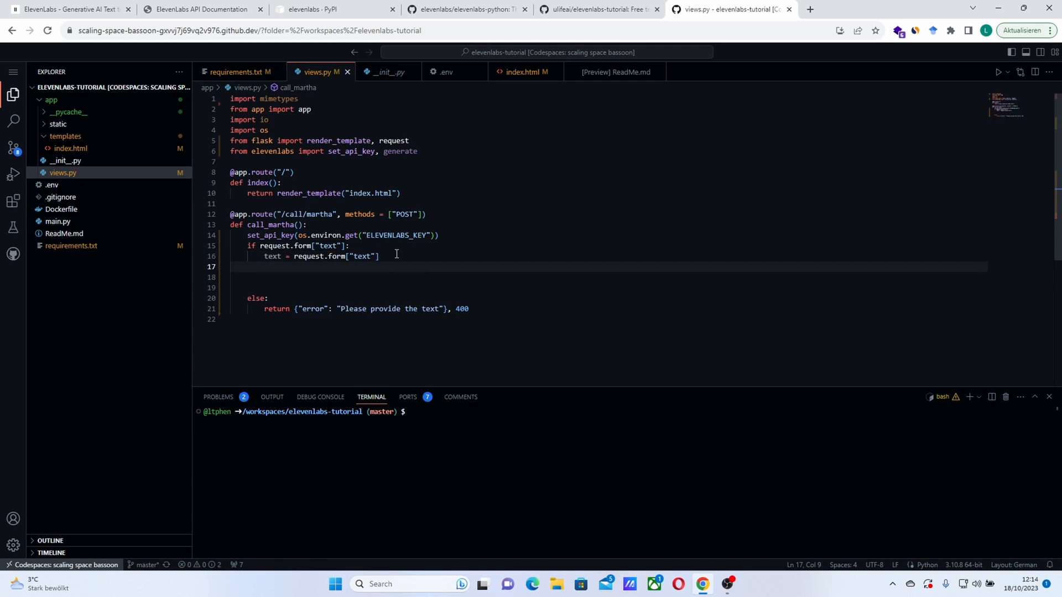
Step: Start audio = generate(text=text, ...) and begin a voice argument on the next line
{"action": "type", "text": "audio"}
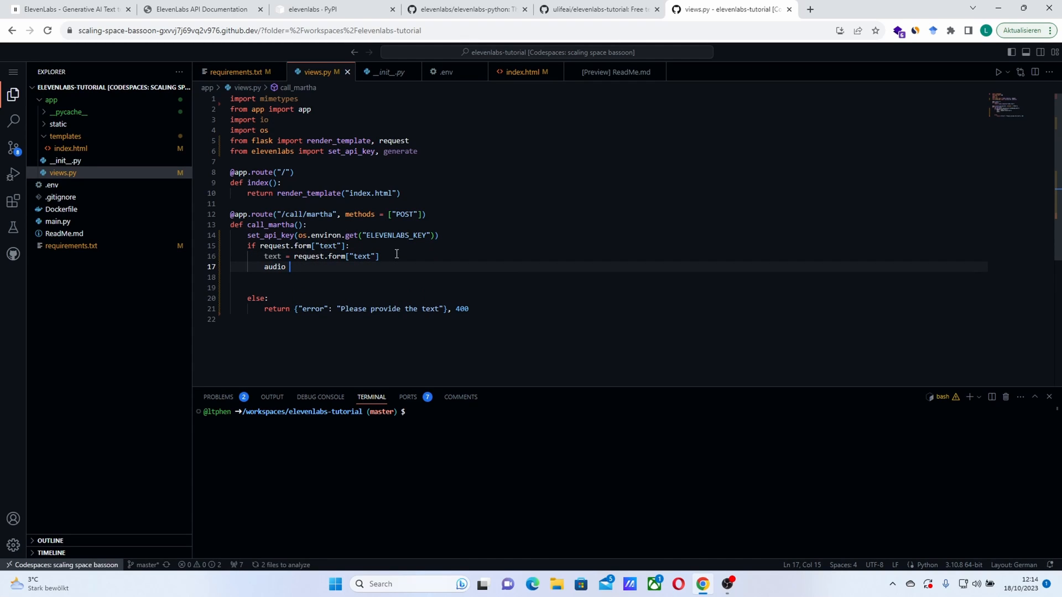
{"action": "type", "text": "= generate"}
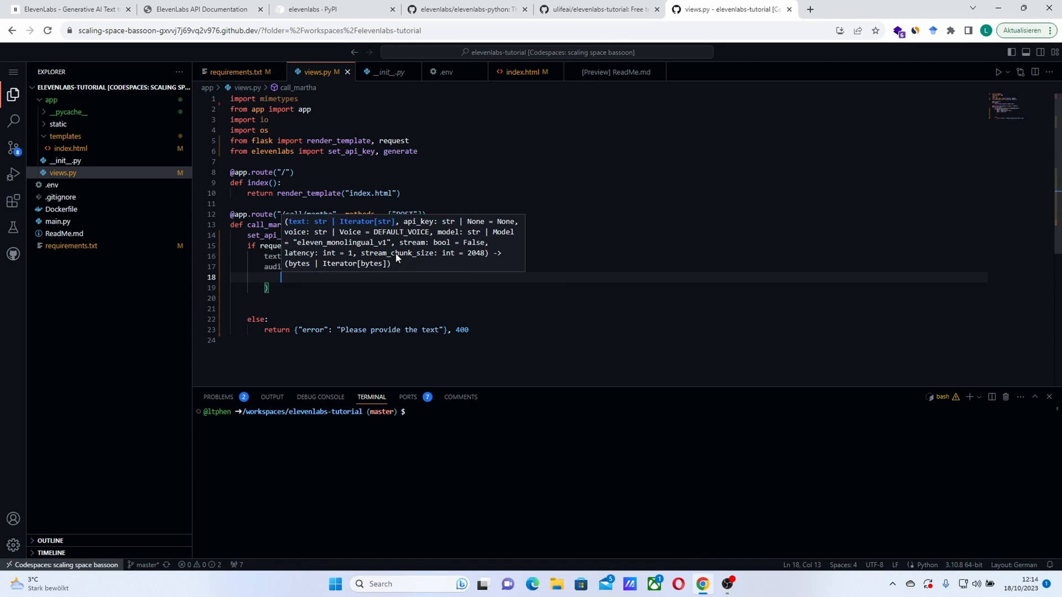
{"action": "type", "text": "text=text"}
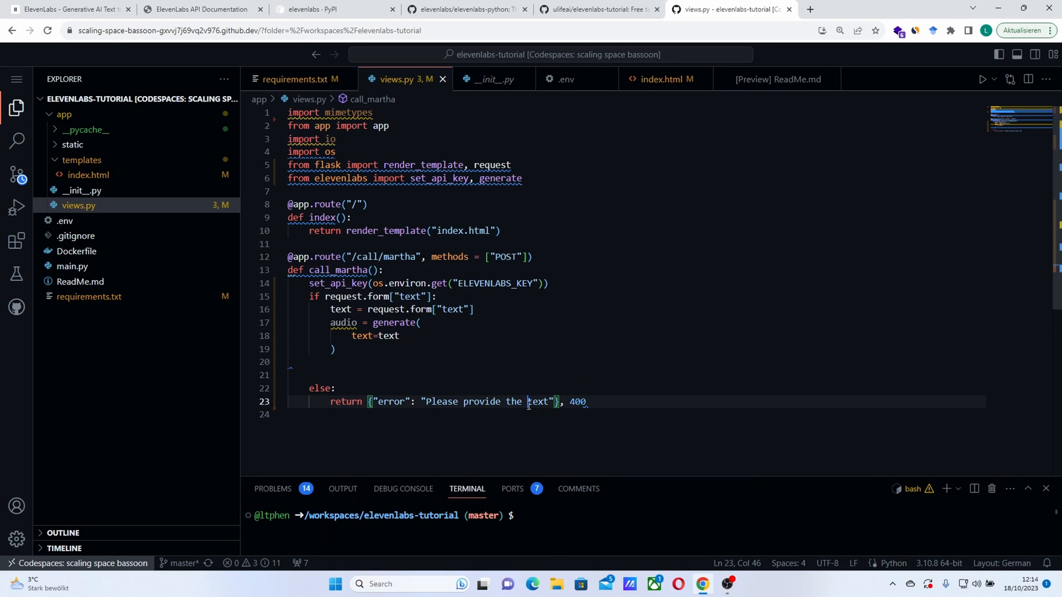
{"action": "key", "text": "enter"}
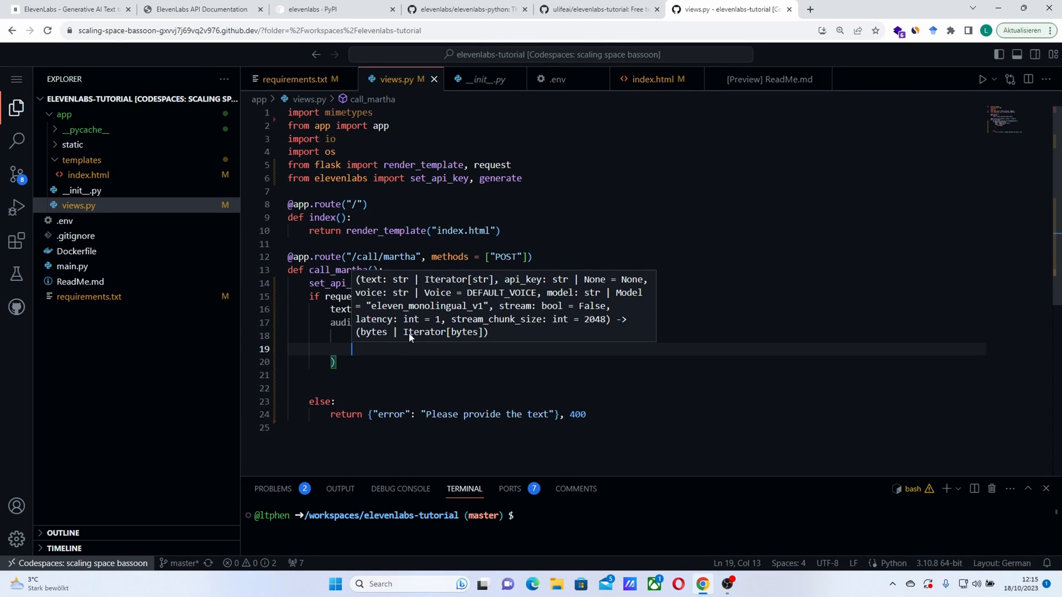
{"action": "type", "text": "voi"}
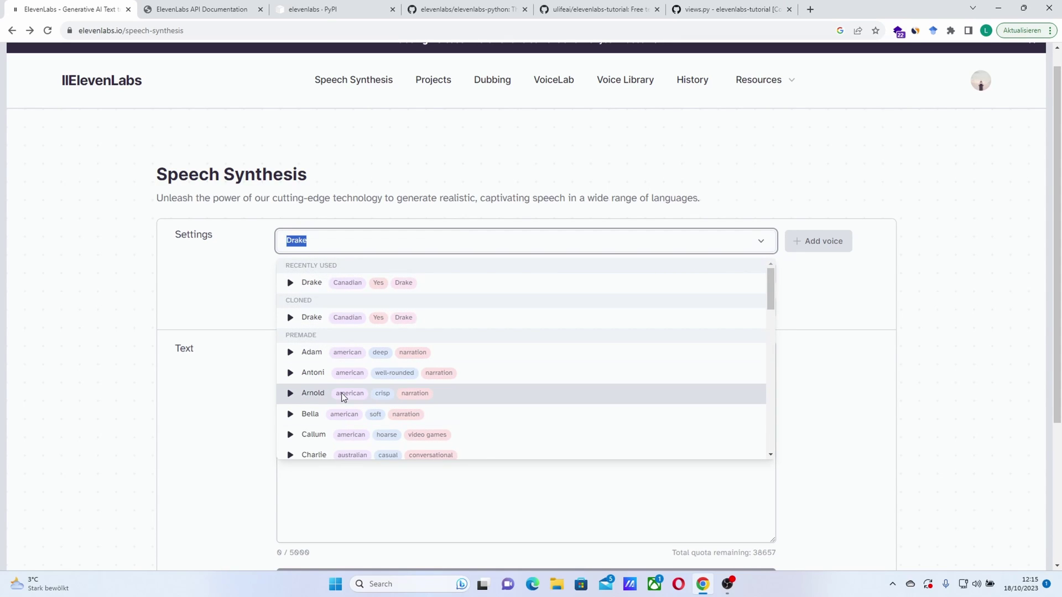
{"action": "mouse_move", "coordinate": [318, 418]}
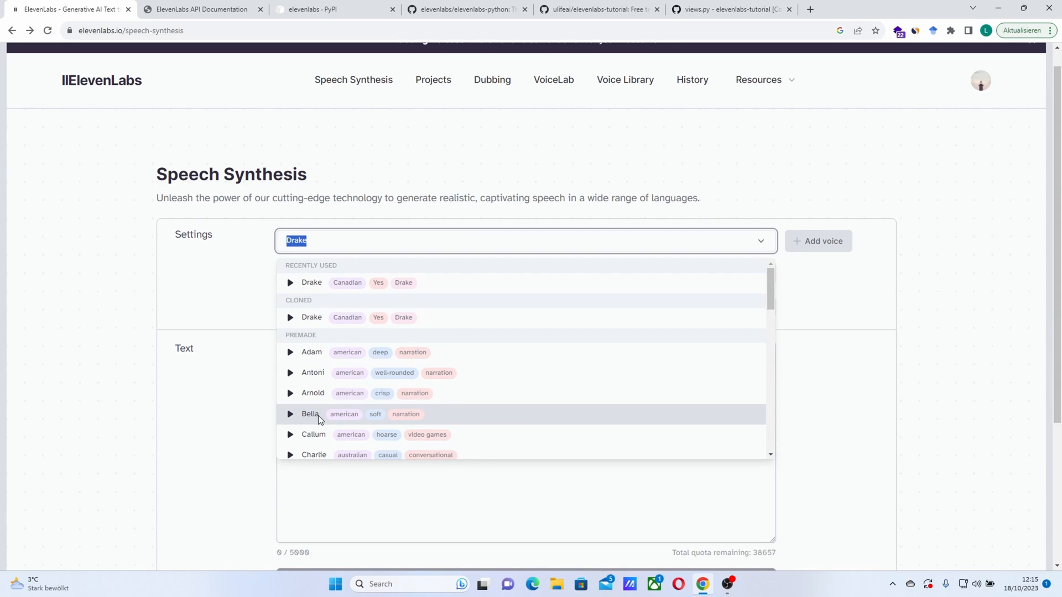
{"action": "left_click", "coordinate": [731, 9]}
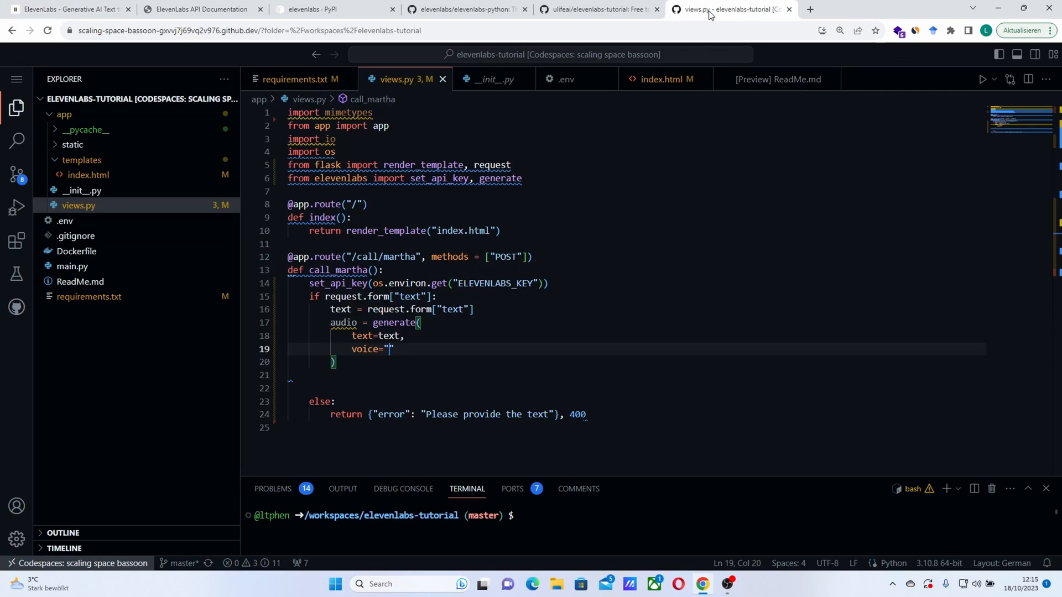
Step: Set voice="Bella" in the generate call and begin a model argument
{"action": "type", "text": "Bella"}
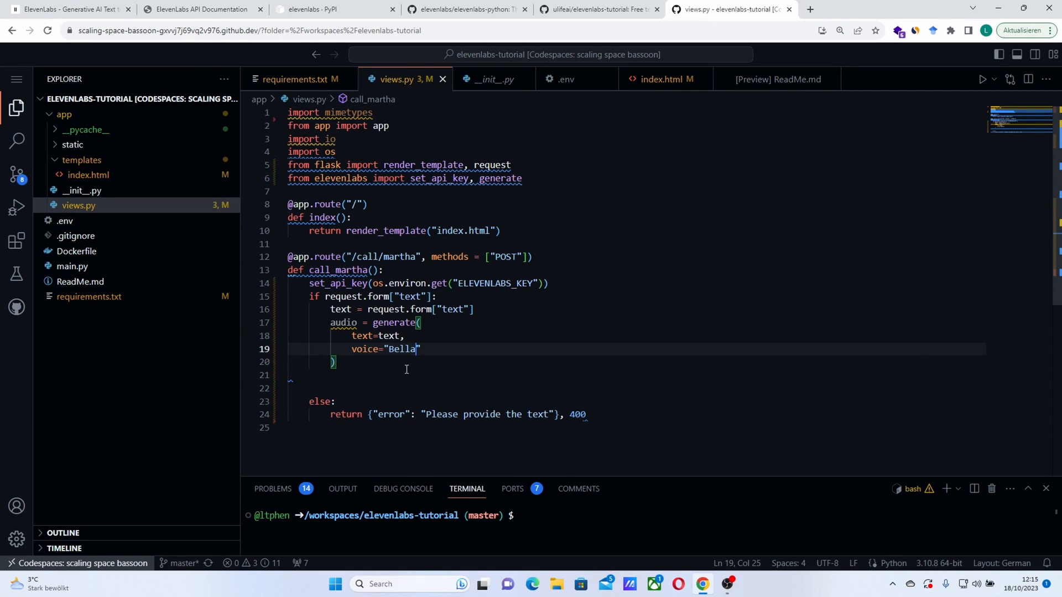
{"action": "key", "text": "ctrl+s"}
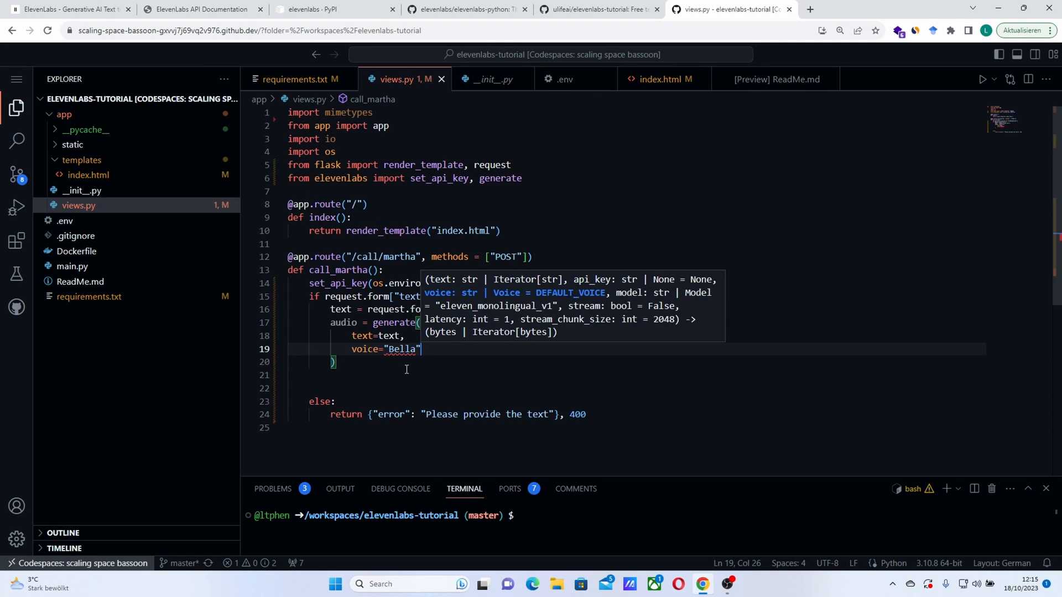
{"action": "type", "text": "stra"}
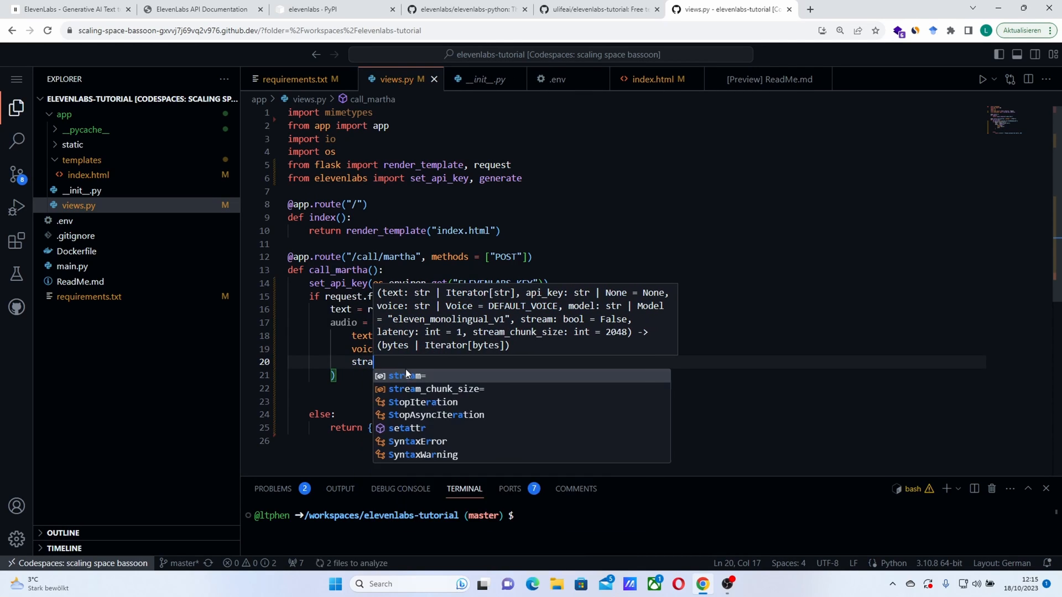
{"action": "key", "text": "Backspace"}
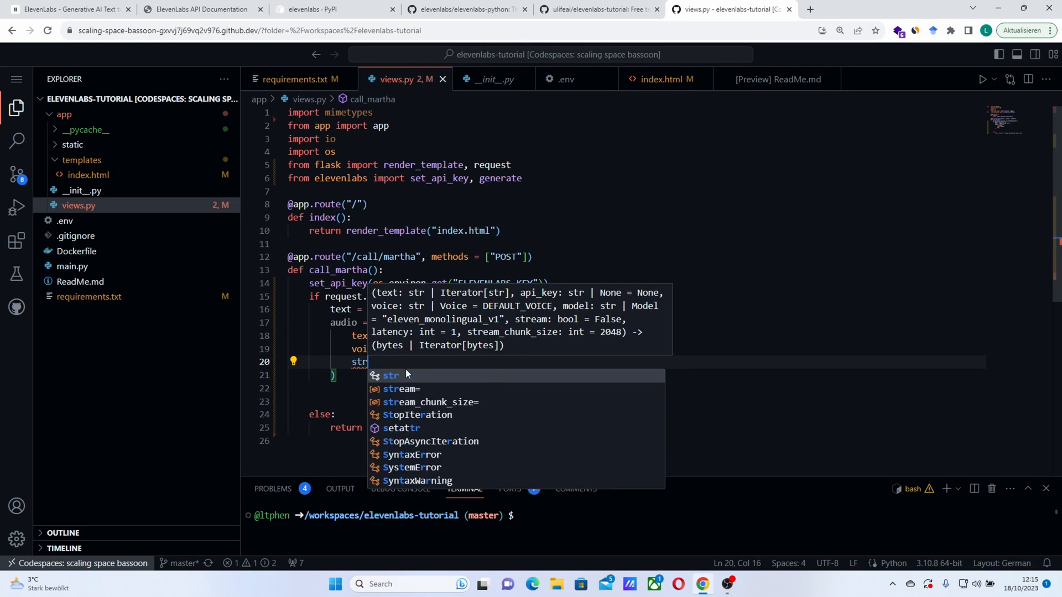
{"action": "type", "text": "mo"}
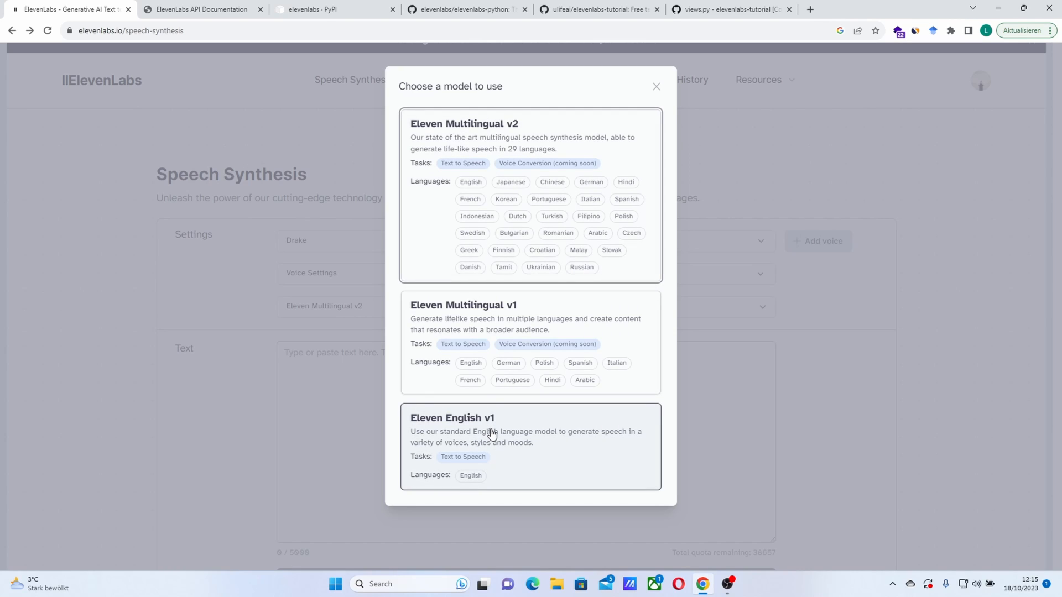
Step: Delete the unfinished model argument, leaving generate(text=text, voice="Bella") closed with a blank line after
{"action": "left_click", "coordinate": [728, 9]}
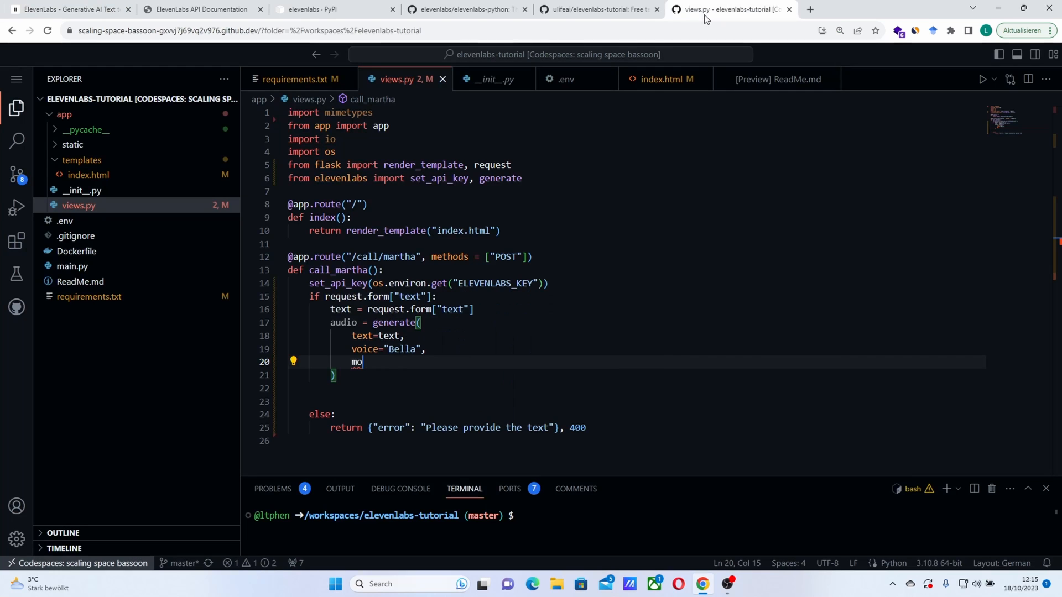
{"action": "double_click", "coordinate": [357, 362]}
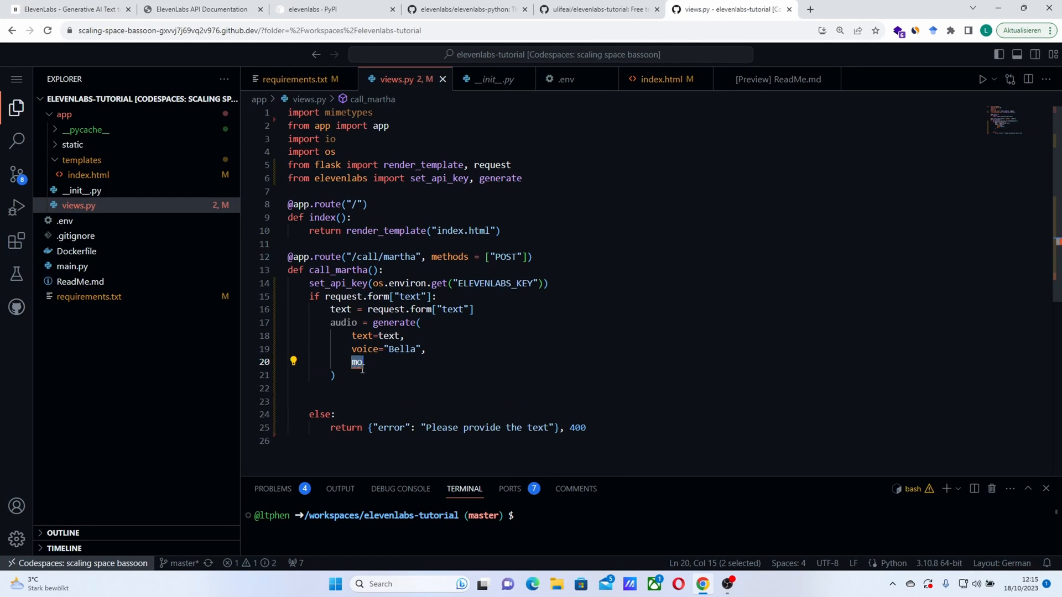
{"action": "key", "text": "Backspace"}
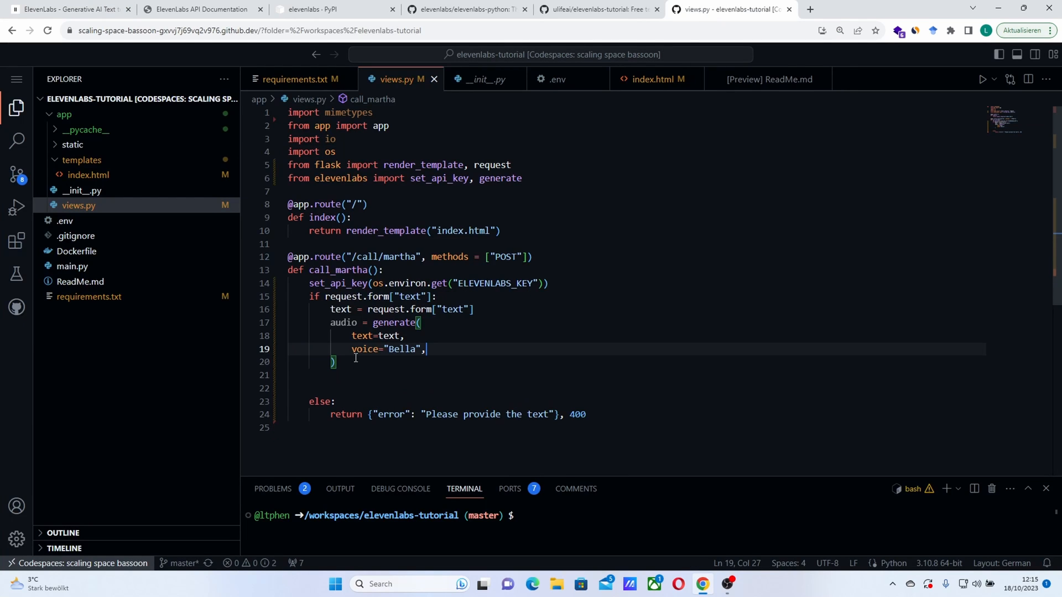
{"action": "mouse_move", "coordinate": [344, 370]}
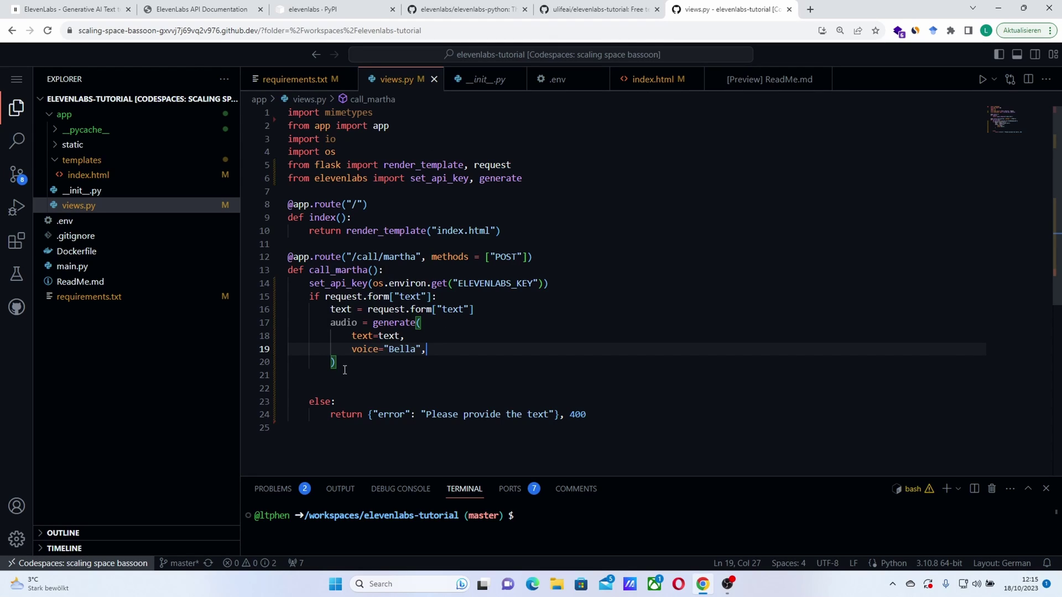
{"action": "key", "text": "enter"}
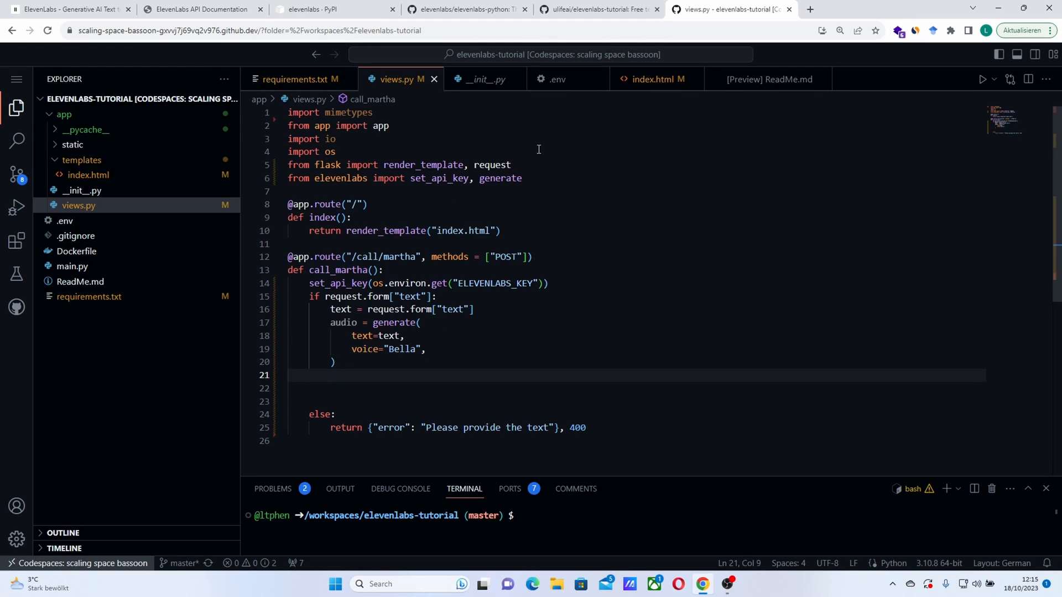
Step: Add make_response to the flask import and create response = make_response(audio)
{"action": "left_click", "coordinate": [512, 164]}
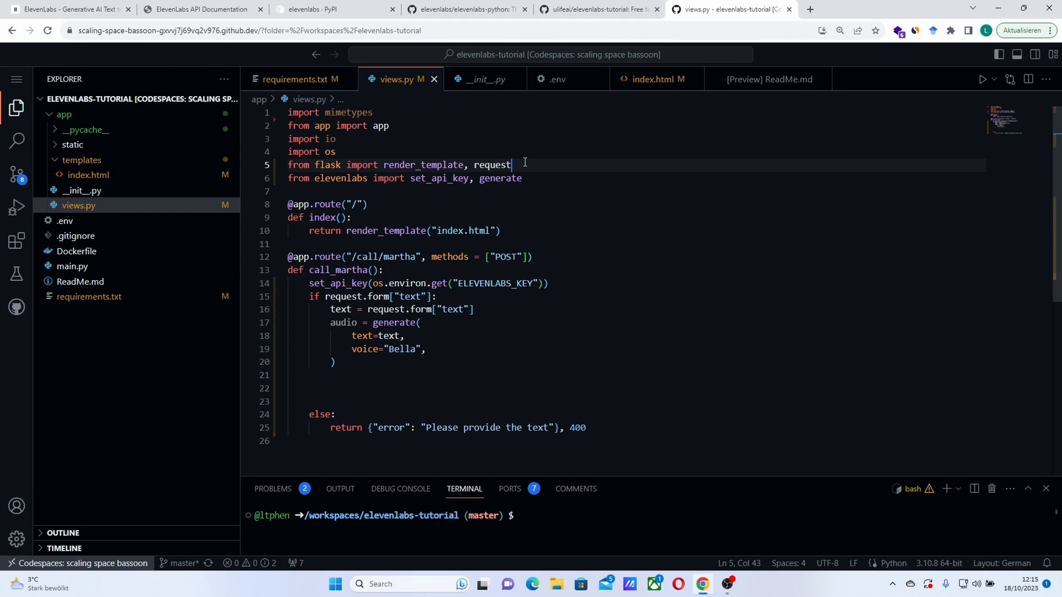
{"action": "type", "text": ", make_response"}
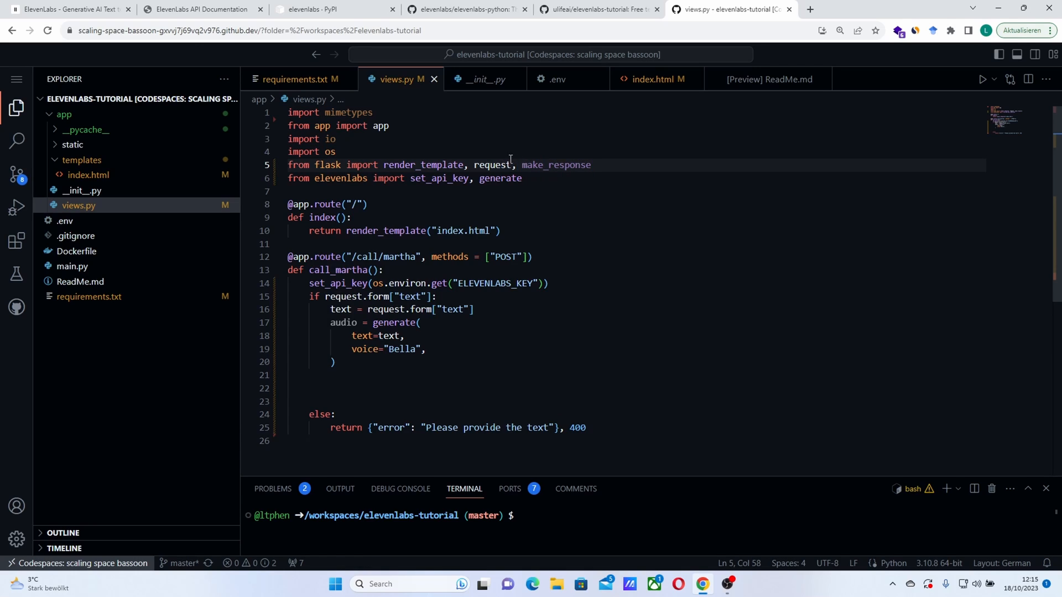
{"action": "type", "text": "te"}
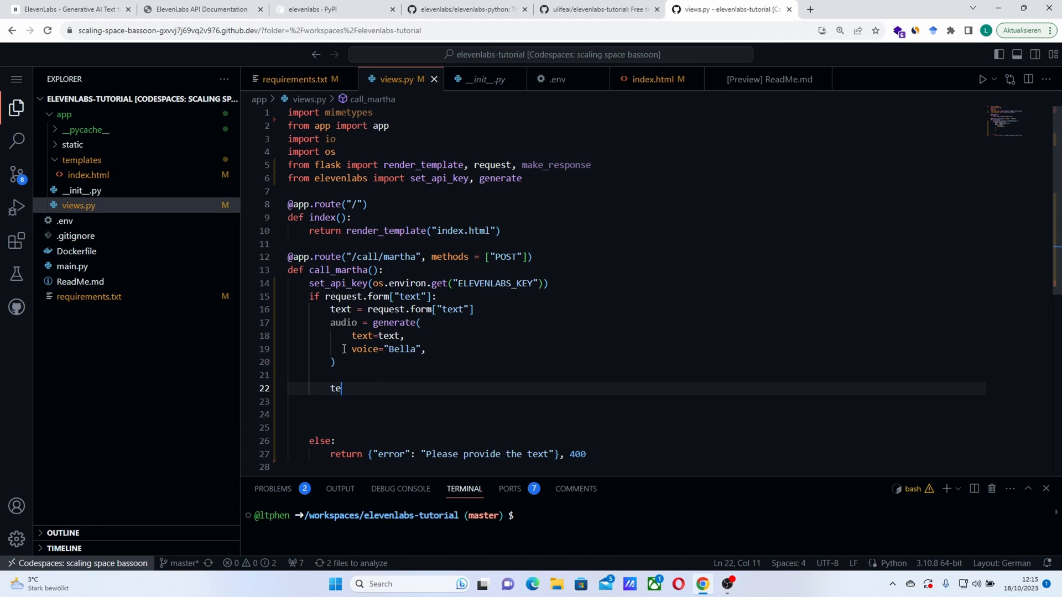
{"action": "type", "text": "response"}
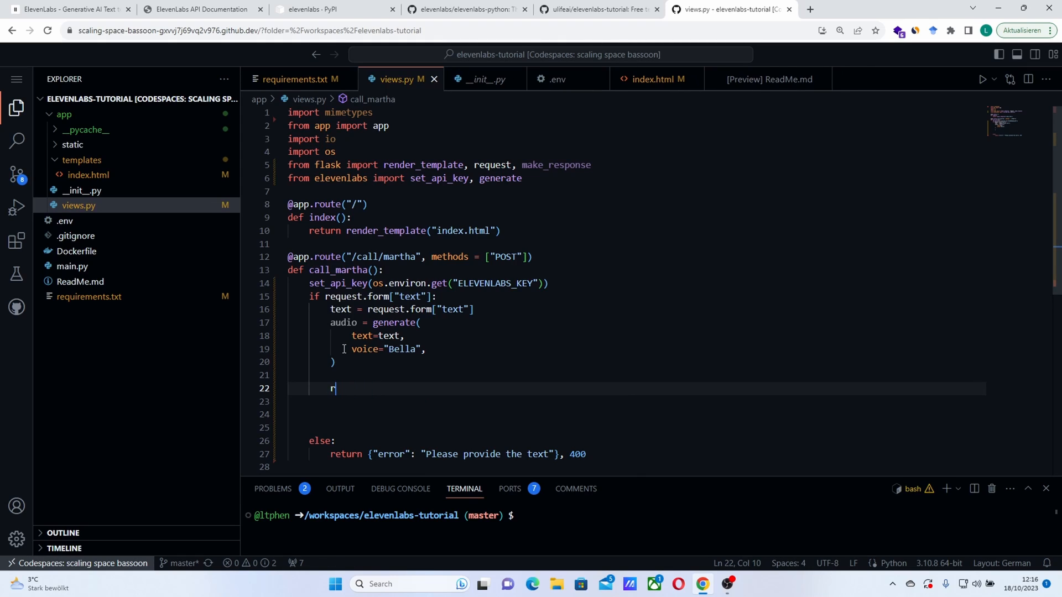
{"action": "type", "text": "esponse = m"}
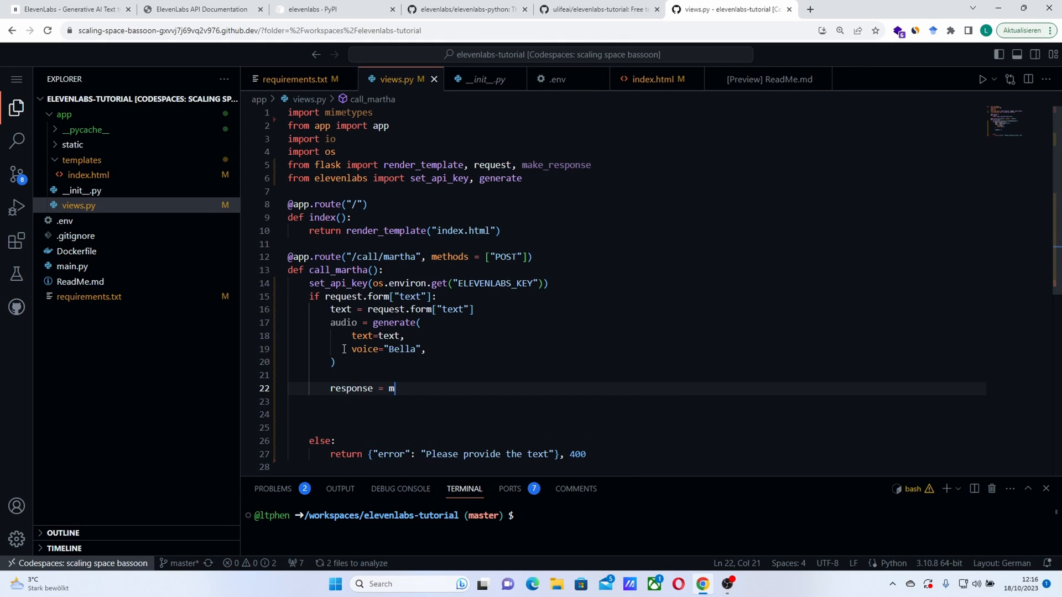
{"action": "type", "text": "ake_response"}
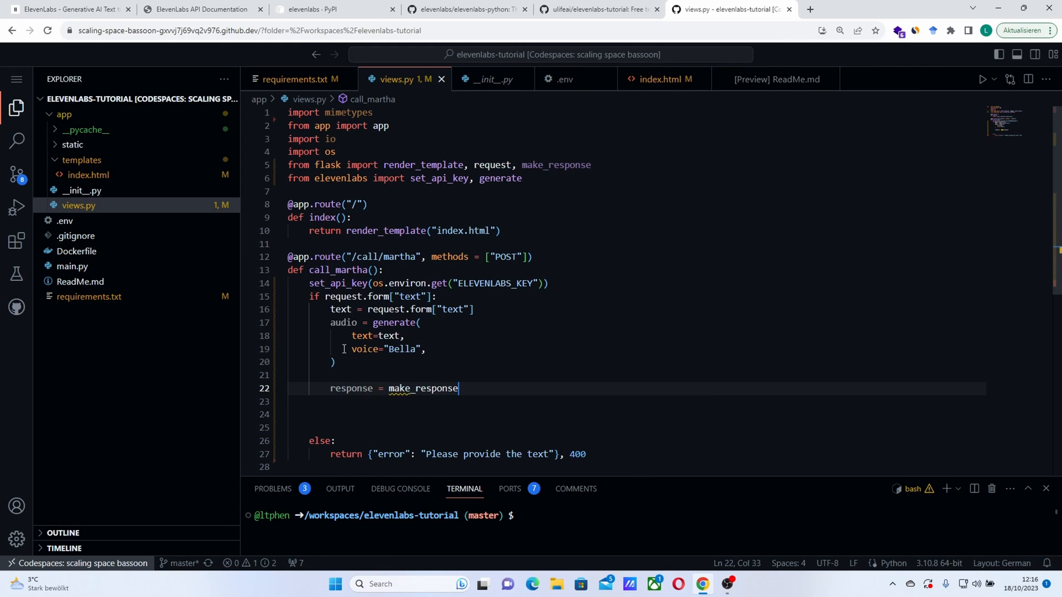
{"action": "type", "text": "(audio"}
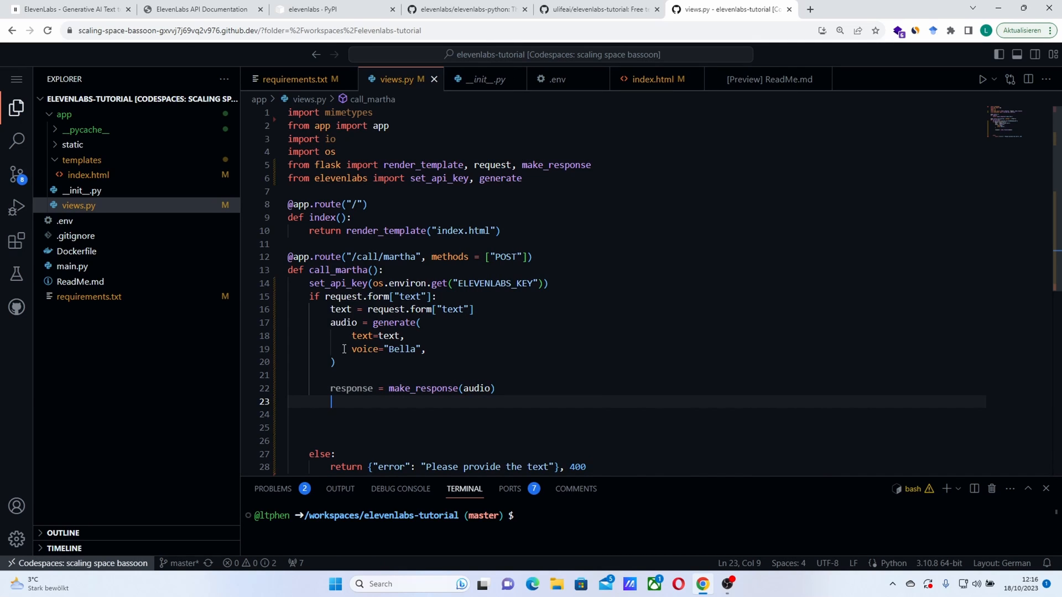
Step: Set the response Content-Type header to audio/wav
{"action": "type", "text": "response"}
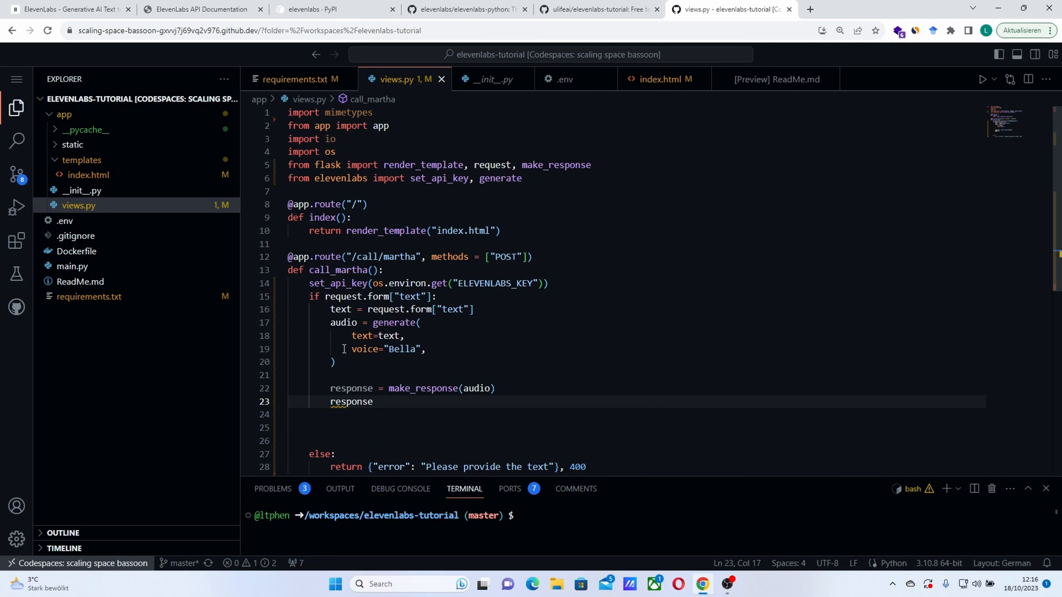
{"action": "type", "text": ",h"}
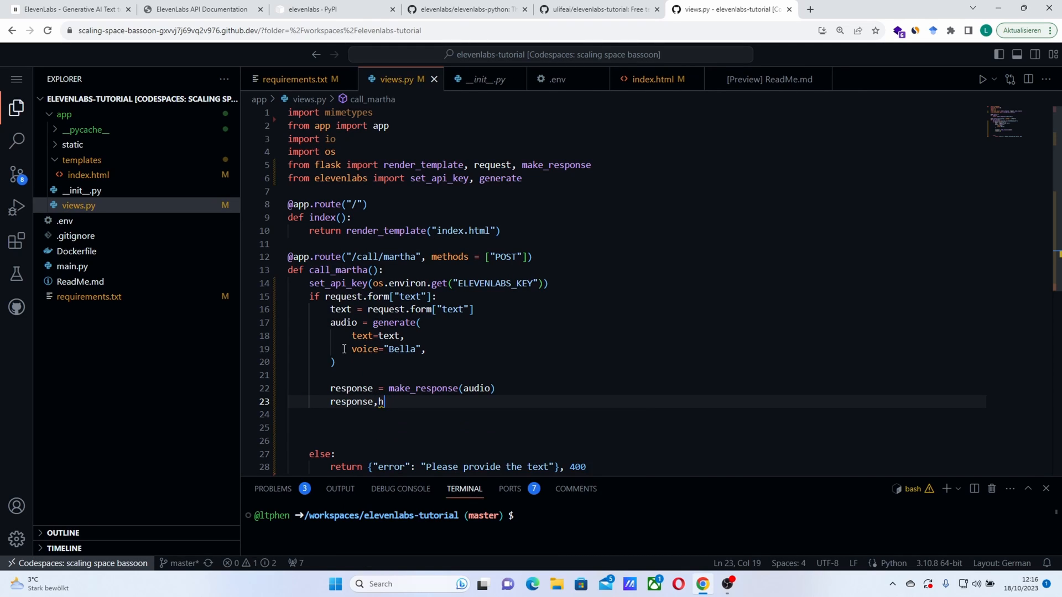
{"action": "type", "text": ".headers"}
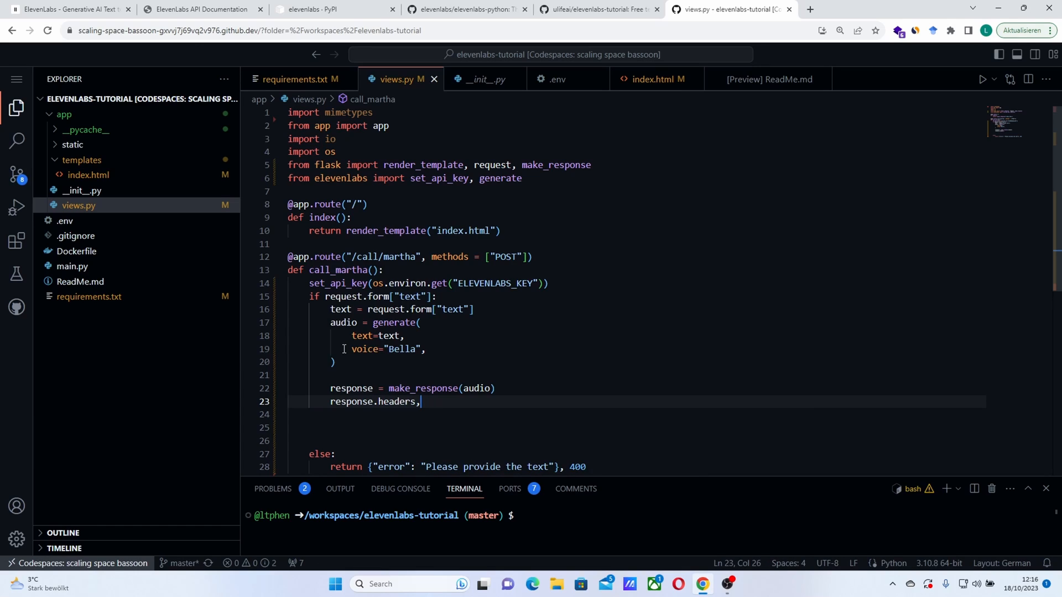
{"action": "type", "text": ".set(\"\")"}
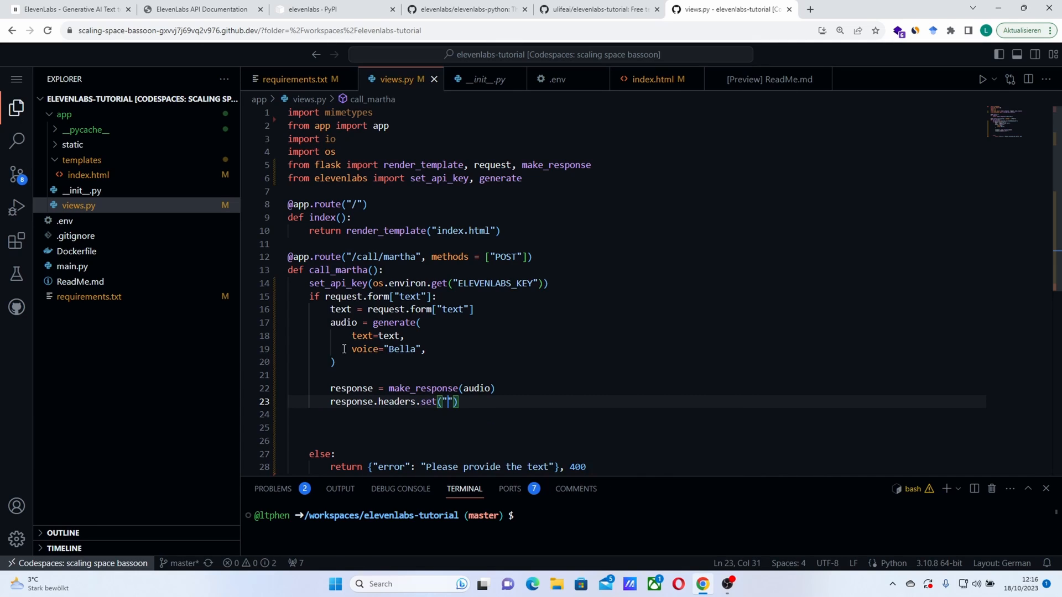
{"action": "type", "text": "Content"}
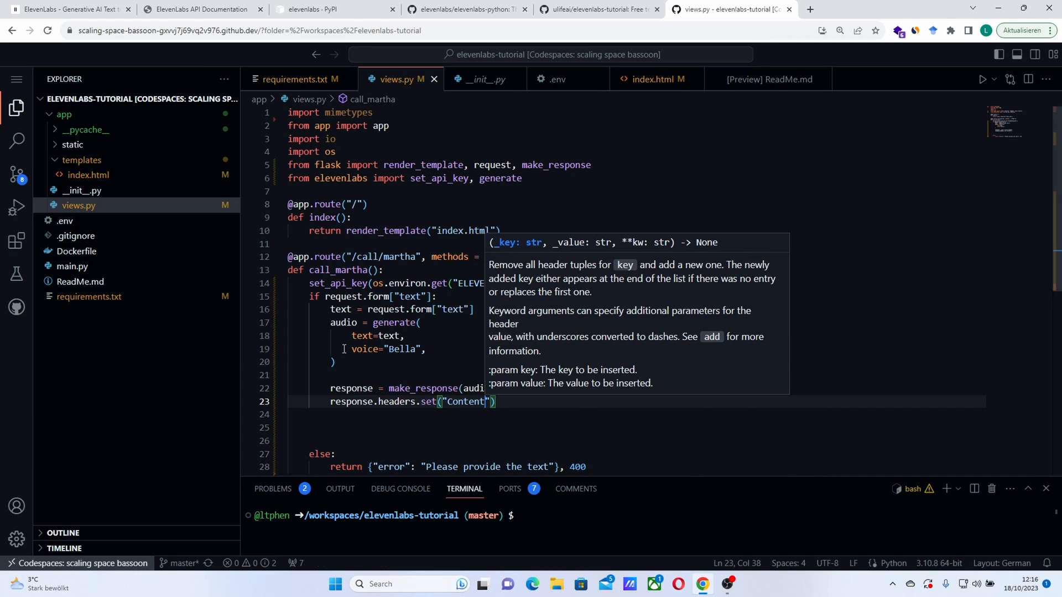
{"action": "type", "text": "-Type"}
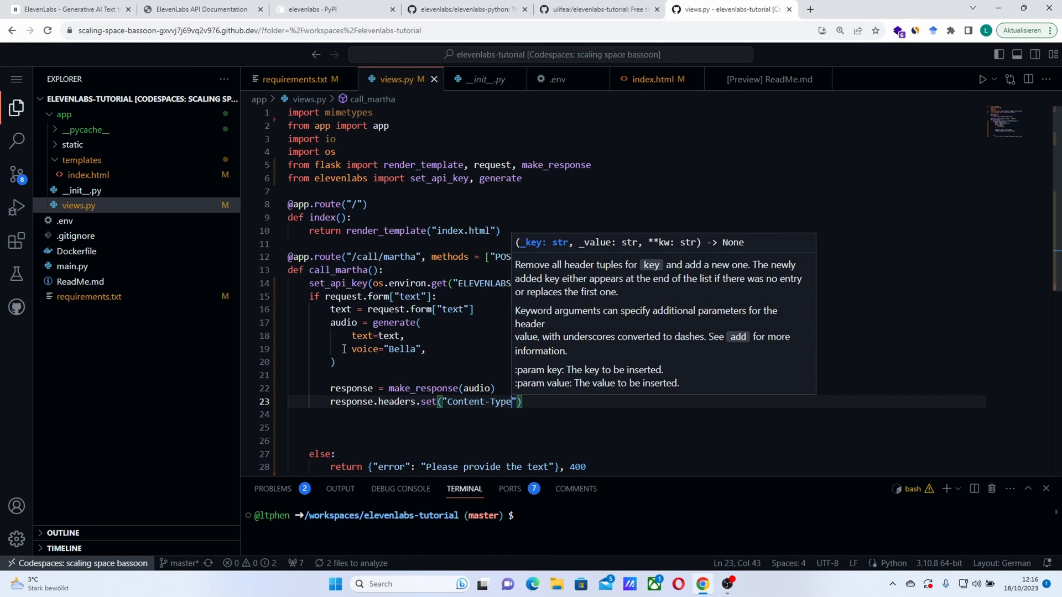
{"action": "type", "text": ", \"audio/wav"}
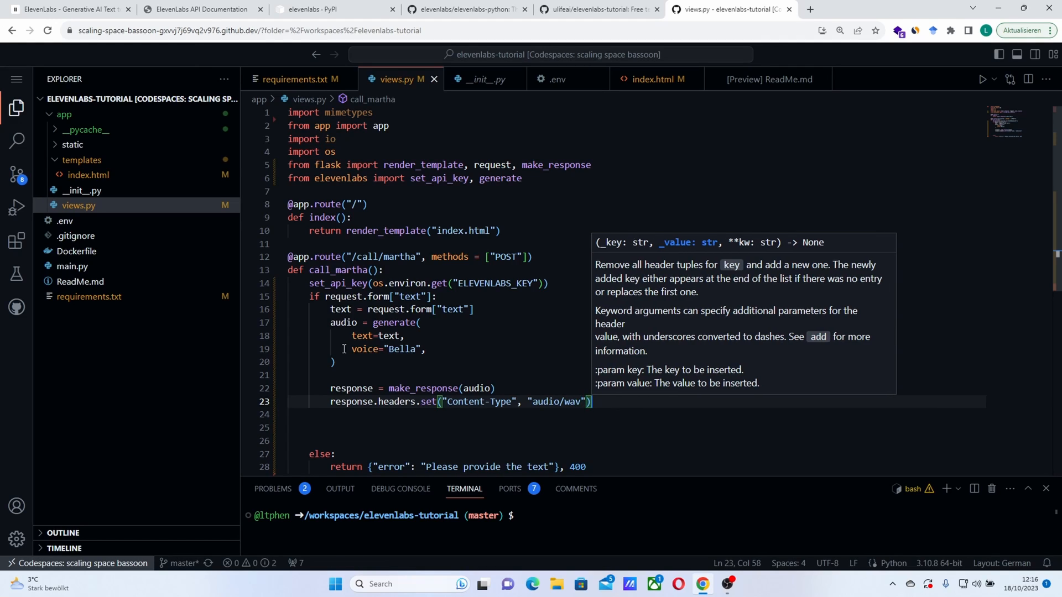
Step: Set Content-Disposition to attachment with filename audio.wav and return the response
{"action": "type", "text": "resn"}
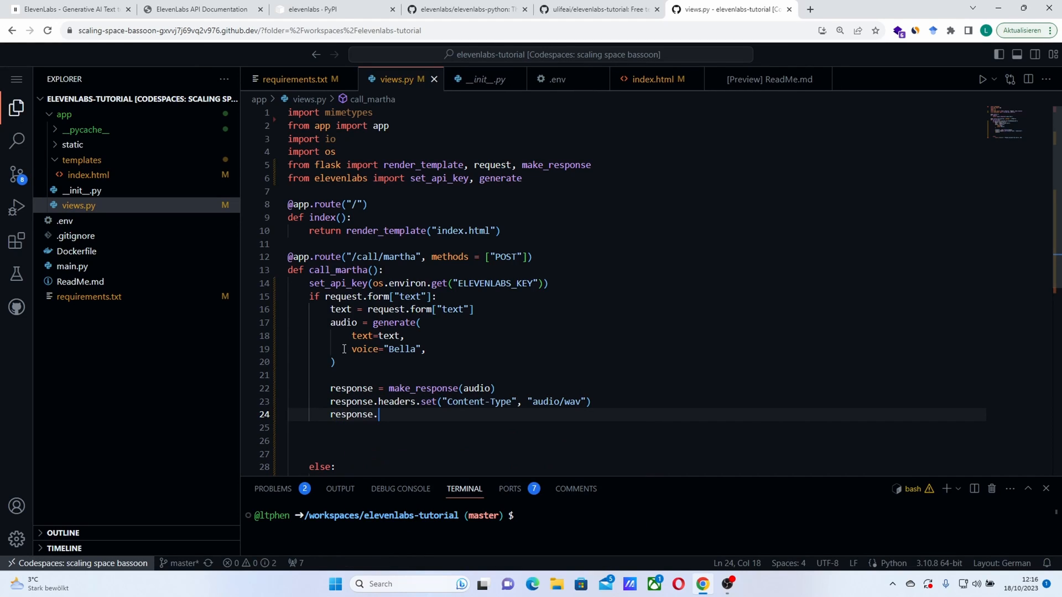
{"action": "type", "text": "resp"}
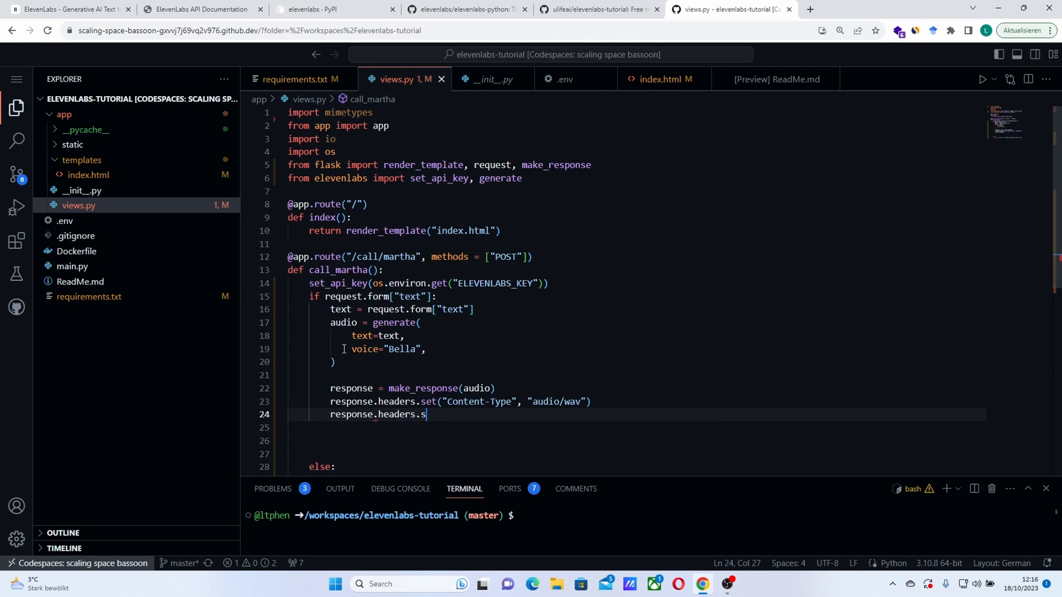
{"action": "type", "text": "et(\"Cont\""}
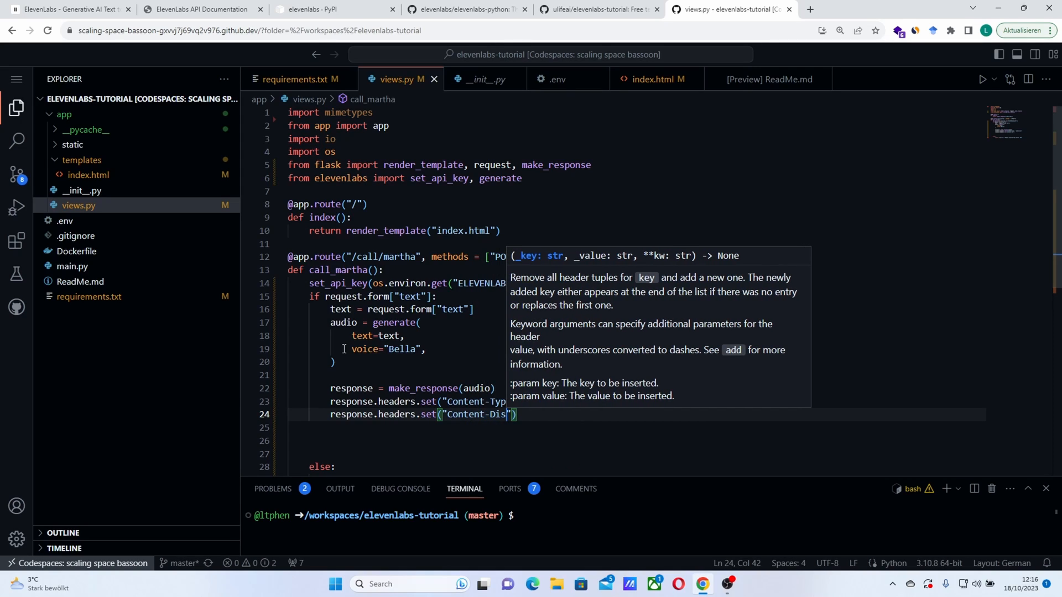
{"action": "type", "text": "position"}
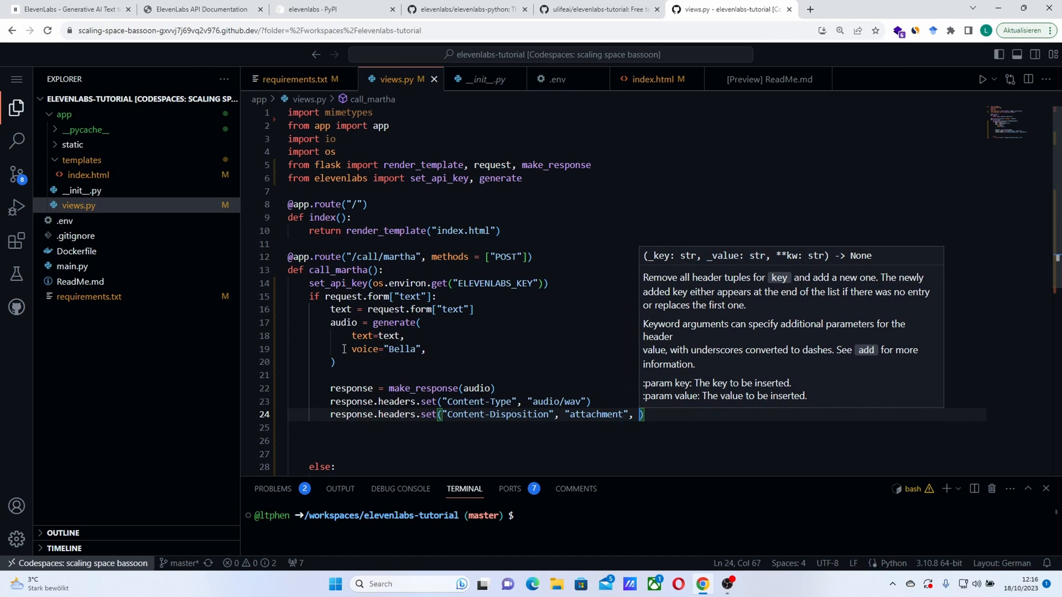
{"action": "type", "text": "filename=\"audio.\""}
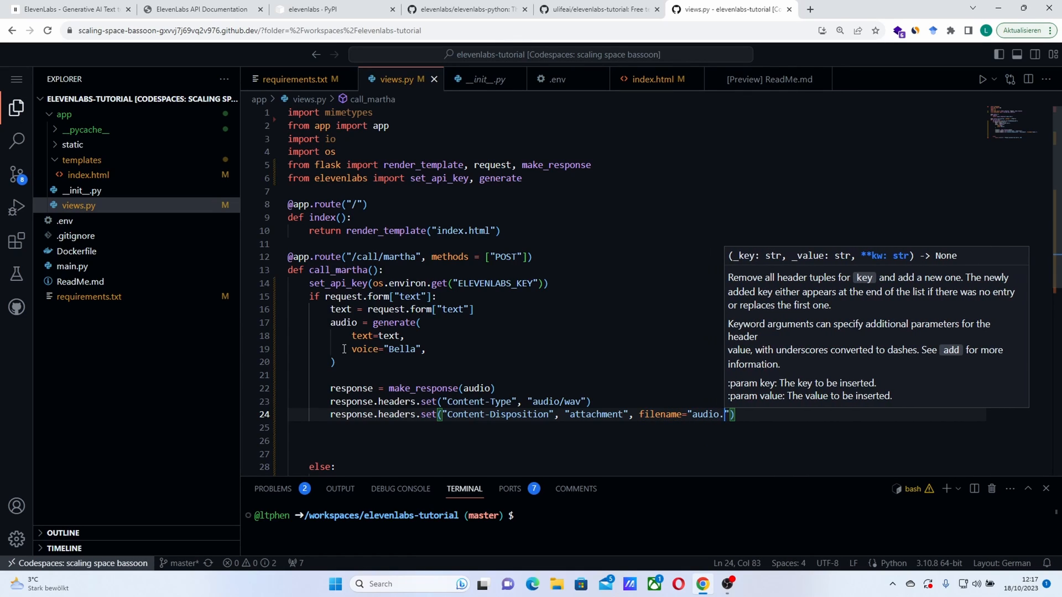
{"action": "type", "text": "wav"}
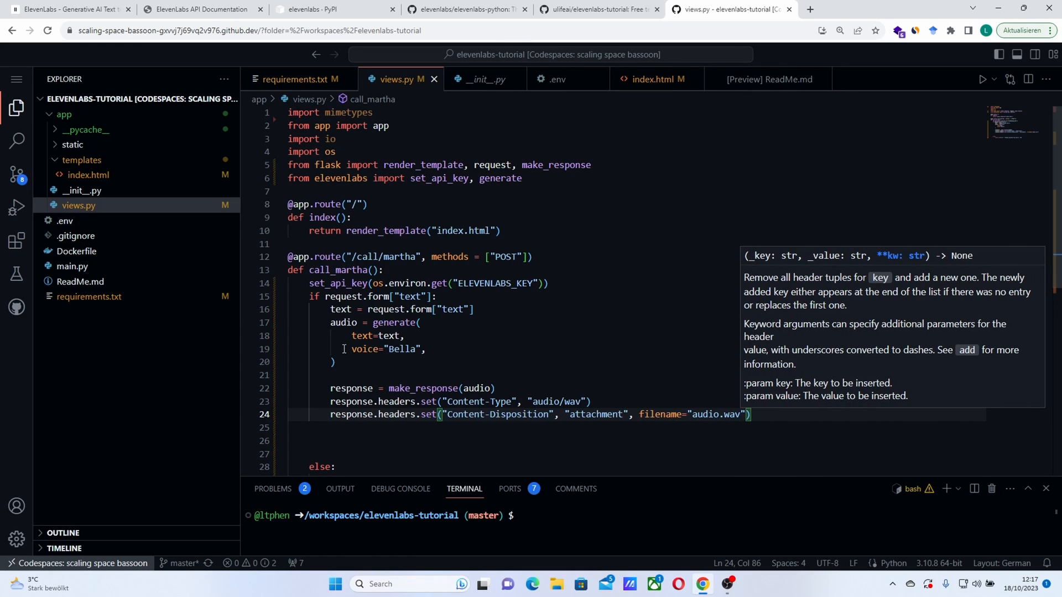
{"action": "type", "text": "ret"}
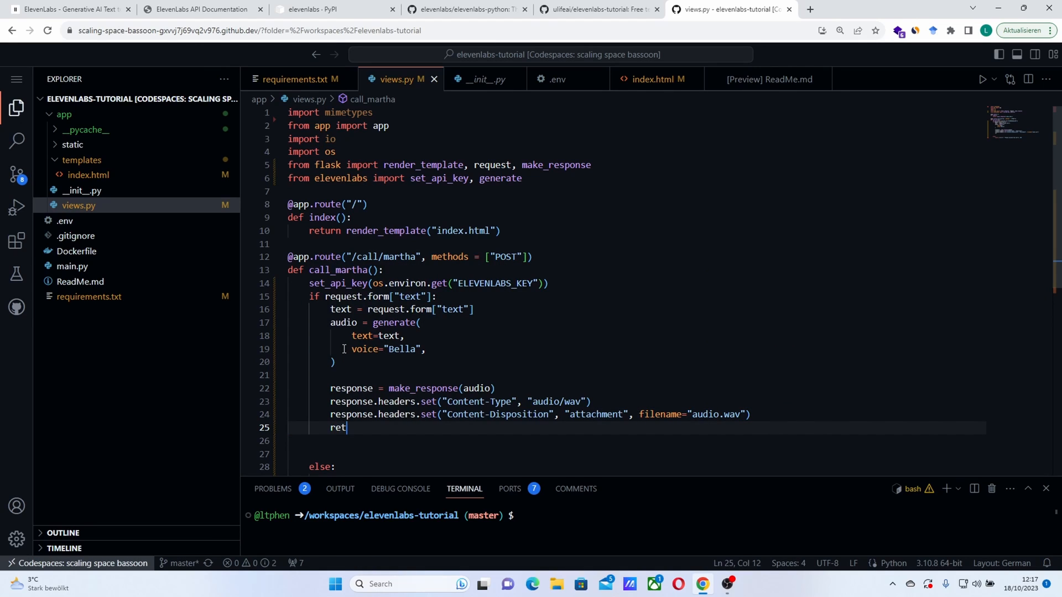
{"action": "type", "text": "urn response"}
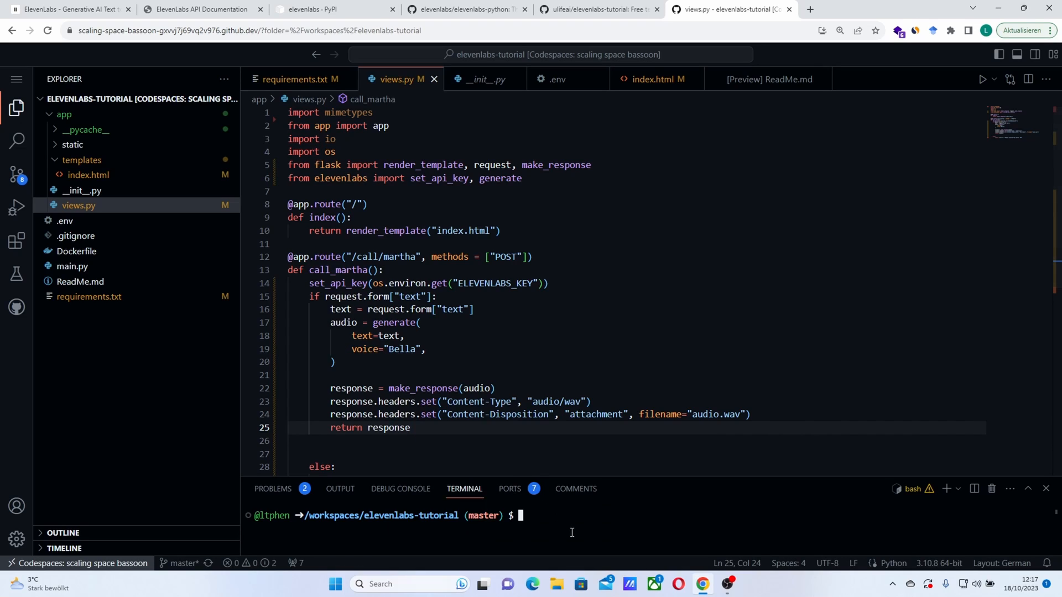
Step: Run python main.py in the terminal to start the Flask server
{"action": "type", "text": "python main"}
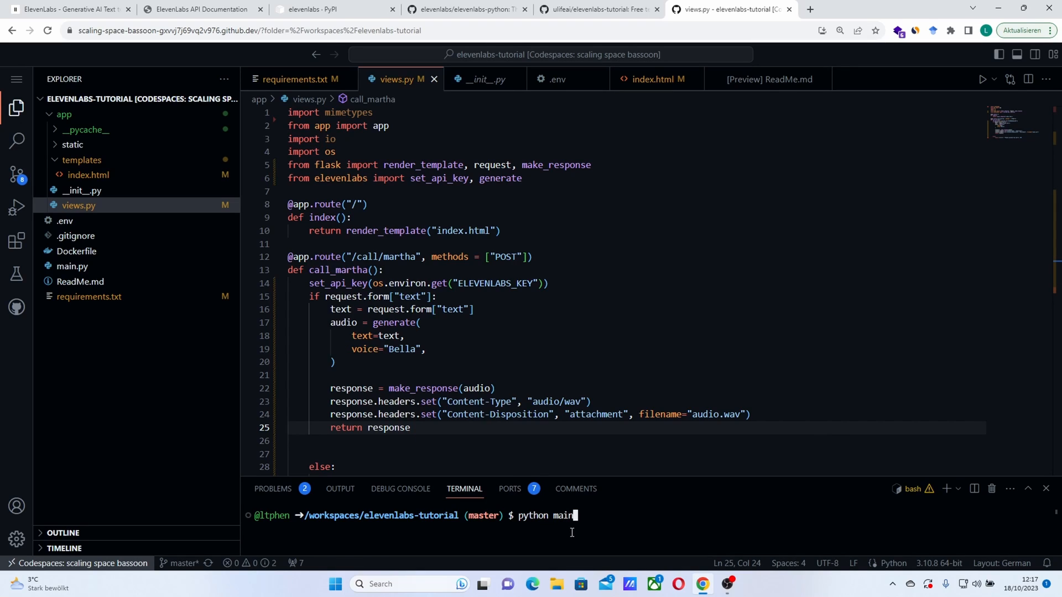
{"action": "key", "text": "Return"}
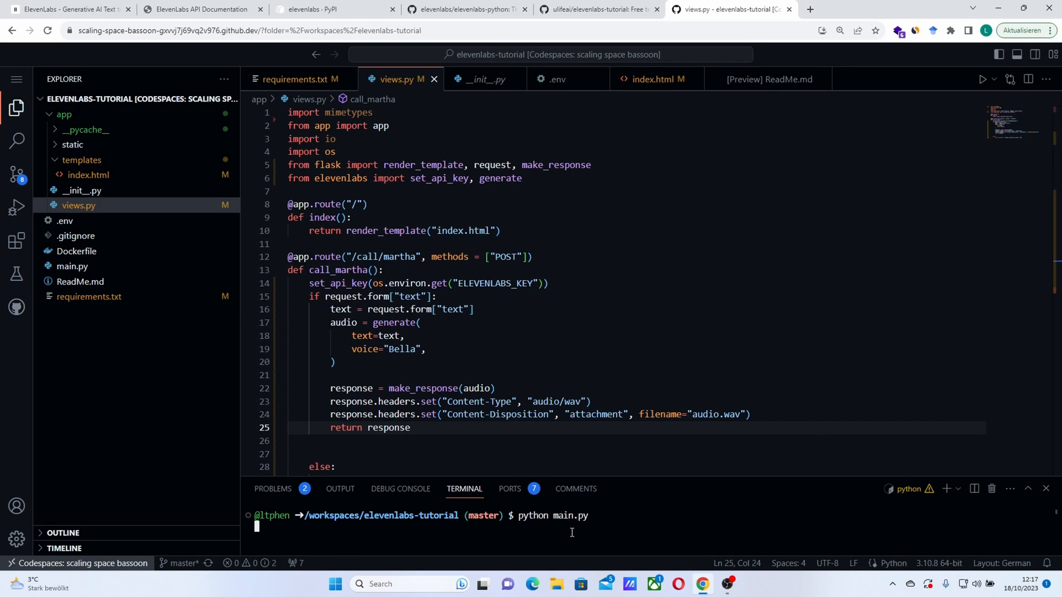
{"action": "key", "text": "Return"}
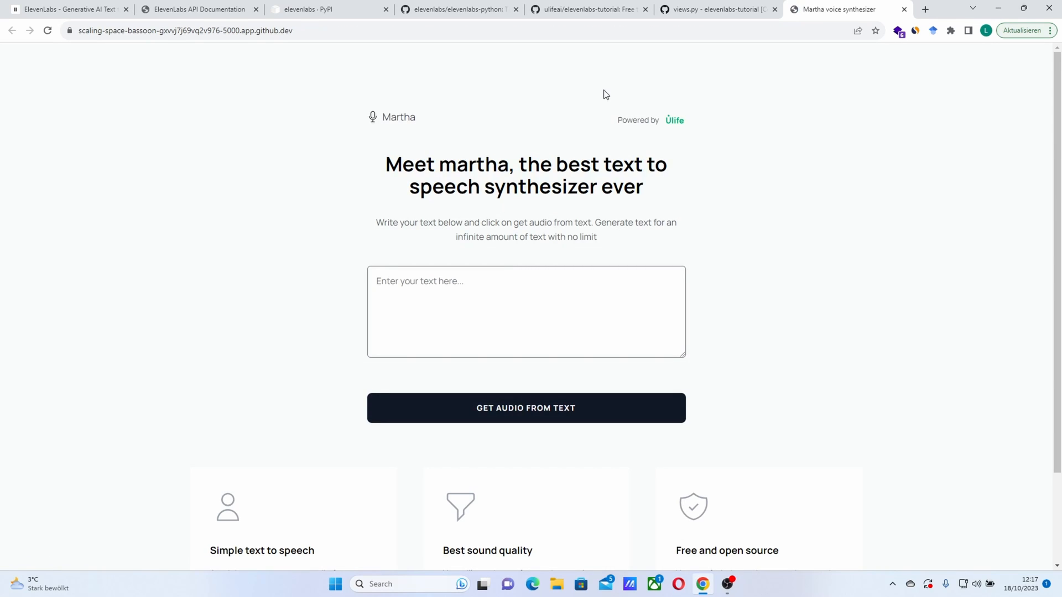
Step: Enter 'Hello world.' in Martha, generate its audio and play the clip
{"action": "left_click", "coordinate": [463, 289]}
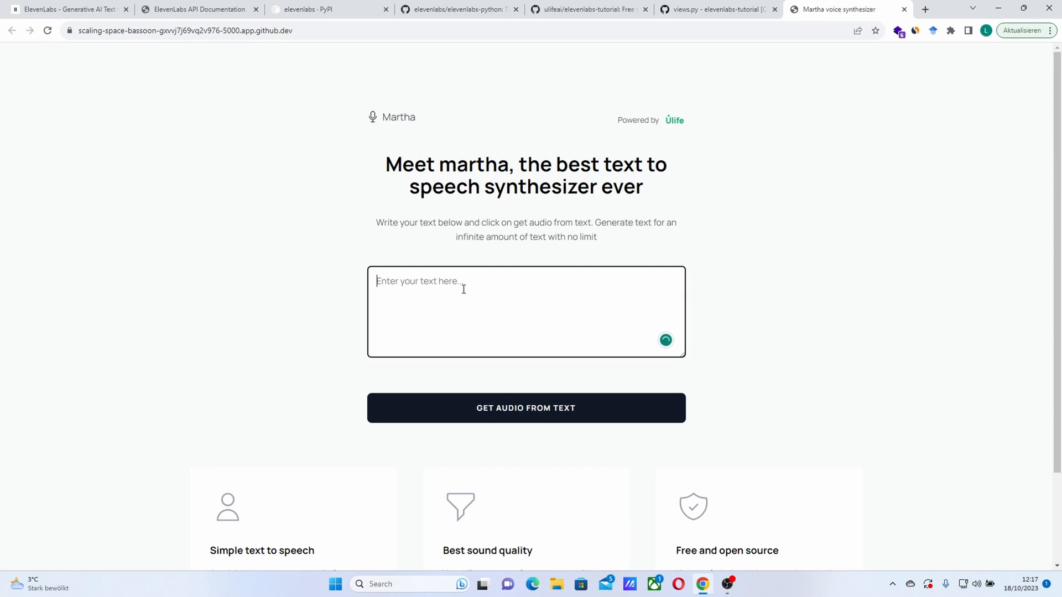
{"action": "type", "text": "Hello worl"}
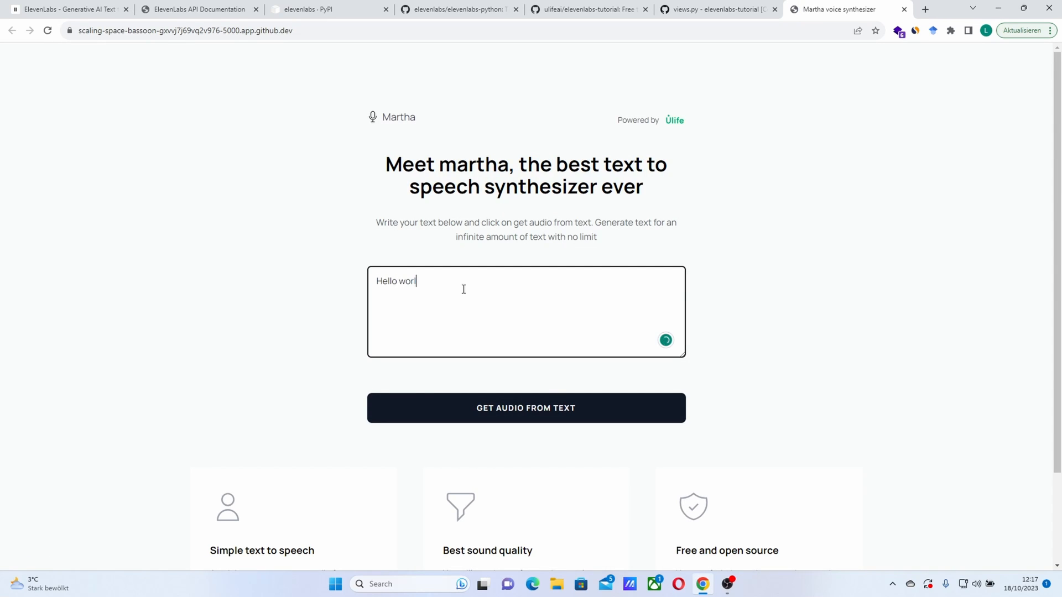
{"action": "left_click", "coordinate": [526, 408]}
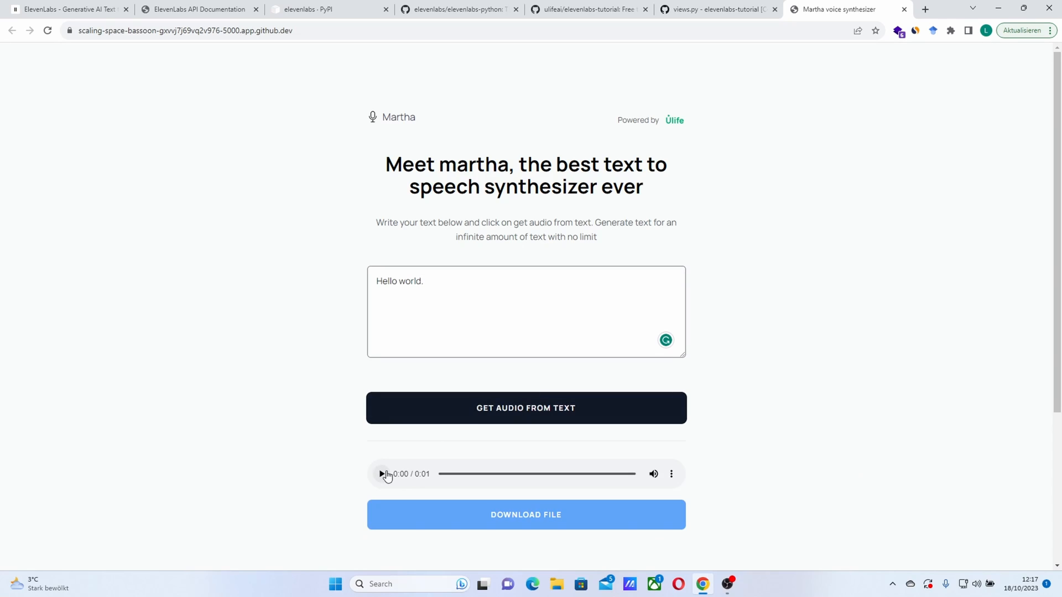
{"action": "left_click", "coordinate": [381, 474]}
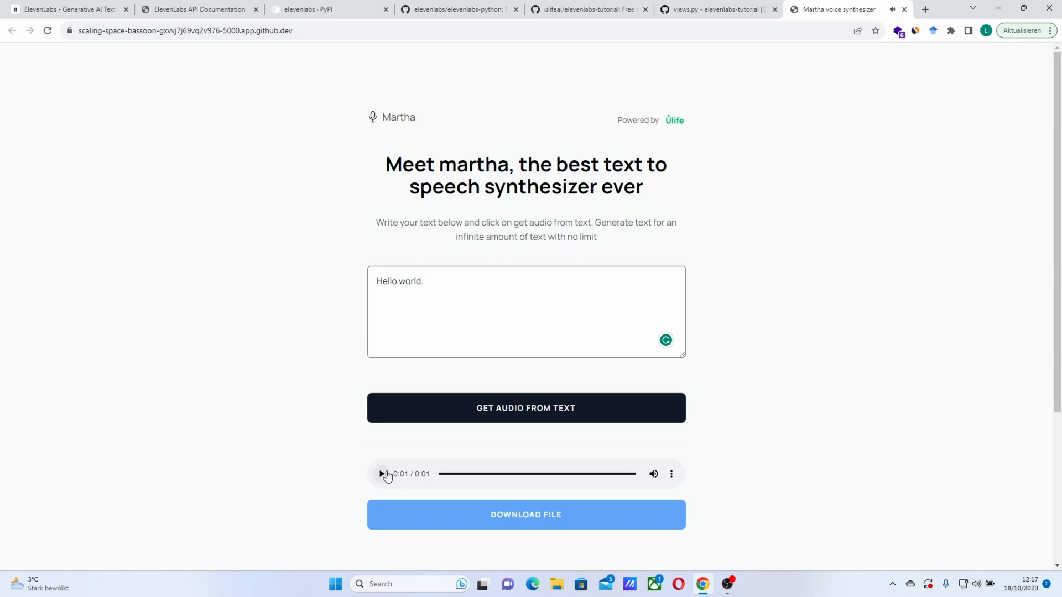
Step: Change the generate call's voice from Bella to Adam in views.py
{"action": "left_click", "coordinate": [715, 9]}
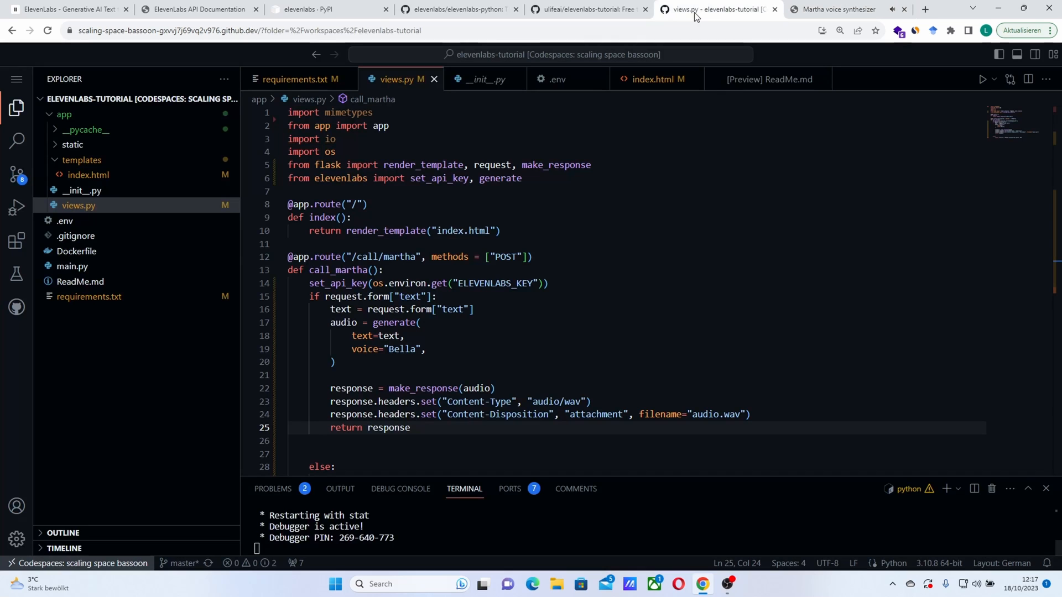
{"action": "double_click", "coordinate": [401, 349]}
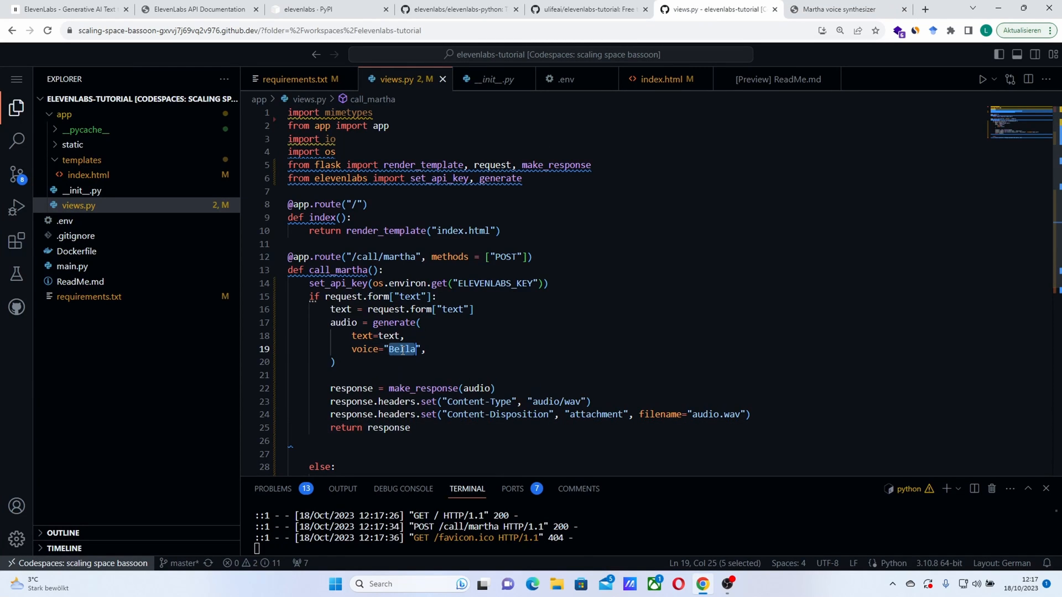
{"action": "type", "text": "Adam"}
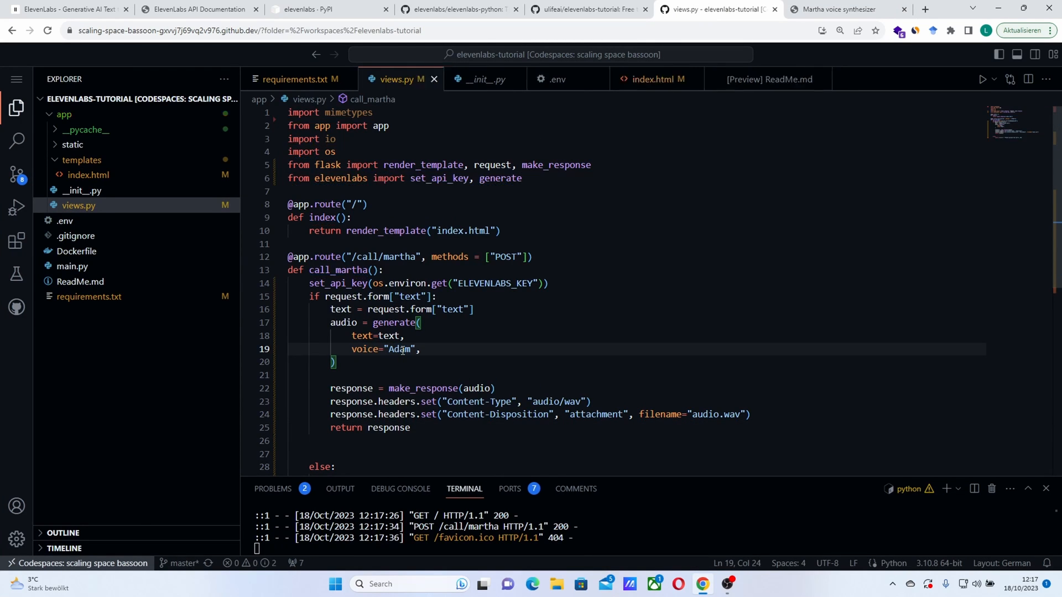
{"action": "left_click", "coordinate": [846, 9]}
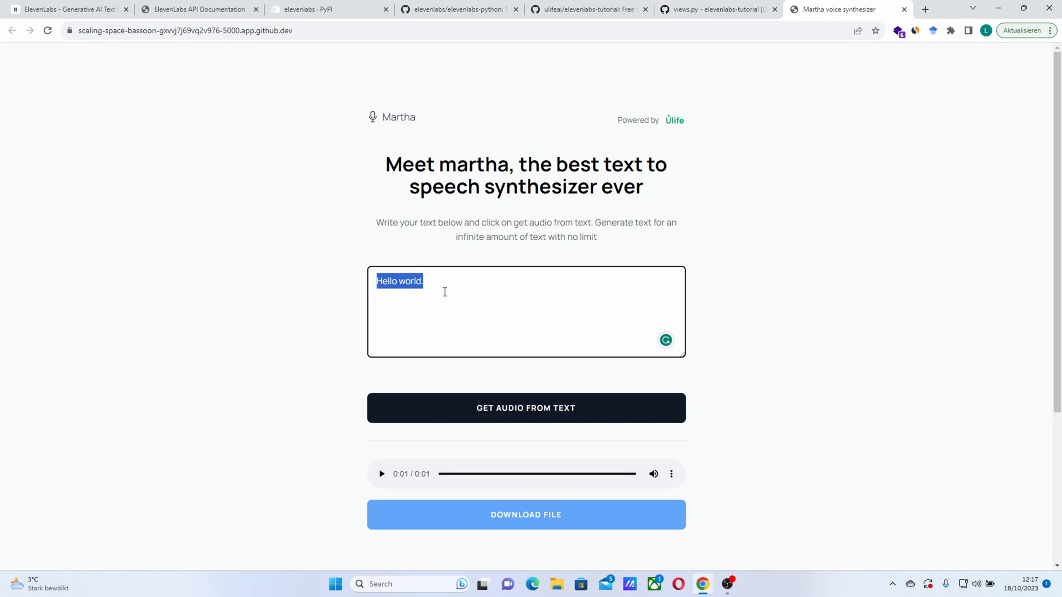
Step: Generate and play audio for 'Subscribe to the channel.' with the Adam voice
{"action": "type", "text": "Subscribe to the channe"}
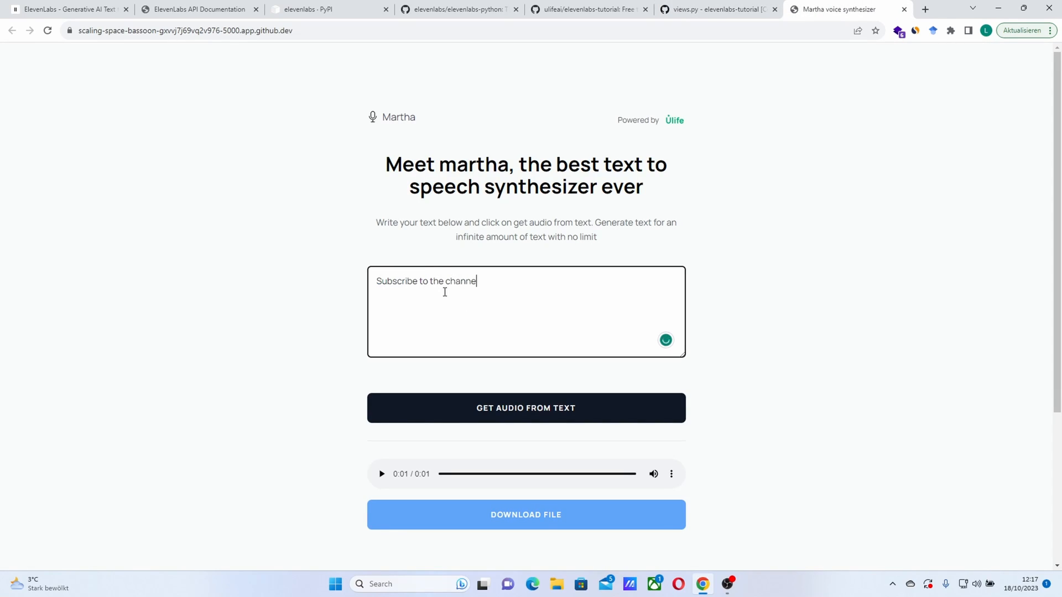
{"action": "left_click", "coordinate": [525, 408]}
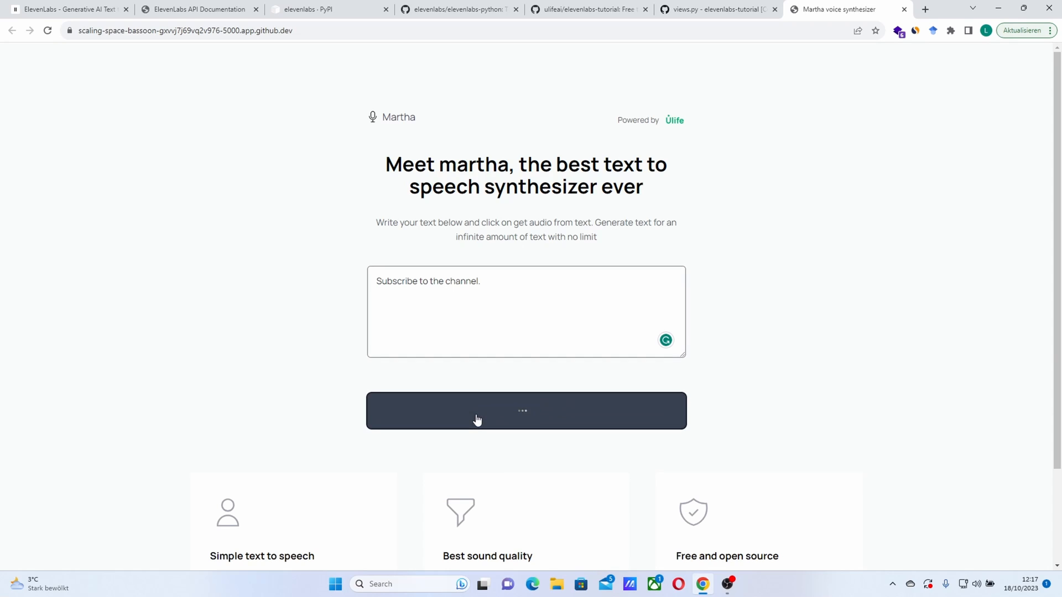
{"action": "left_click", "coordinate": [525, 410]}
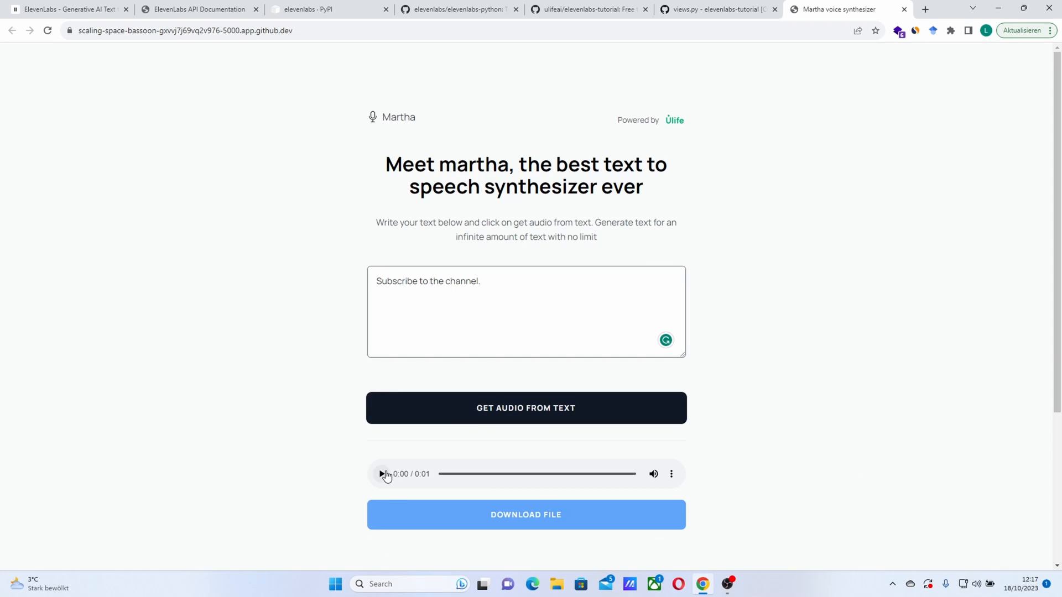
{"action": "left_click", "coordinate": [381, 474]}
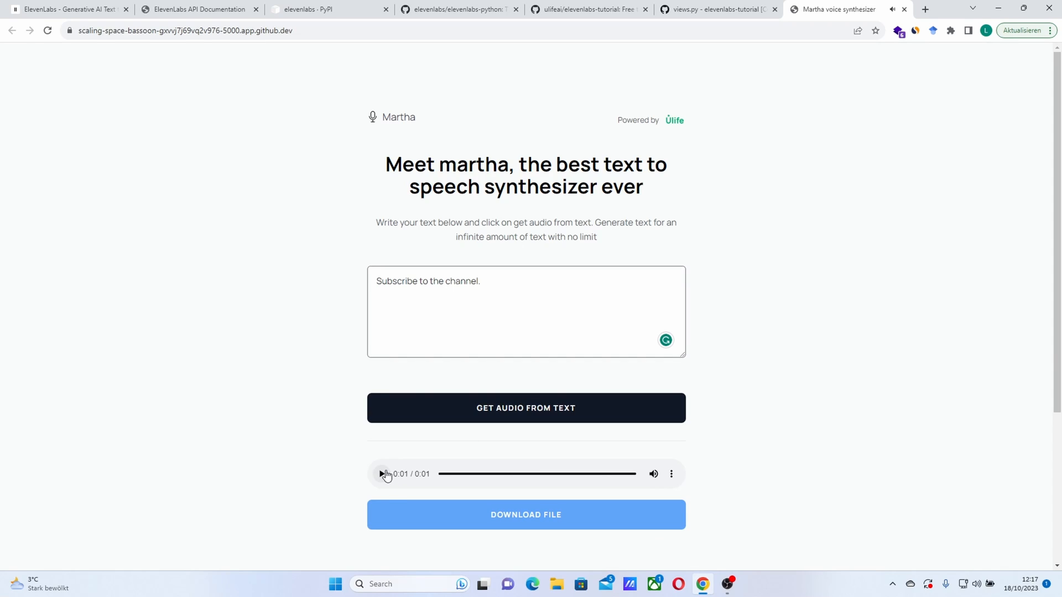
{"action": "mouse_move", "coordinate": [670, 70]}
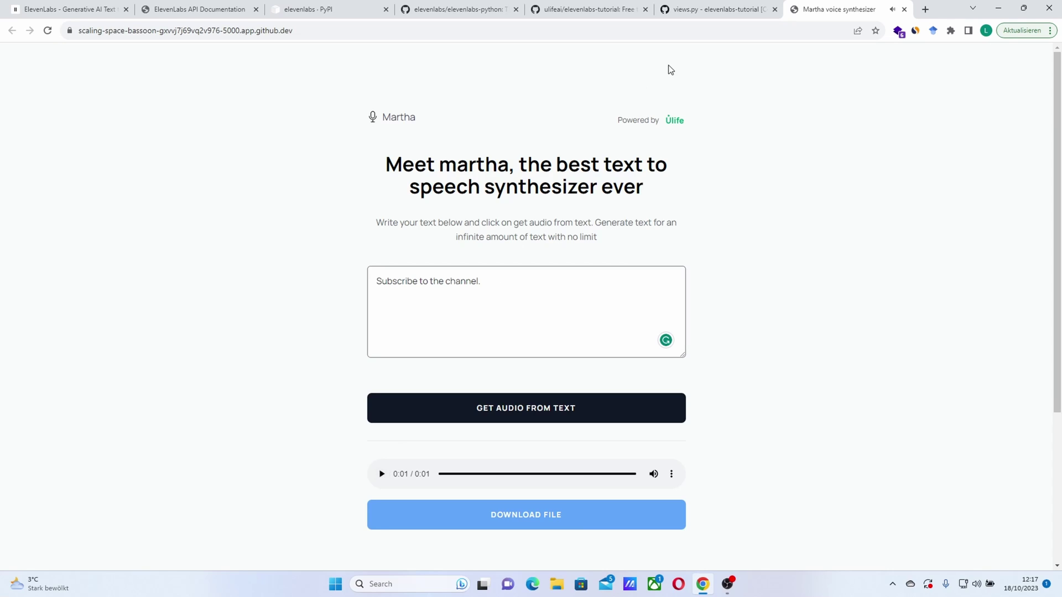
{"action": "left_click", "coordinate": [717, 9]}
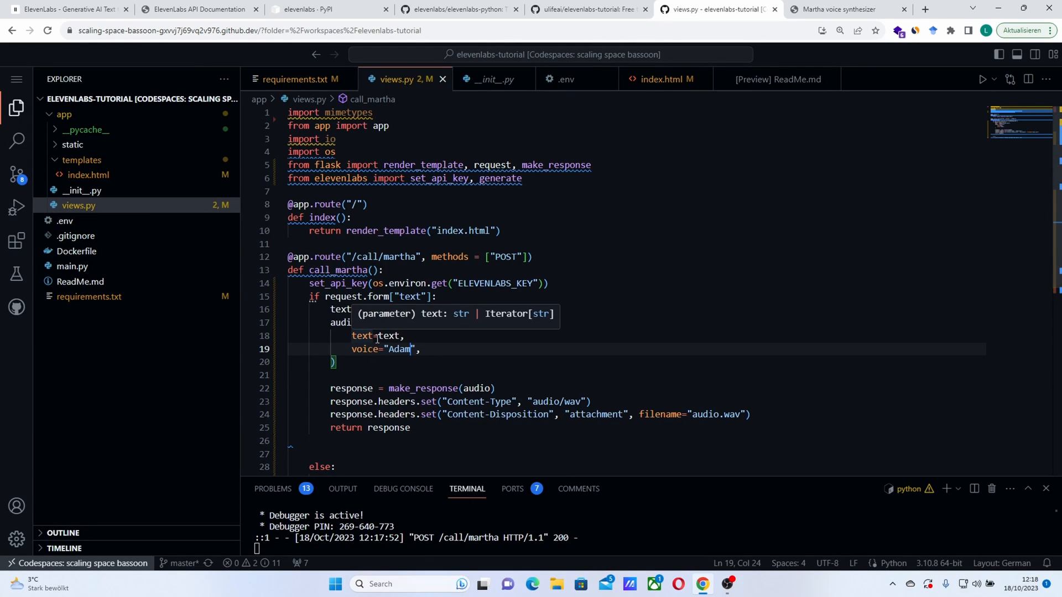
{"action": "mouse_move", "coordinate": [437, 356]}
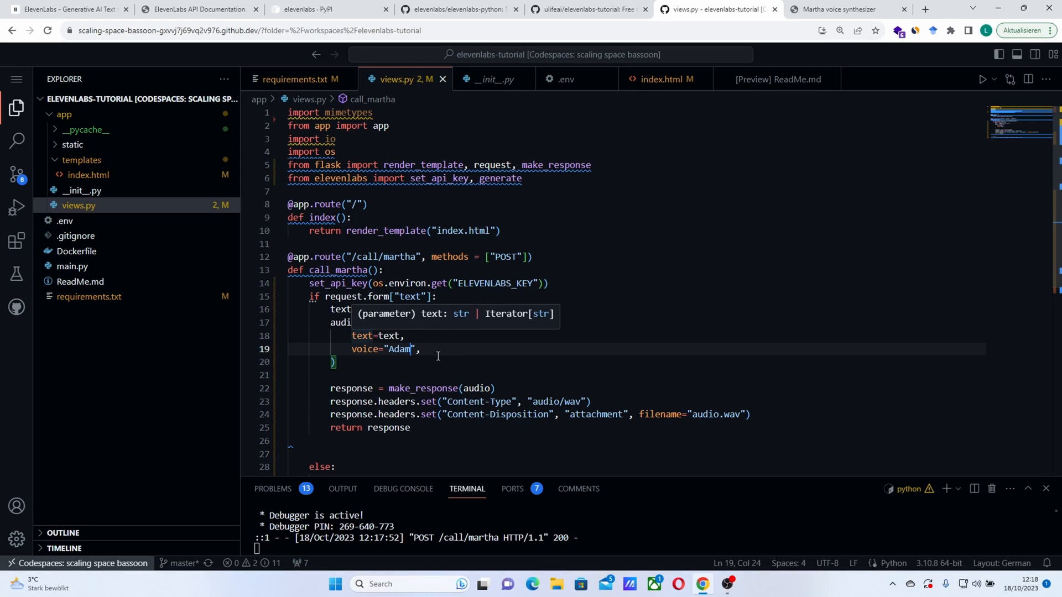
Step: Begin a model= argument after voice="Adam" in the generate call
{"action": "type", "text": "mo"}
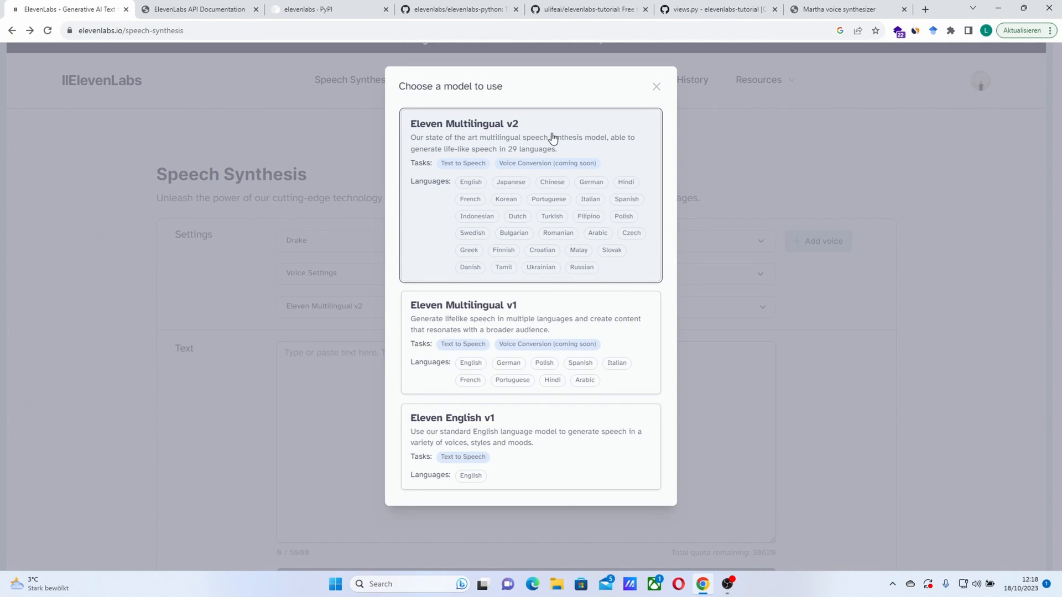
{"action": "mouse_move", "coordinate": [531, 169]}
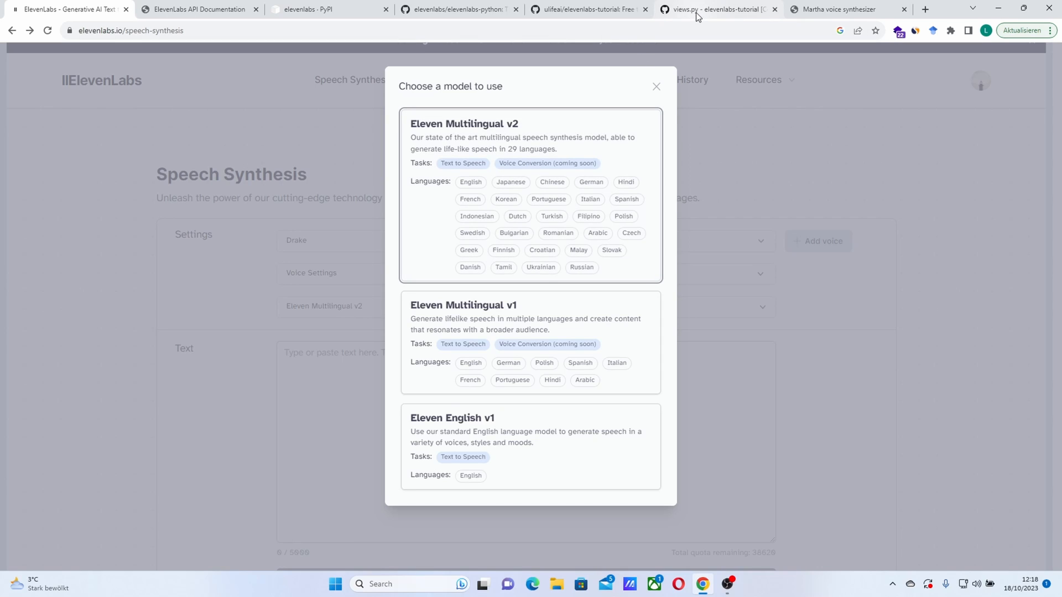
{"action": "left_click", "coordinate": [716, 9]}
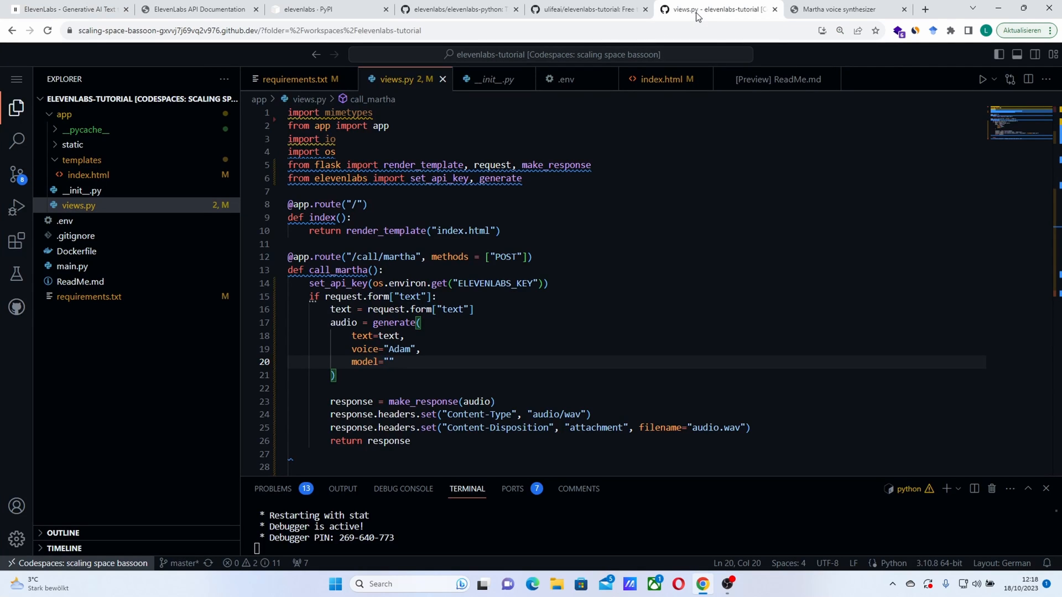
Step: Set model="eleven_multilingual_v2" in the generate call, fix its closing quote and save views.py
{"action": "type", "text": "eleven_multilingual_v"}
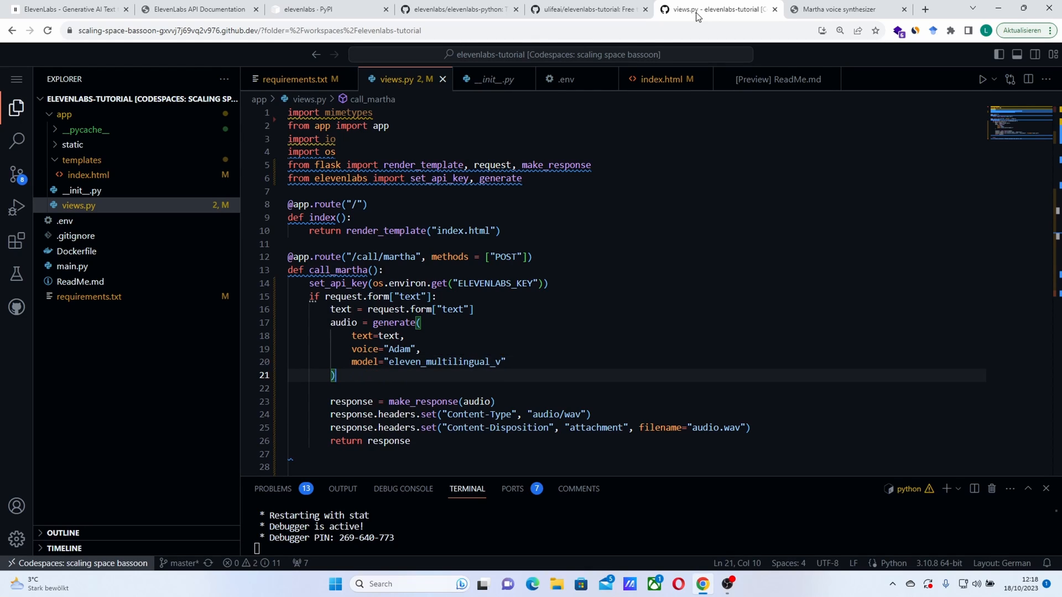
{"action": "key", "text": "ctrl+s"}
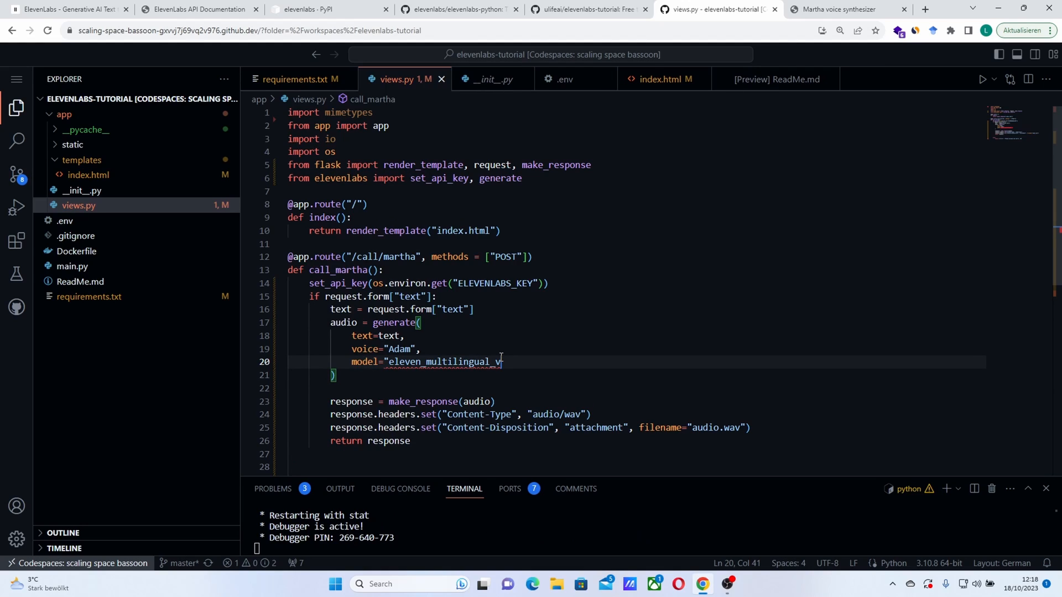
{"action": "type", "text": "2\""}
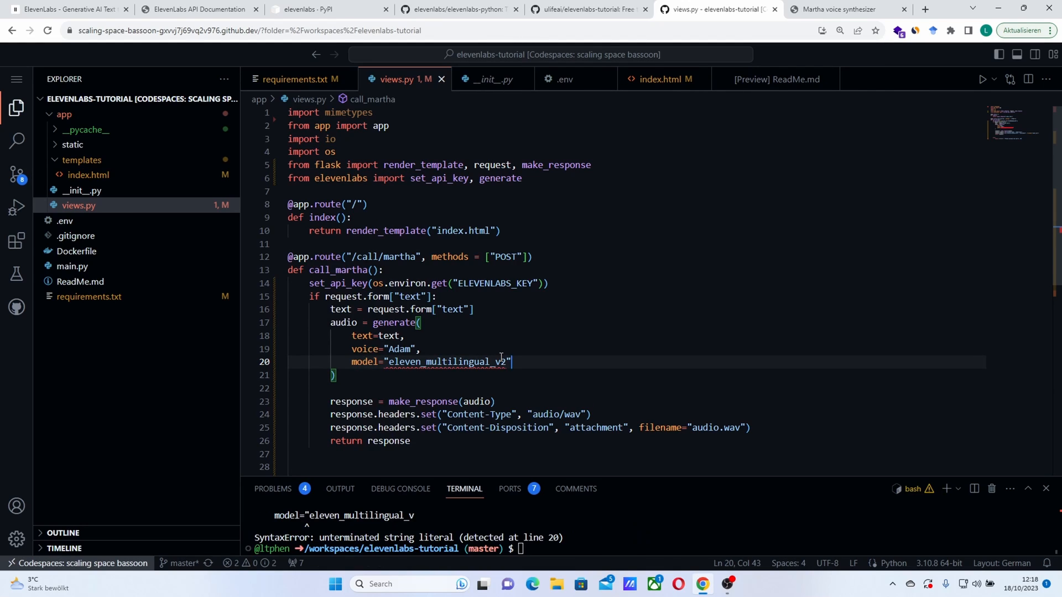
{"action": "key", "text": "ctrl+s"}
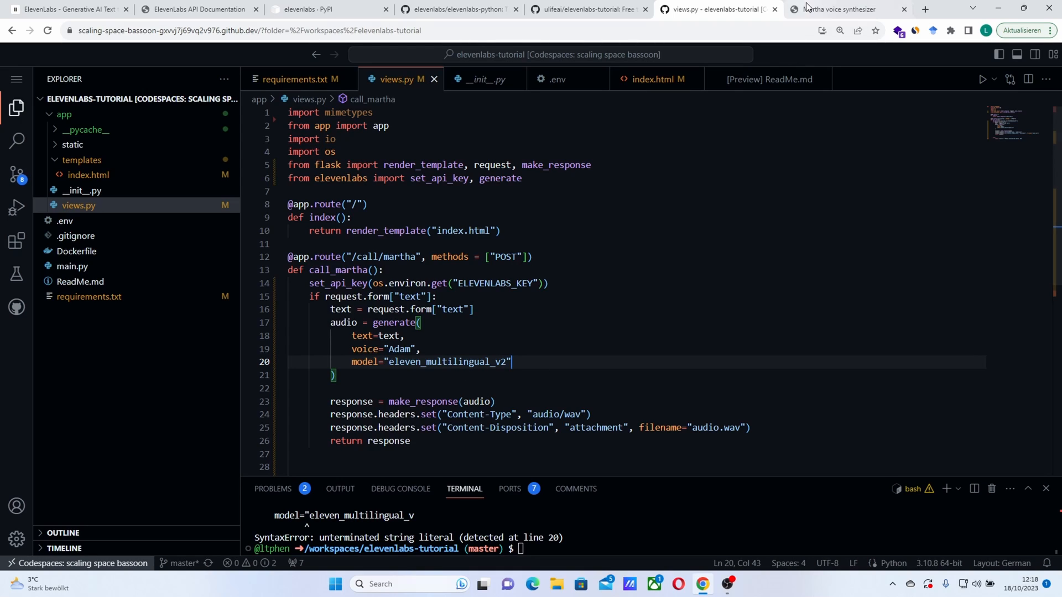
Step: Request audio for 'Subscribe to the channel.' in Martha, then return to views.py and the terminal
{"action": "left_click", "coordinate": [843, 8]}
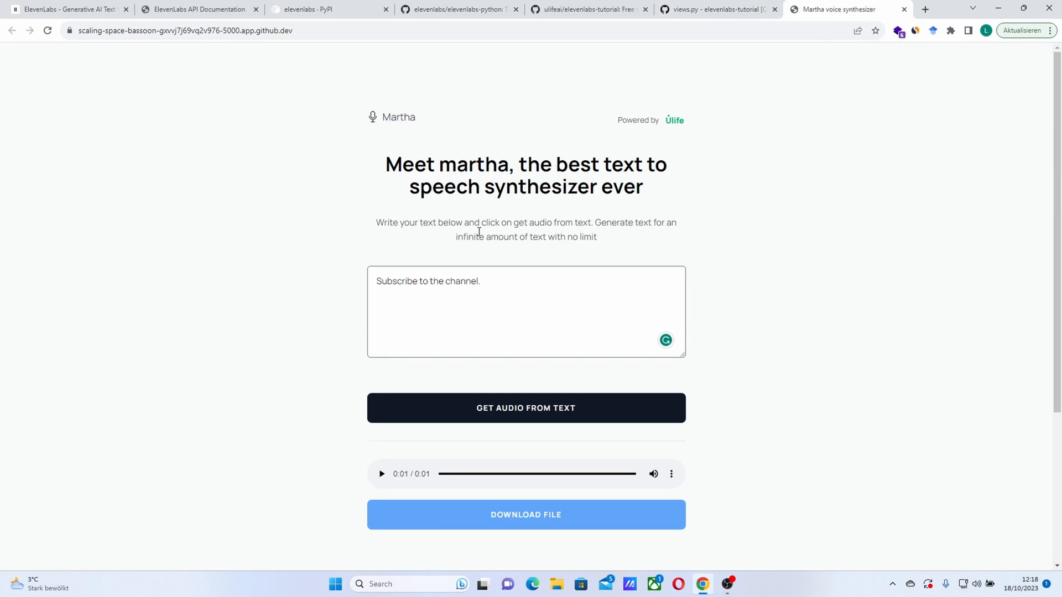
{"action": "mouse_move", "coordinate": [456, 407]}
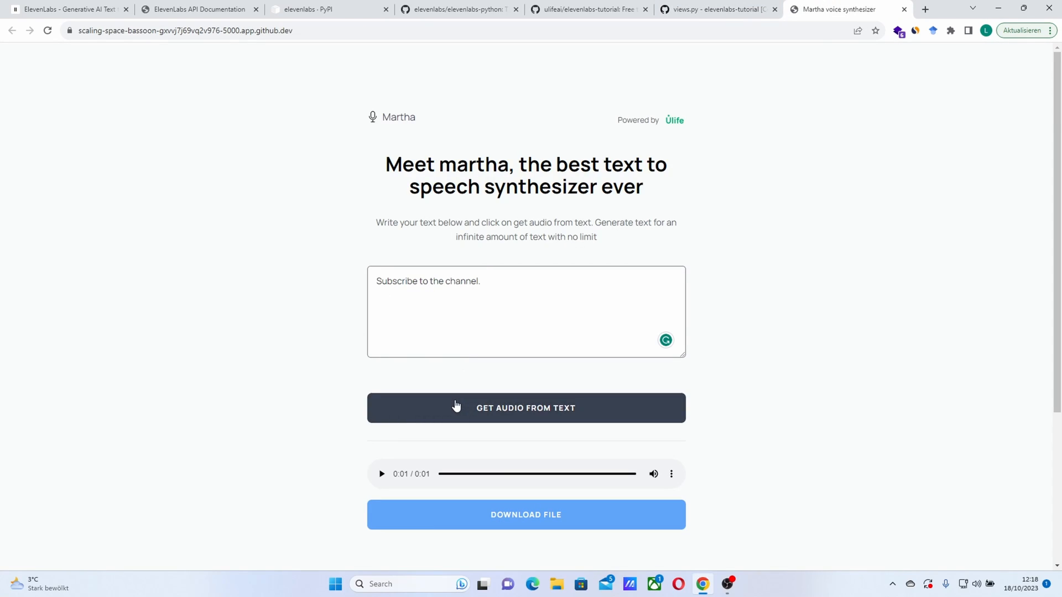
{"action": "left_click", "coordinate": [526, 407]}
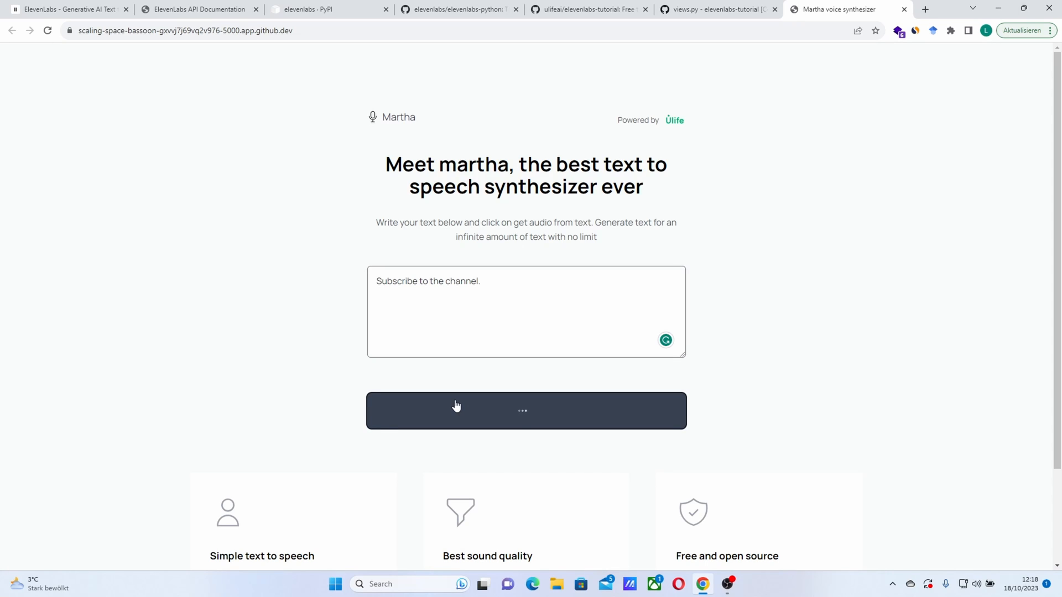
{"action": "mouse_move", "coordinate": [285, 519]}
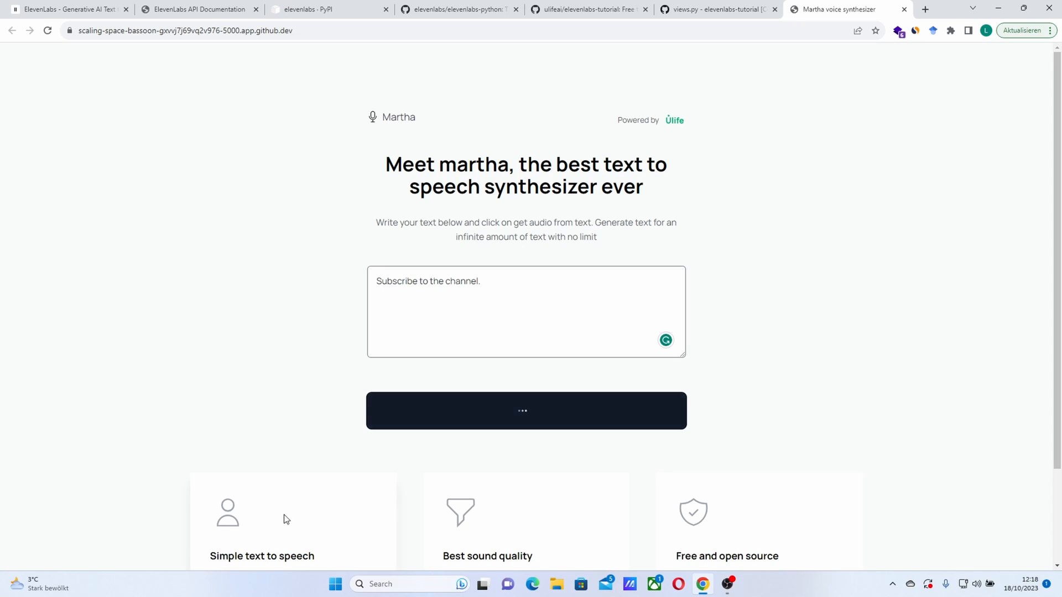
{"action": "left_click", "coordinate": [715, 9]}
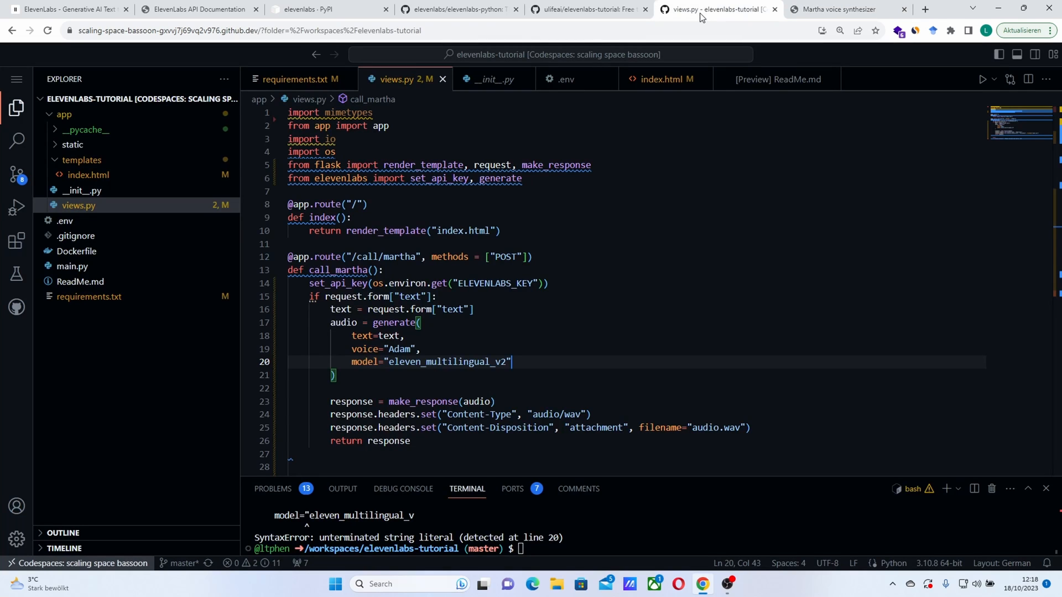
{"action": "mouse_move", "coordinate": [379, 549]}
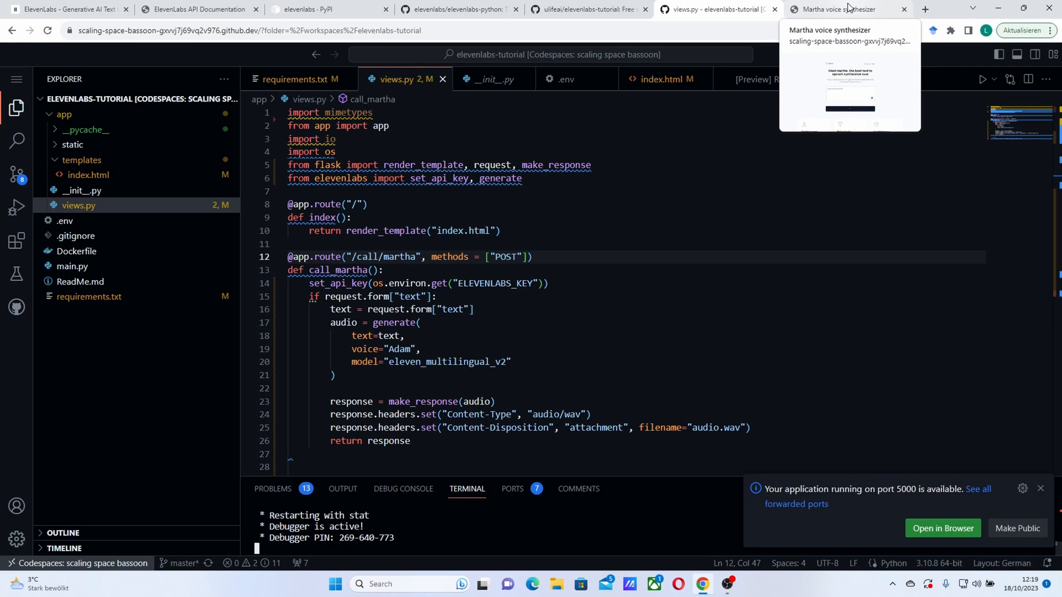
Step: Regenerate 'Subscribe to the channel.' with the multilingual model and play the clip
{"action": "left_click", "coordinate": [839, 9]}
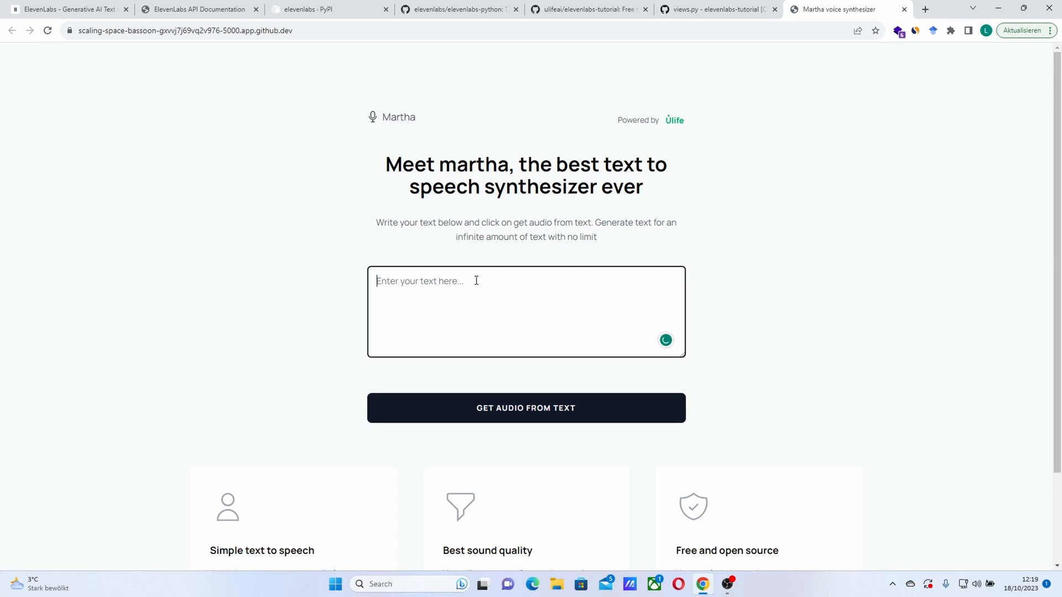
{"action": "left_click", "coordinate": [525, 408]}
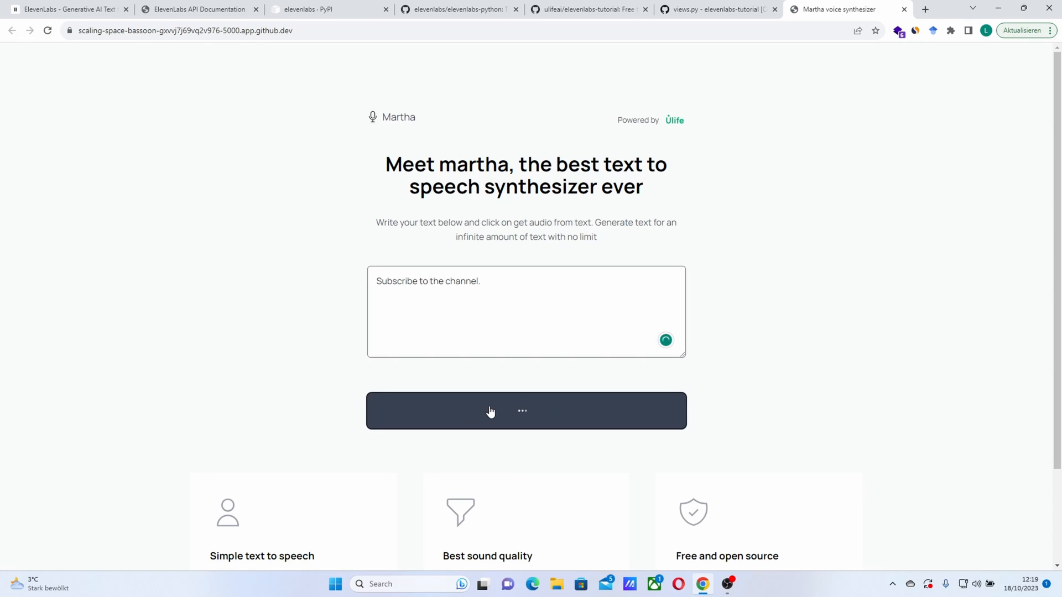
{"action": "left_click", "coordinate": [525, 411]}
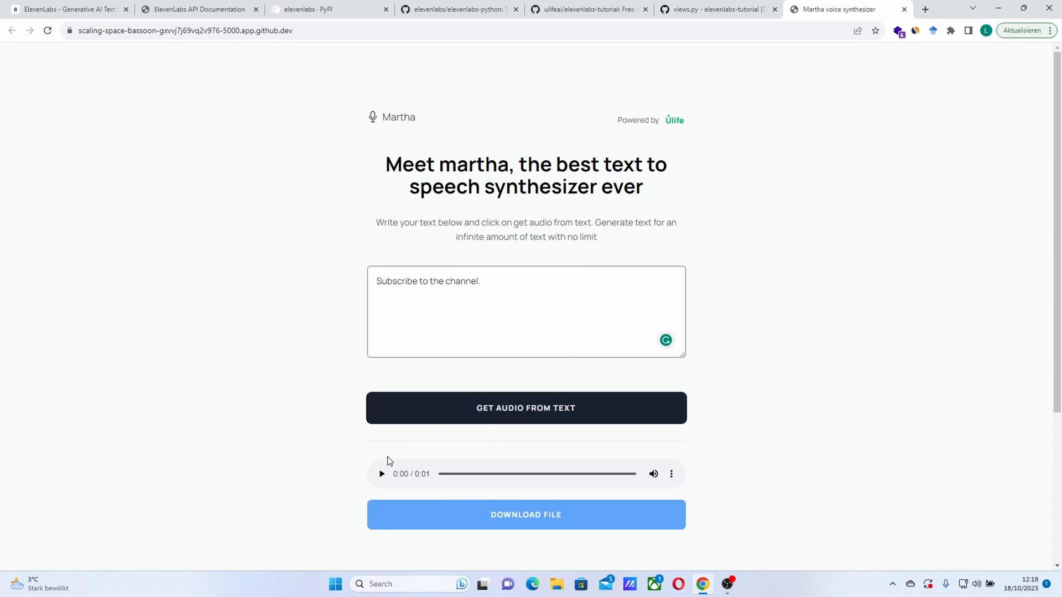
{"action": "left_click", "coordinate": [381, 474]}
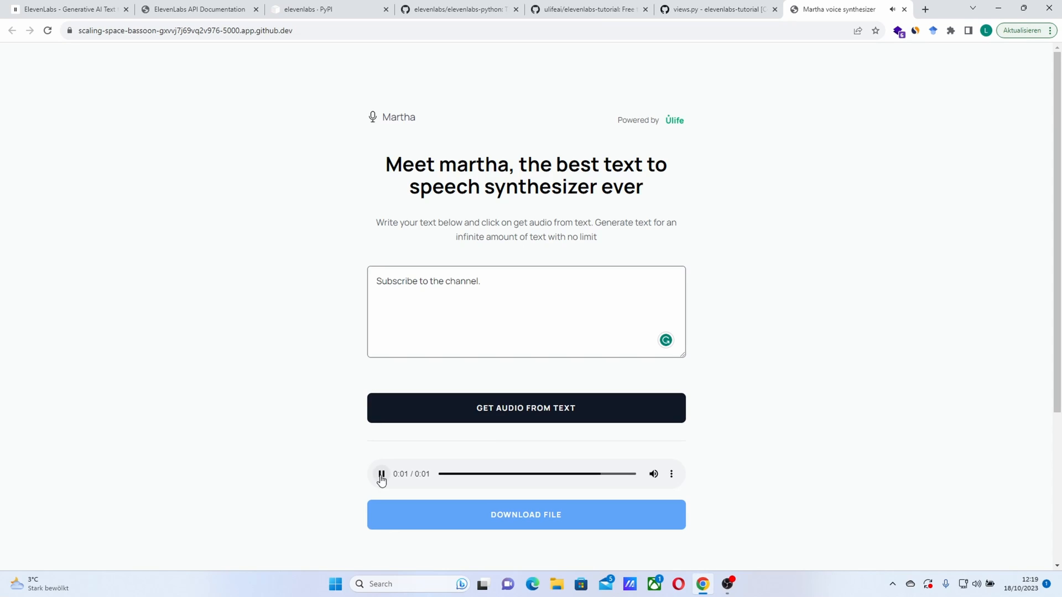
{"action": "left_click", "coordinate": [380, 474]}
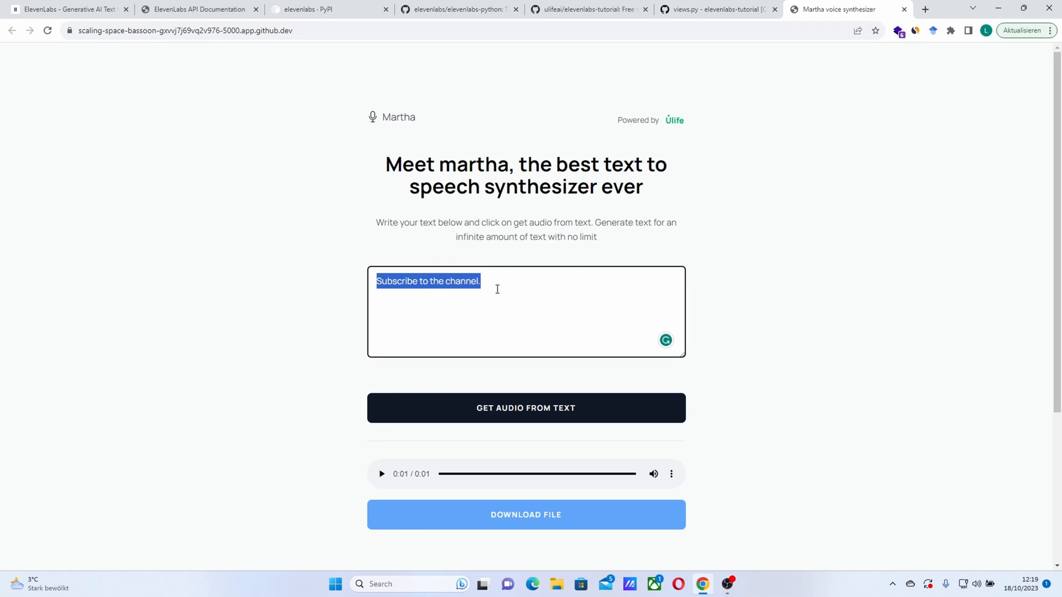
Step: Enter 'Bonjour - comment pourrai je vous aider?' and generate and play its two-second clip
{"action": "type", "text": "Bonjour, c"}
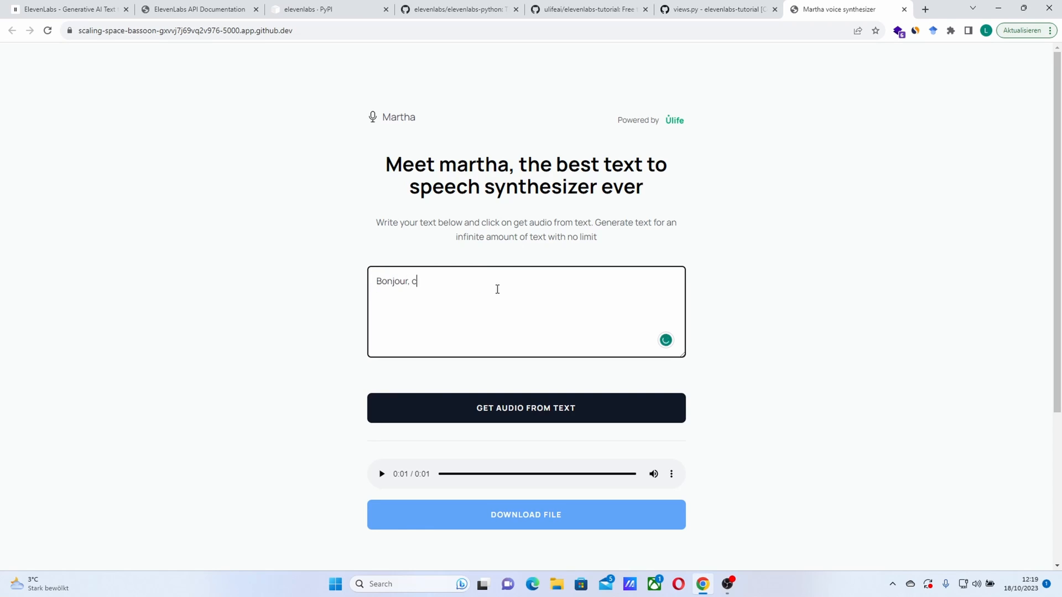
{"action": "type", "text": "omment pourrai je vous aid"}
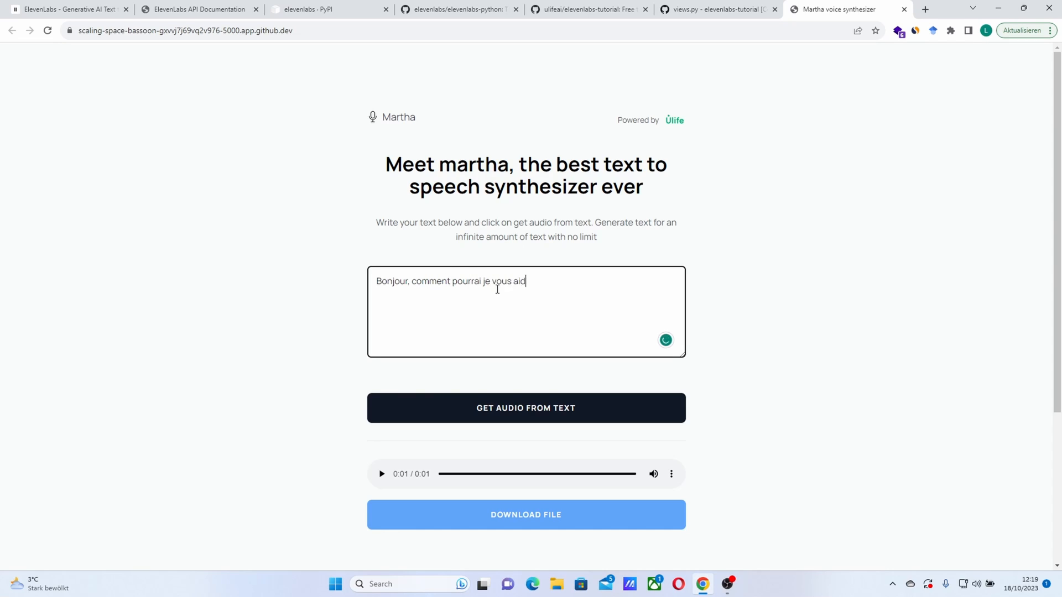
{"action": "type", "text": "er?"}
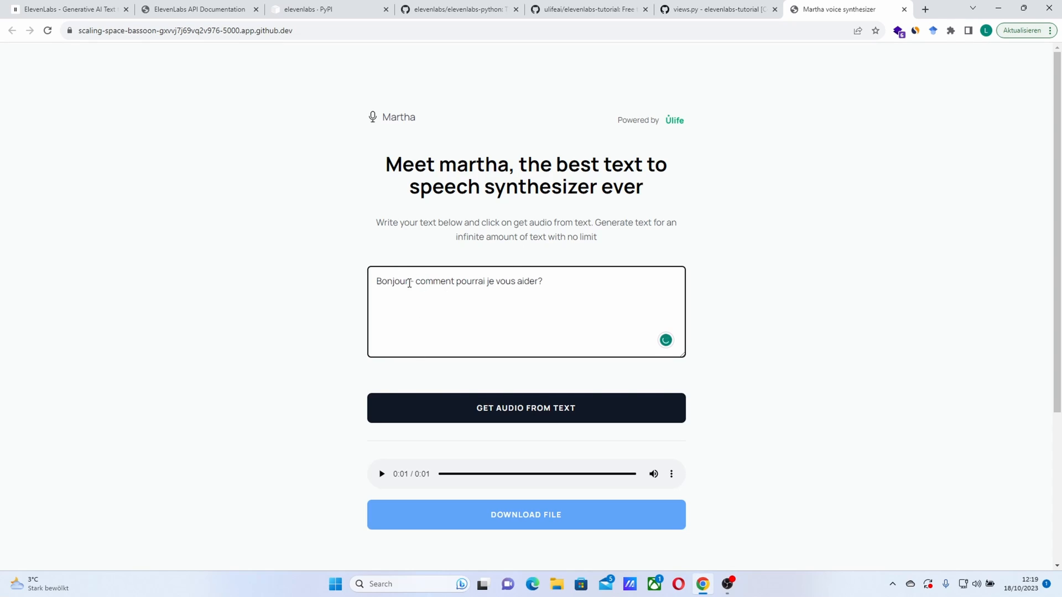
{"action": "left_click", "coordinate": [525, 407]}
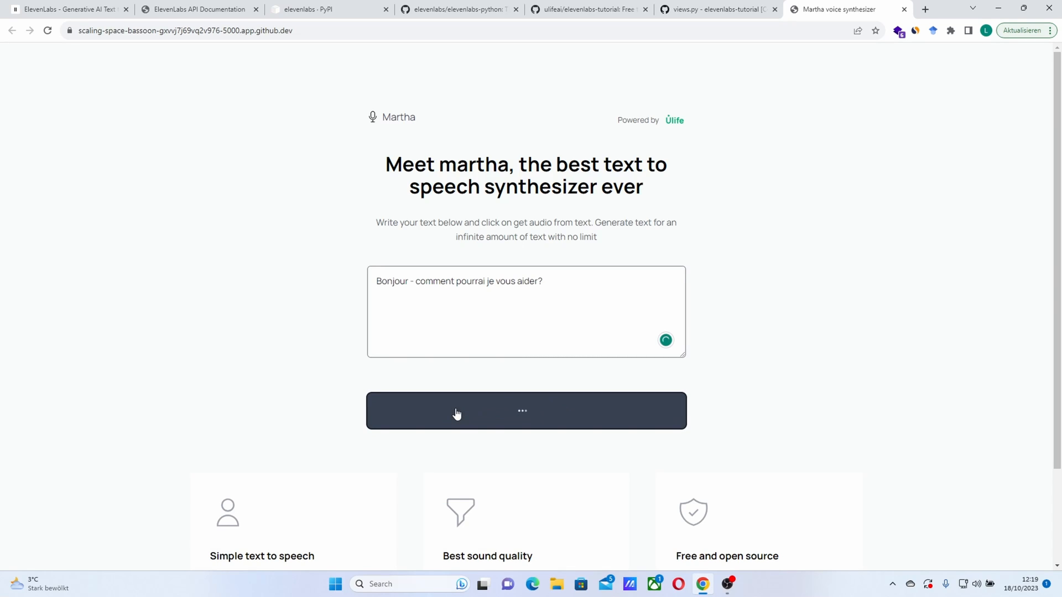
{"action": "left_click", "coordinate": [525, 410]}
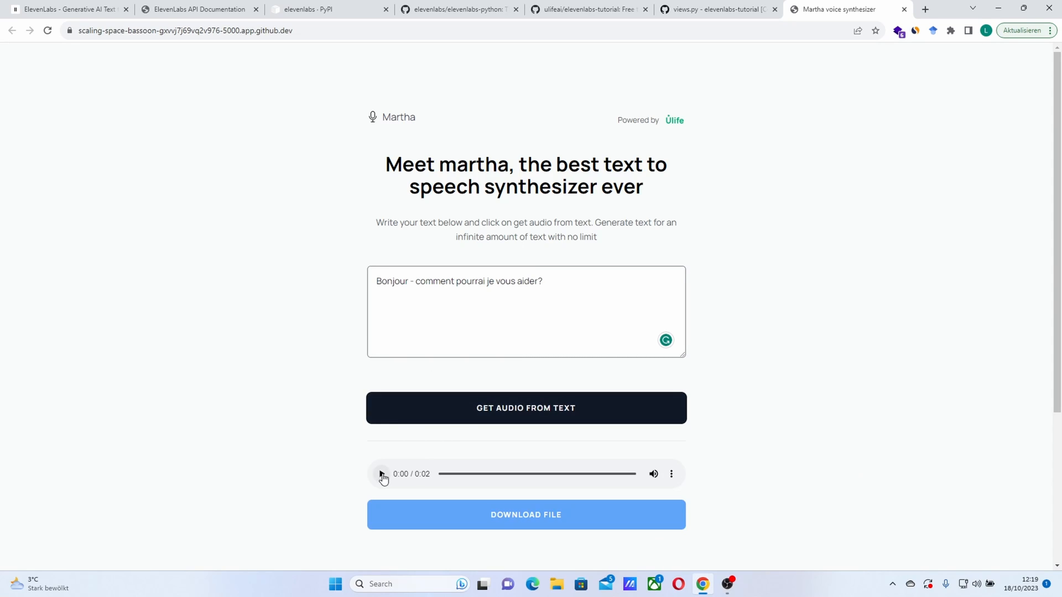
{"action": "left_click", "coordinate": [381, 474]}
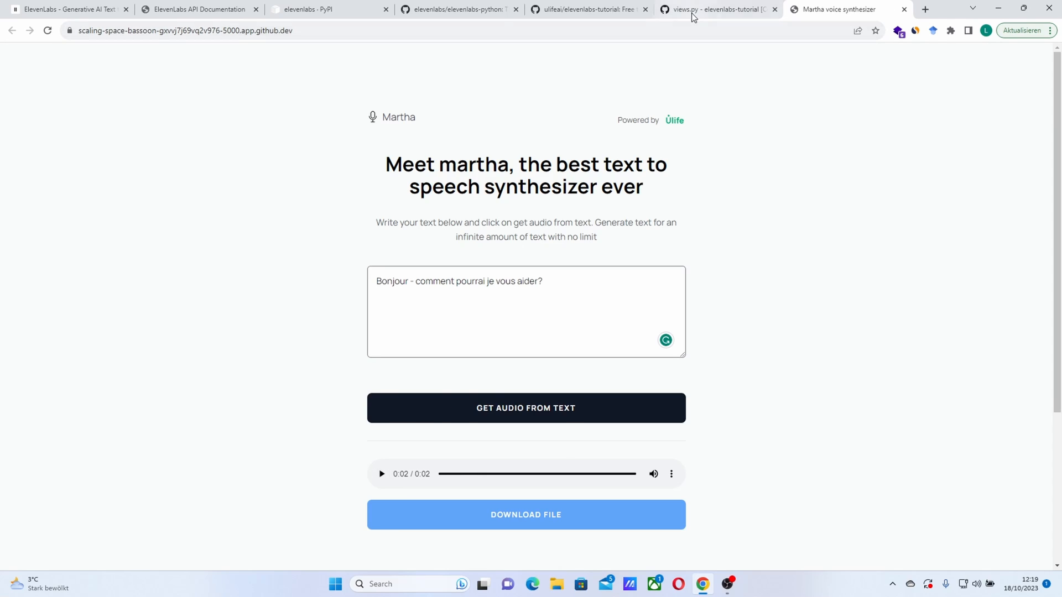
Step: After checking views.py, regenerate the French sentence's speech and play the new clip
{"action": "left_click", "coordinate": [715, 9]}
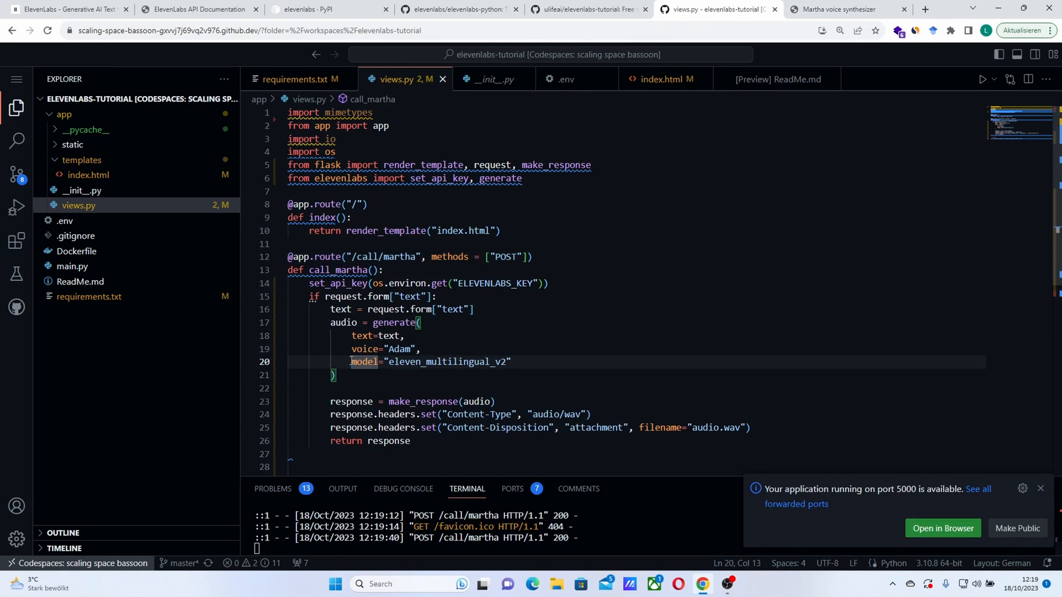
{"action": "key", "text": "ctrl+/"}
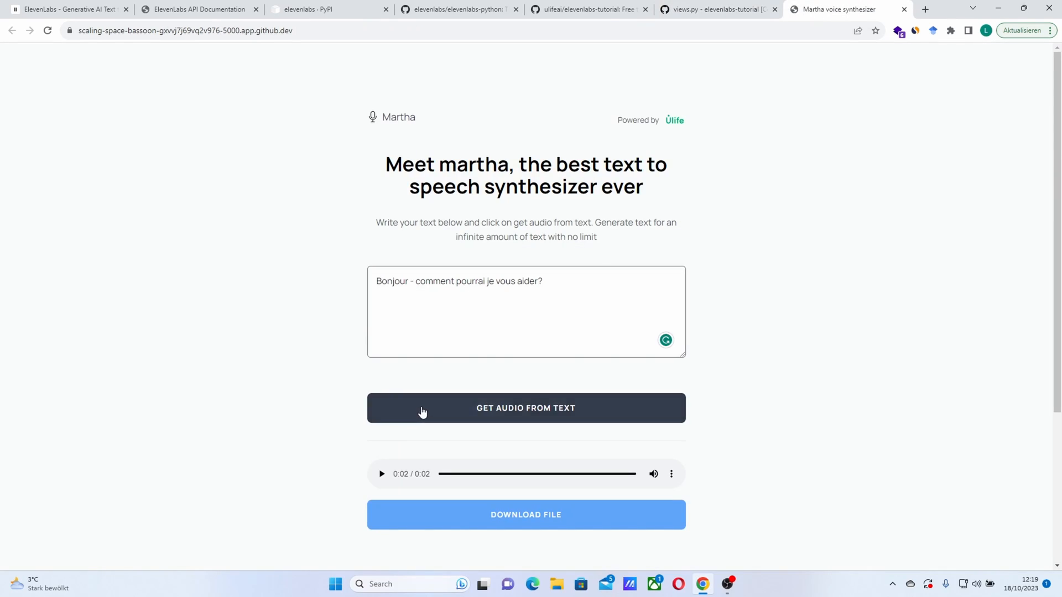
{"action": "left_click", "coordinate": [525, 408]}
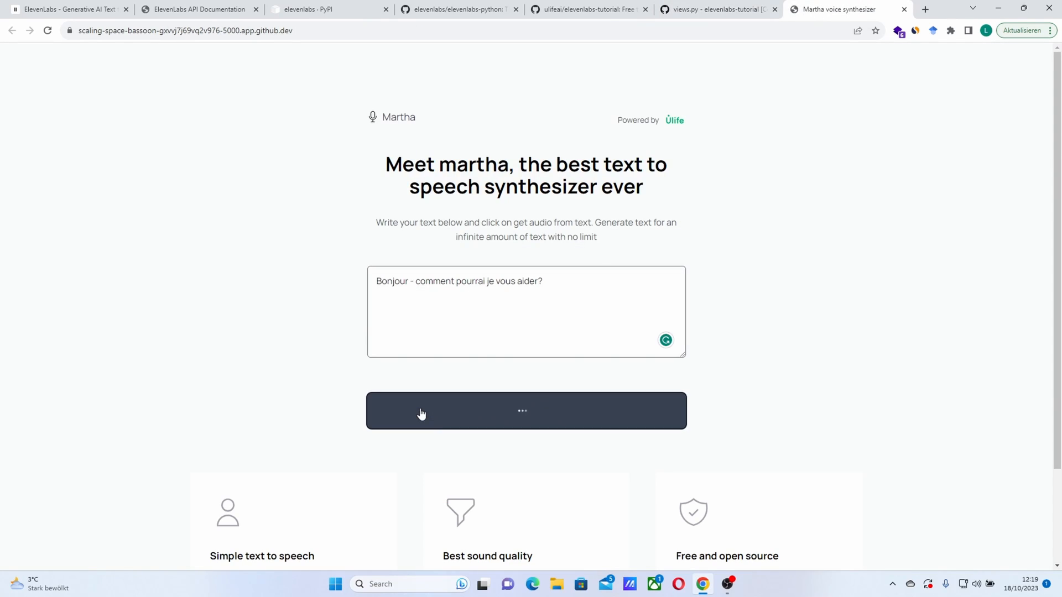
{"action": "left_click", "coordinate": [526, 410]}
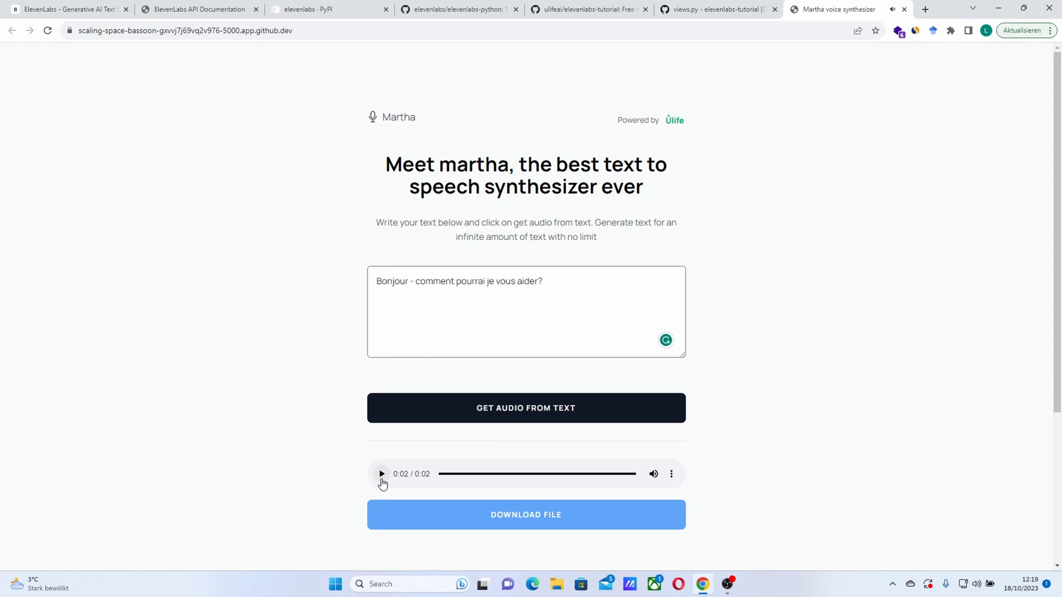
{"action": "left_click", "coordinate": [715, 9]}
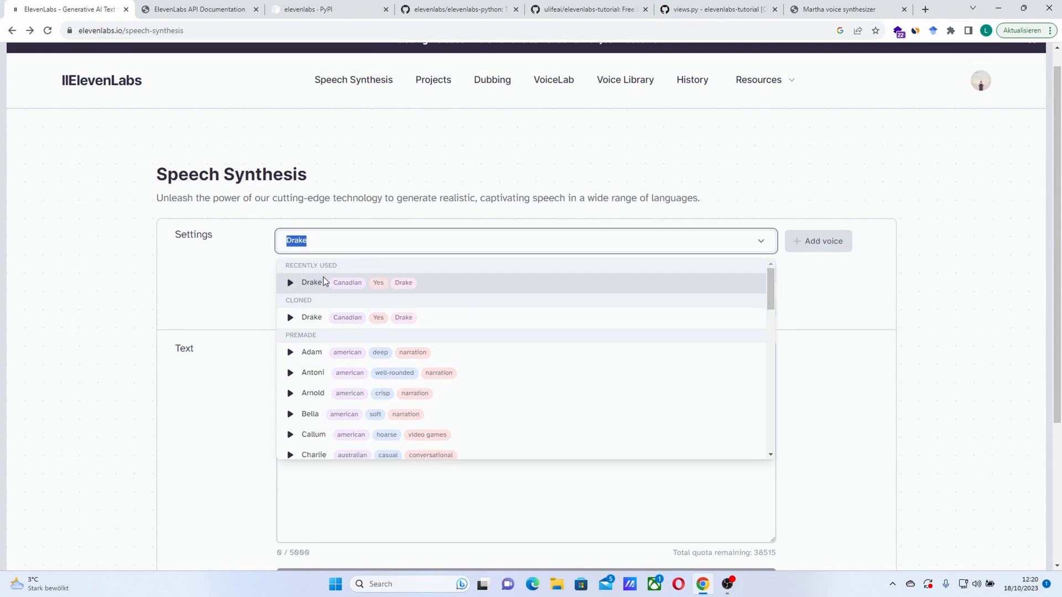
Step: Set voice="Drake" in the generate call using the cloned voice name from ElevenLabs
{"action": "left_click", "coordinate": [716, 10]}
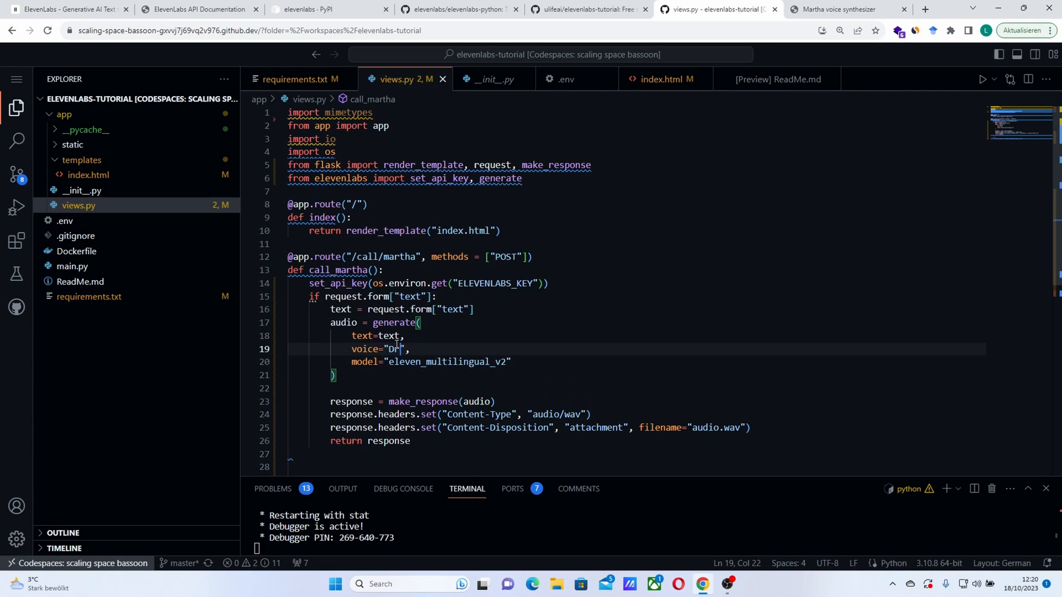
{"action": "type", "text": "ake"}
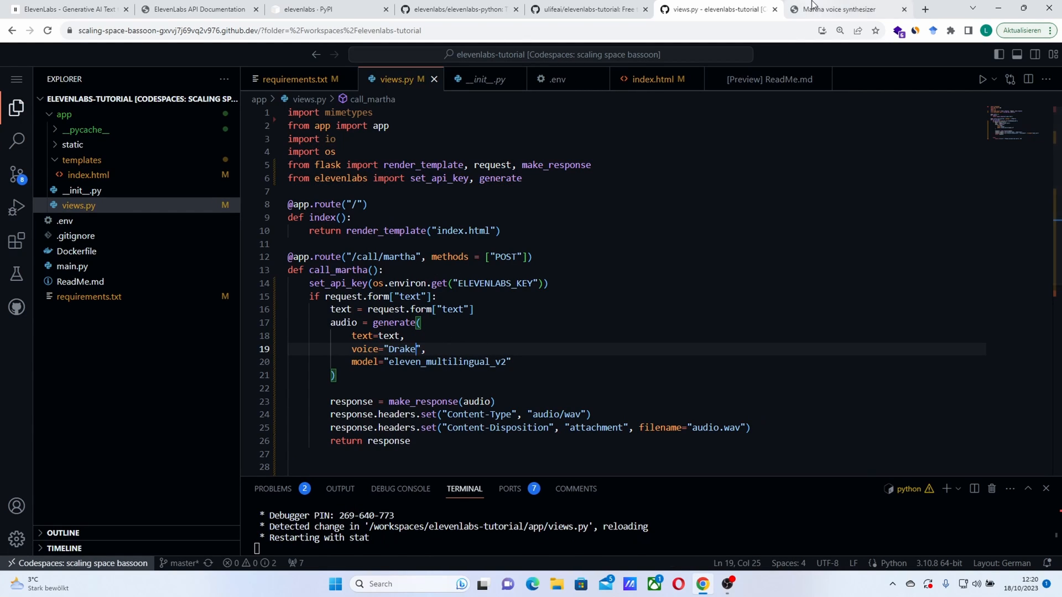
{"action": "left_click", "coordinate": [845, 9]}
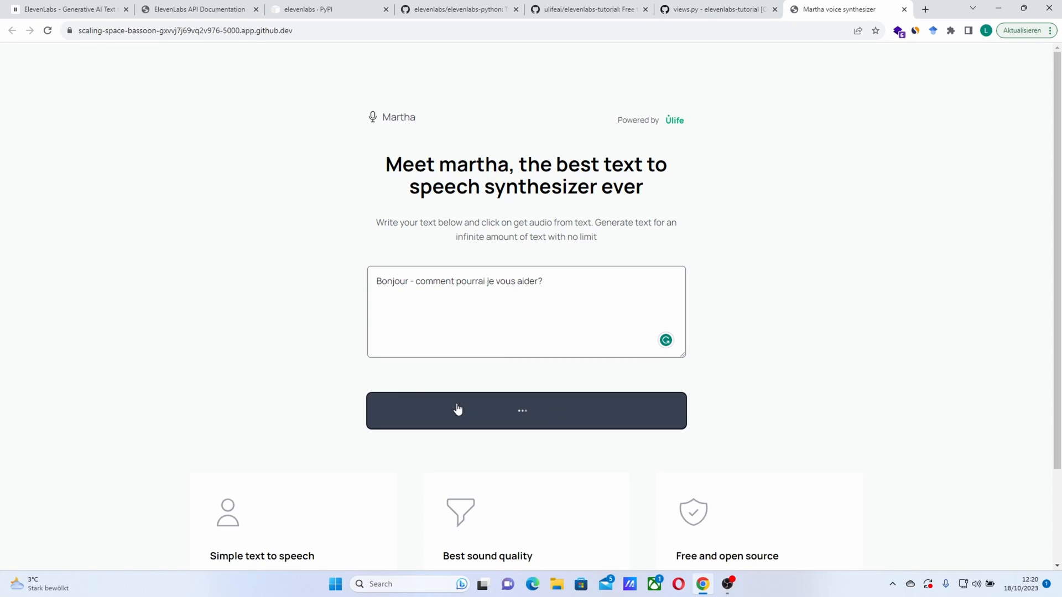
Step: Generate and play the Drake-voiced French clip, then comment out the multilingual model line
{"action": "left_click", "coordinate": [525, 411]}
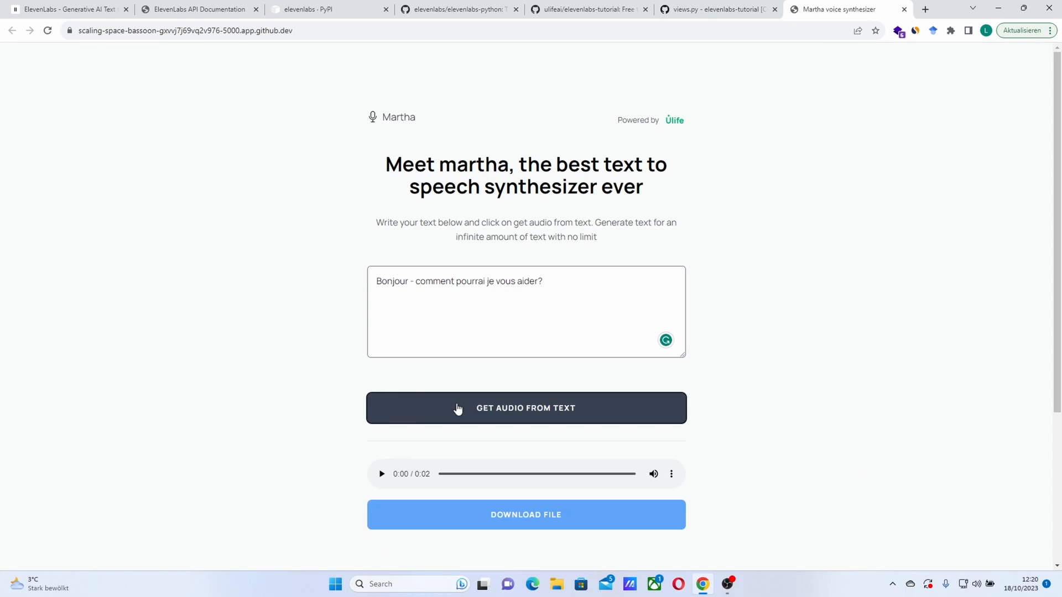
{"action": "left_click", "coordinate": [380, 473]}
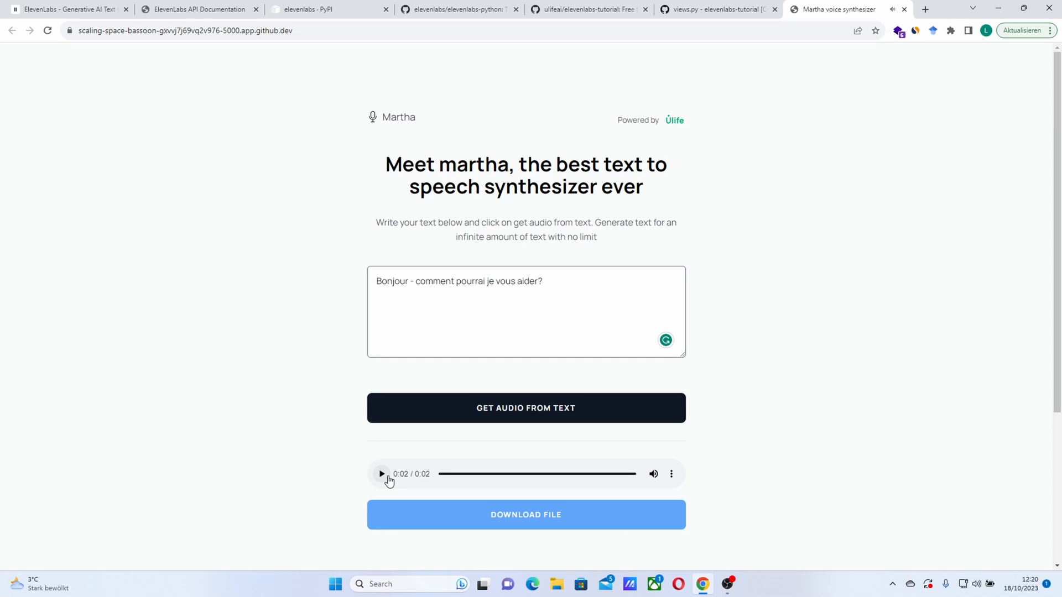
{"action": "left_click", "coordinate": [715, 9]}
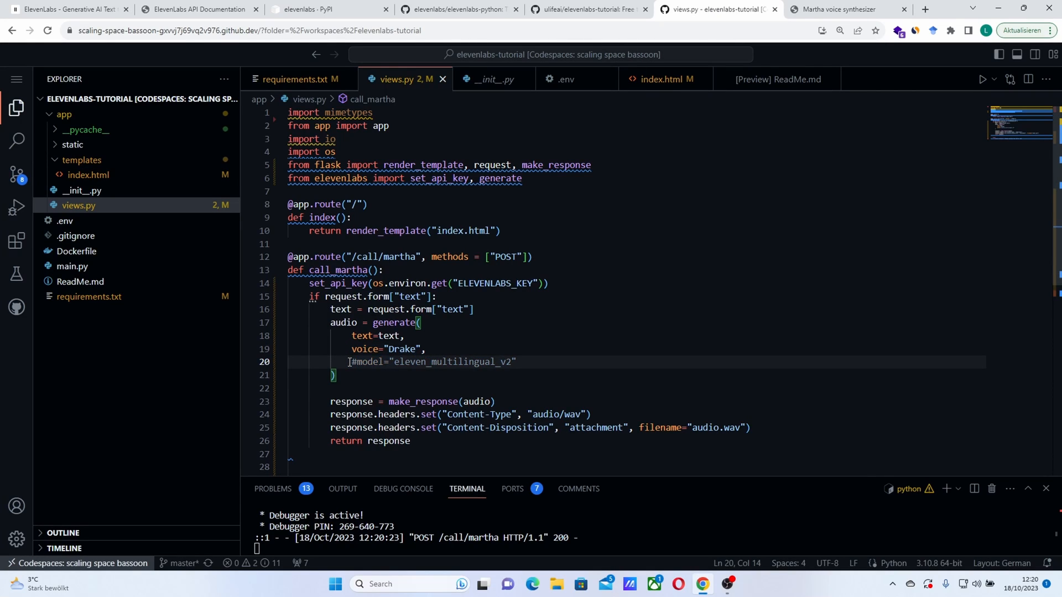
Step: Save views.py with the model line disabled, then regenerate and play the French clip
{"action": "key", "text": "ctrl+s"}
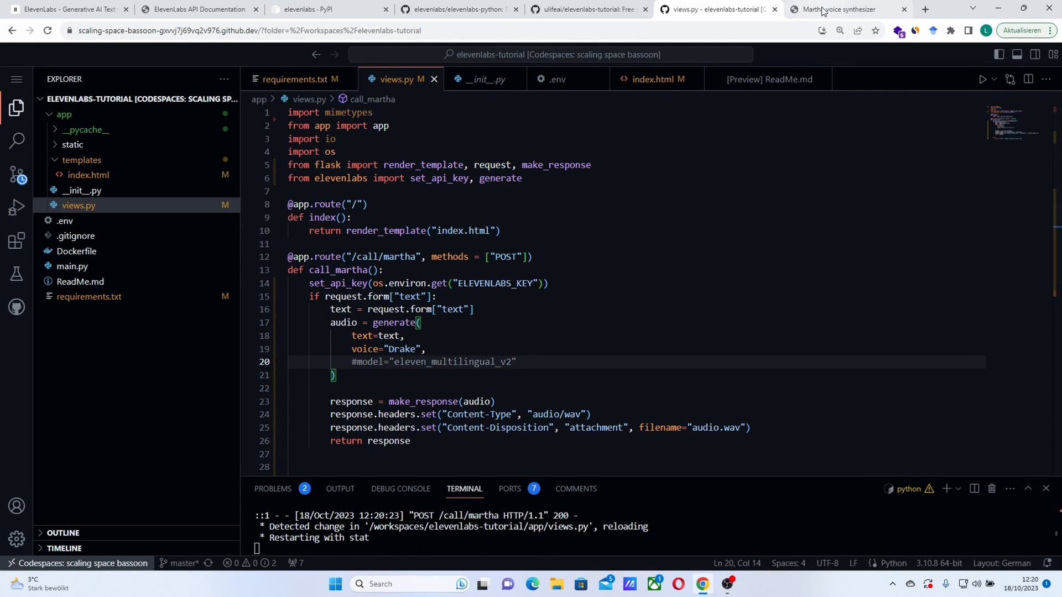
{"action": "left_click", "coordinate": [846, 8]}
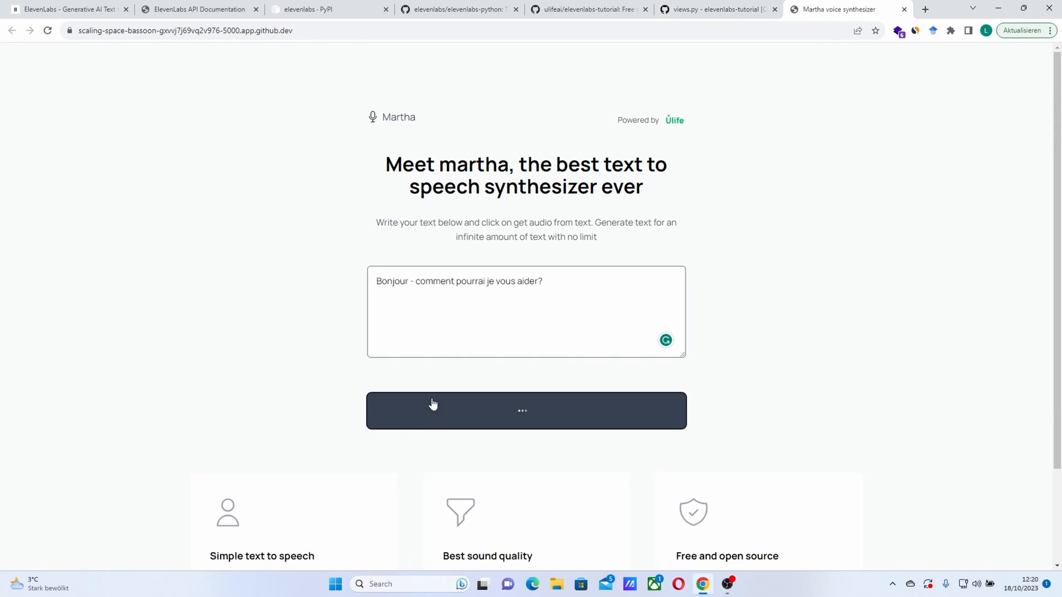
{"action": "left_click", "coordinate": [525, 410]}
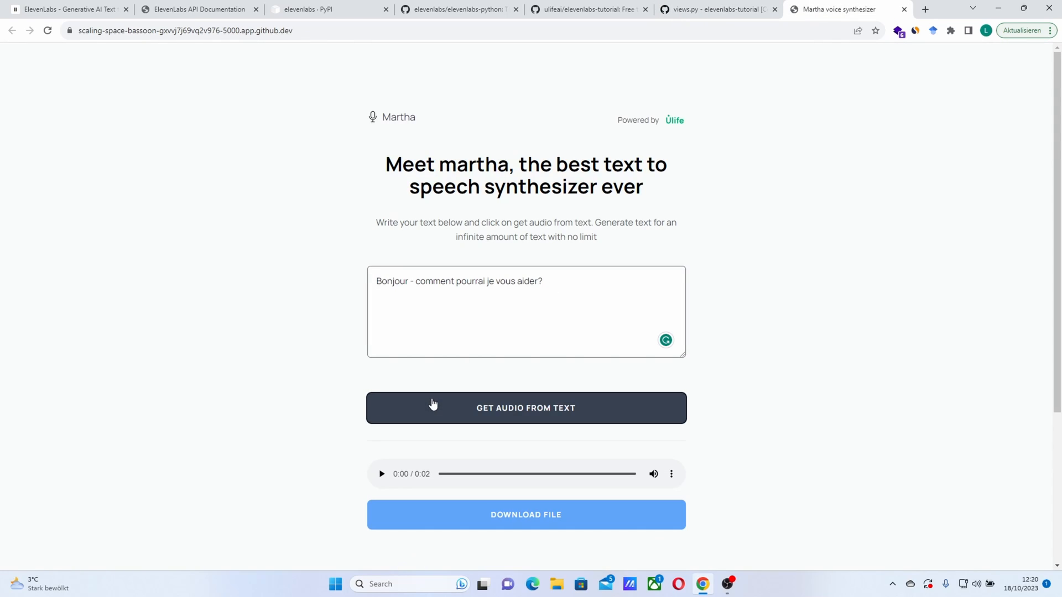
{"action": "left_click", "coordinate": [380, 473]}
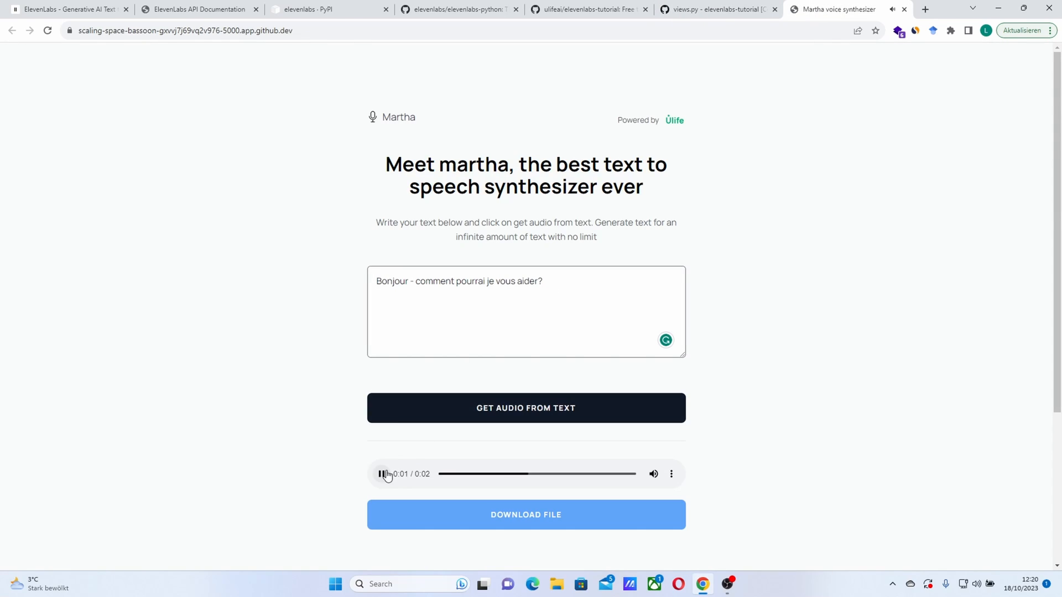
{"action": "left_click", "coordinate": [381, 474]}
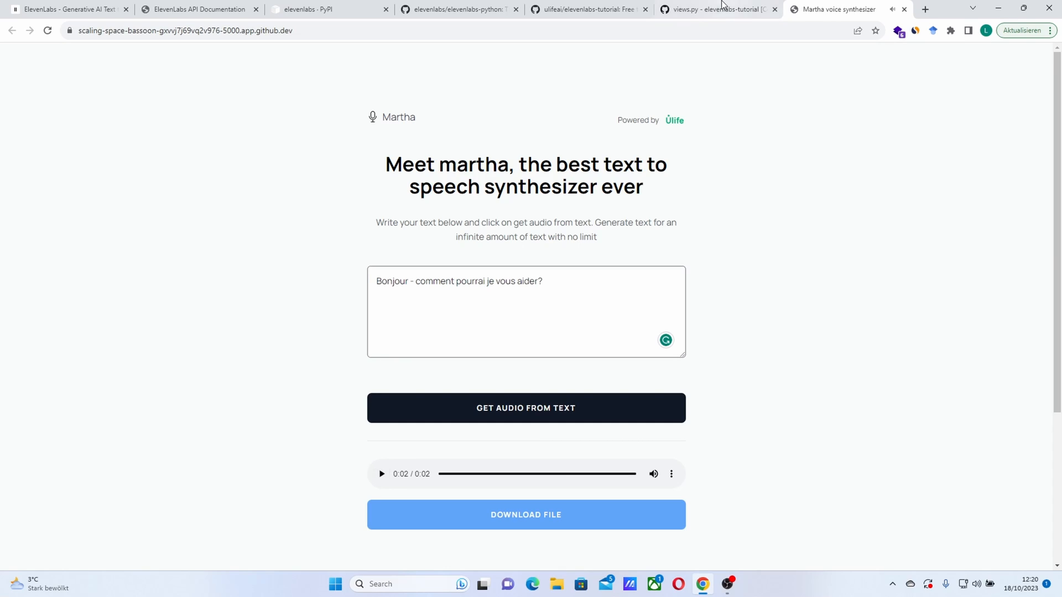
{"action": "left_click", "coordinate": [714, 8]}
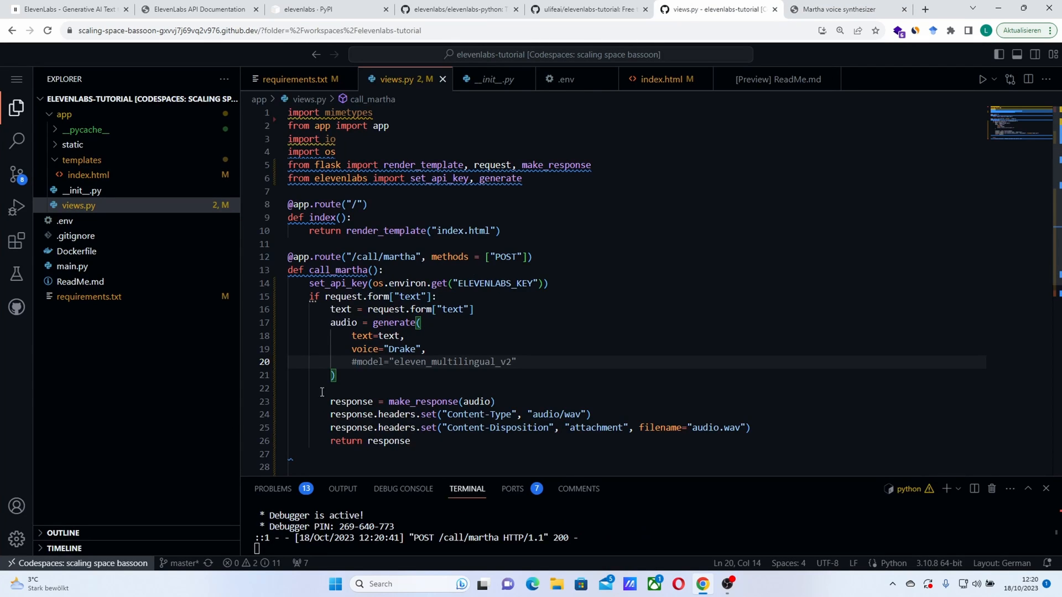
{"action": "mouse_move", "coordinate": [360, 335]}
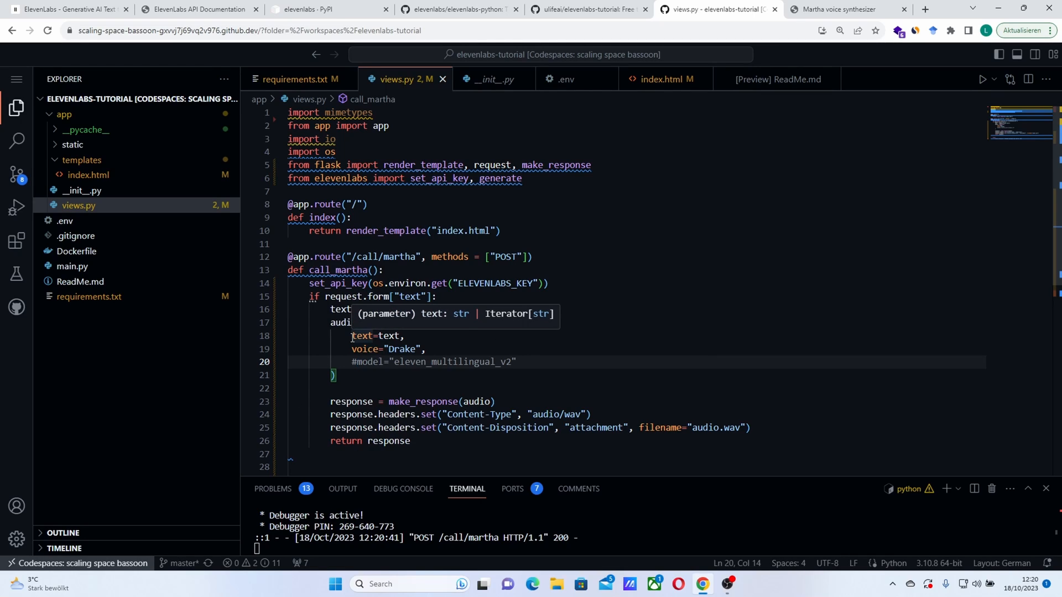
Step: Add a new 'str' argument line after voice="Drake", causing a positional-argument SyntaxError
{"action": "type", "text": "s"}
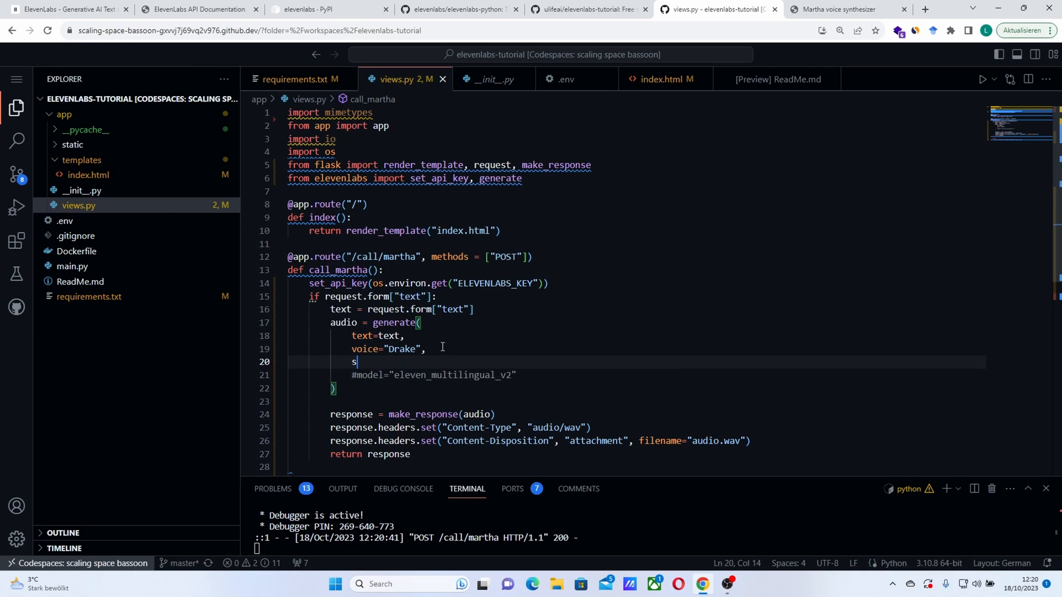
{"action": "type", "text": "tr"}
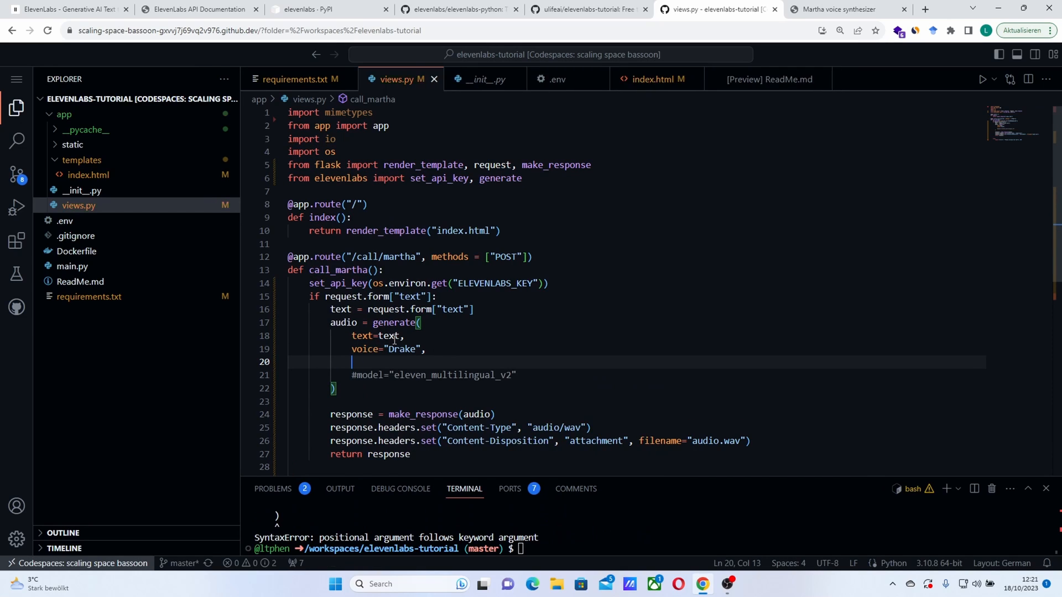
{"action": "double_click", "coordinate": [389, 336]}
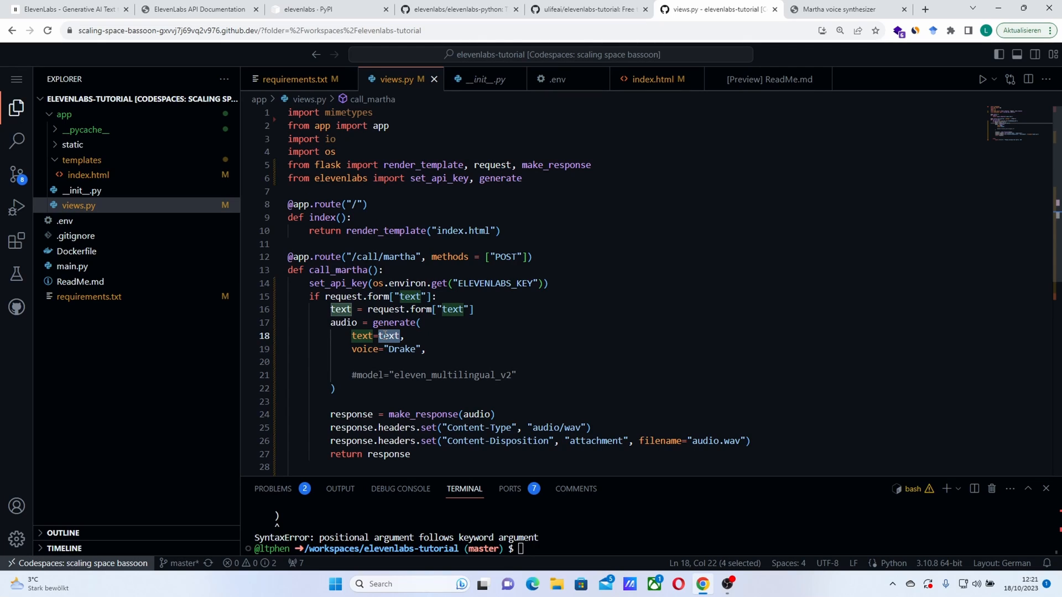